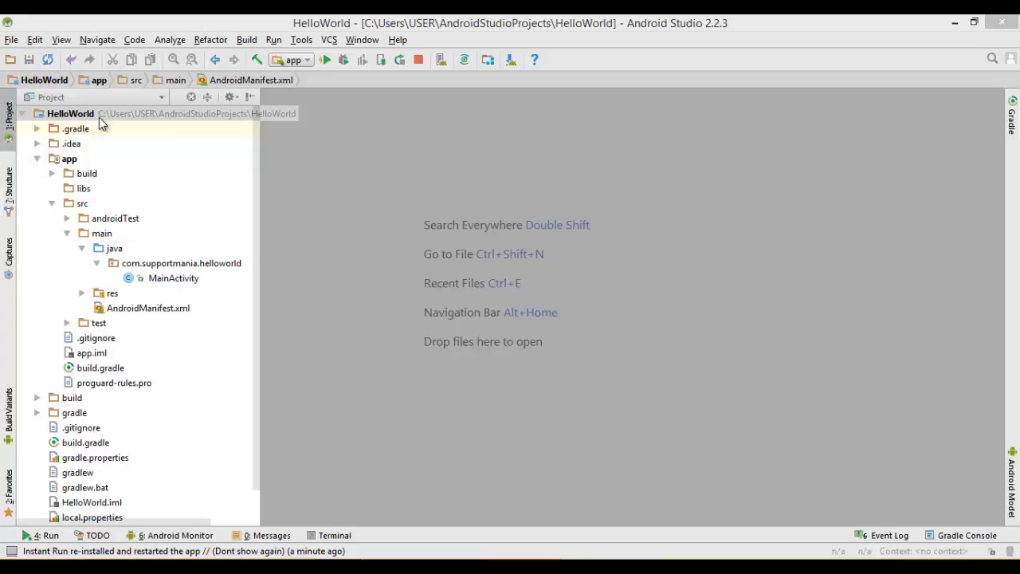
- Expand the HelloWorld app module down to src > main in the Project pane
click(70, 113)
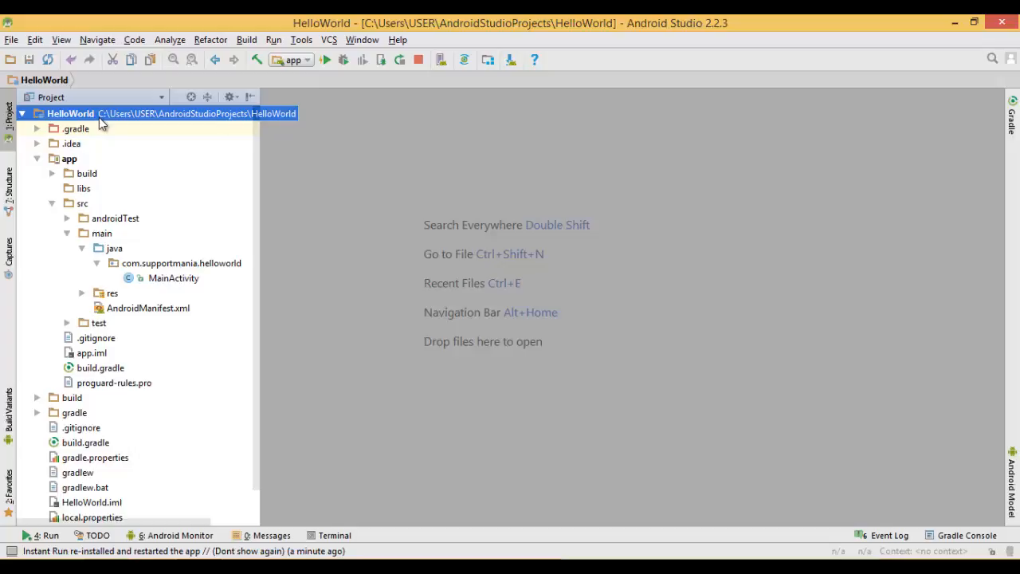
click(38, 159)
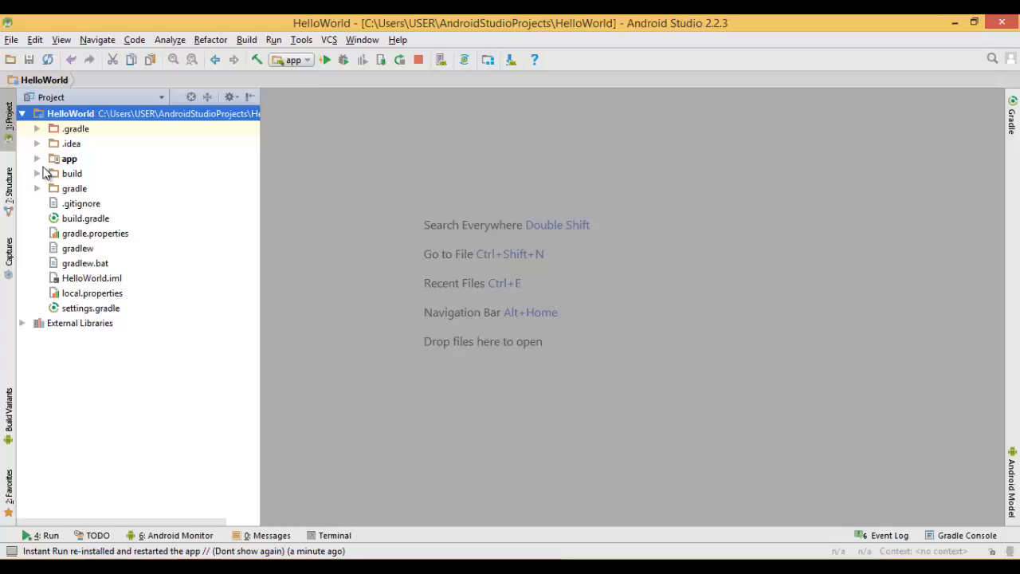
mouse_move(43, 169)
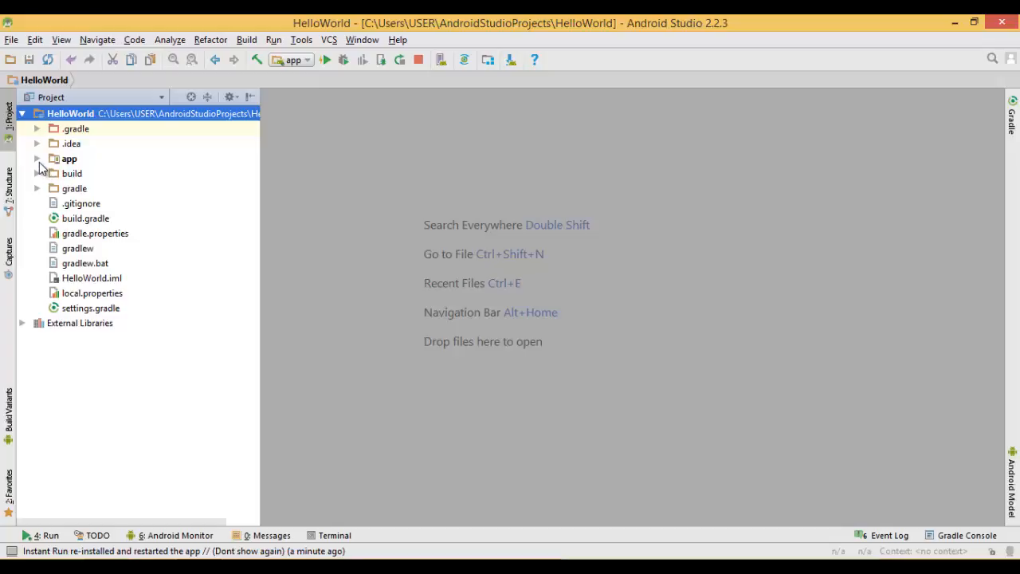
click(69, 159)
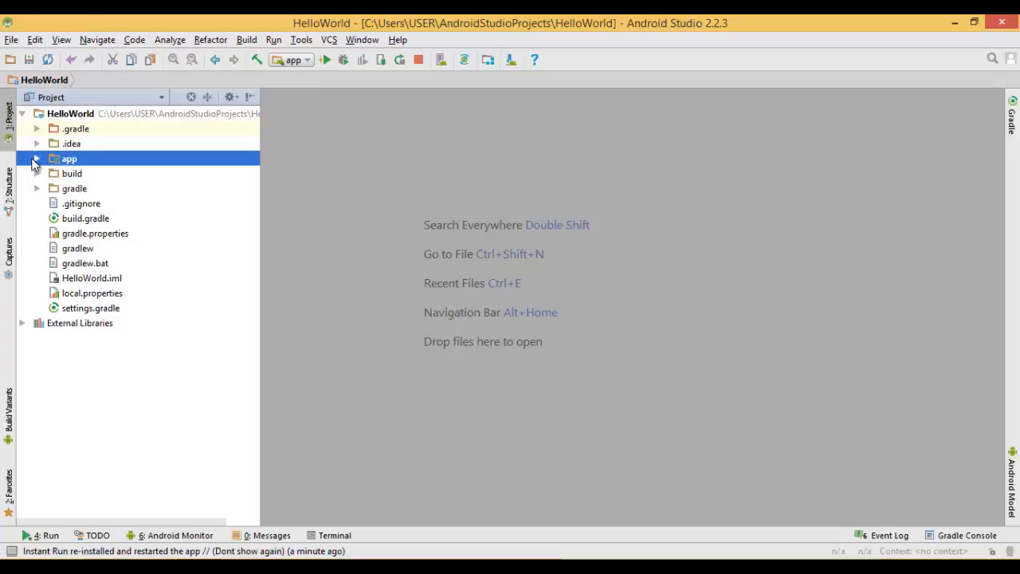
click(37, 158)
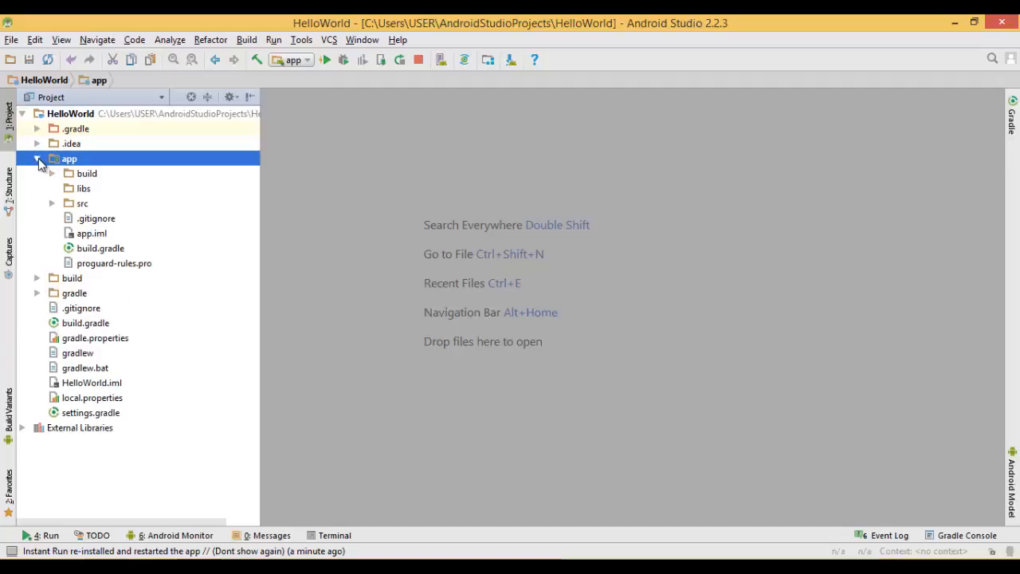
click(51, 203)
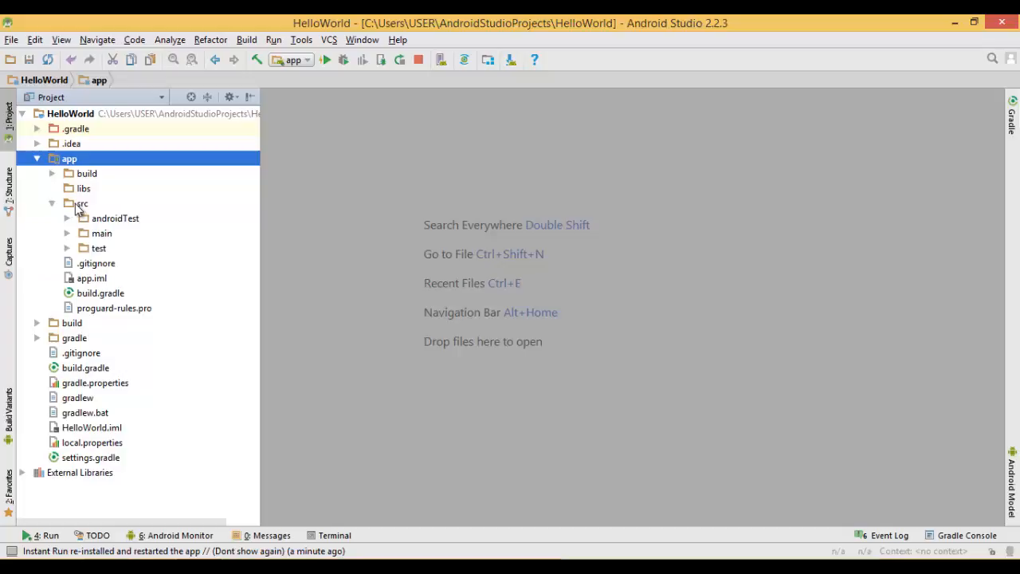
mouse_move(67, 237)
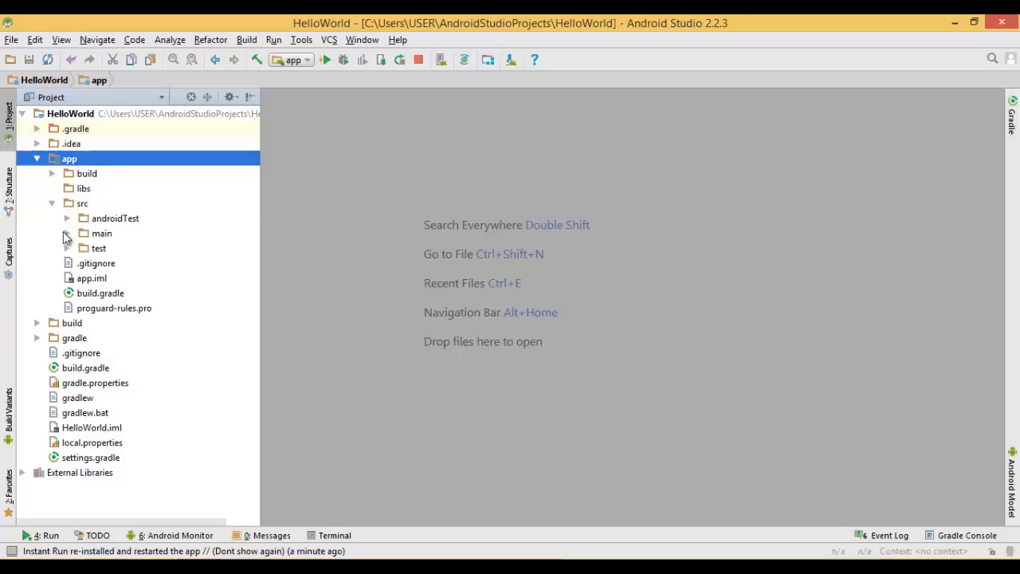
click(67, 233)
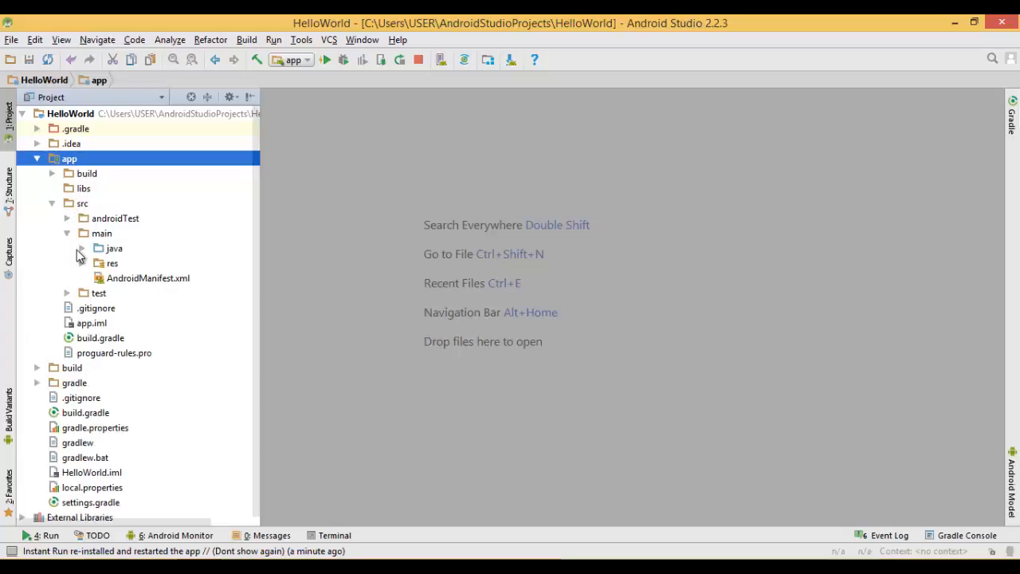
- Expand the java folder to the com.supportmania.helloworld package and open MainActivity.java
click(114, 248)
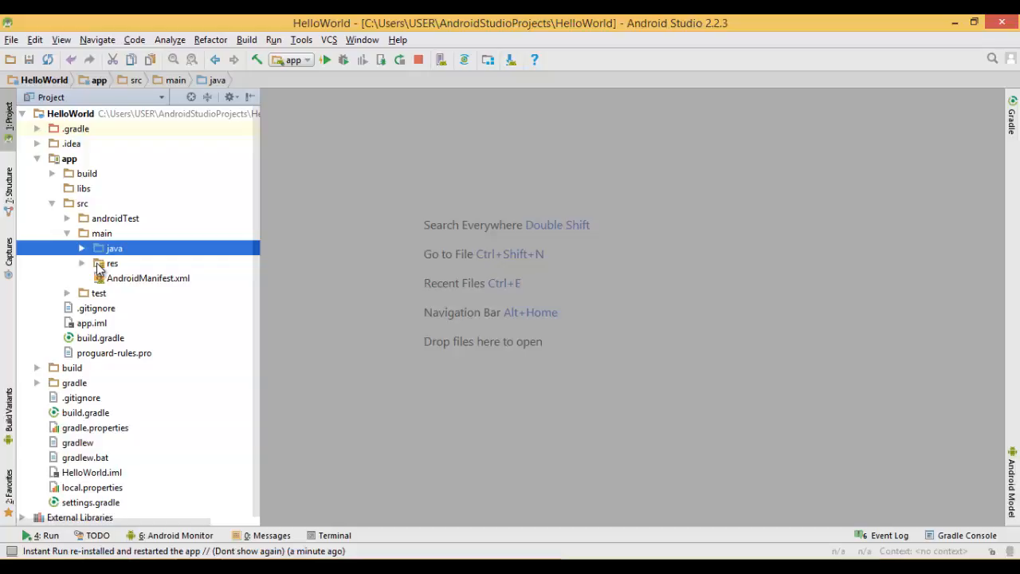
click(114, 263)
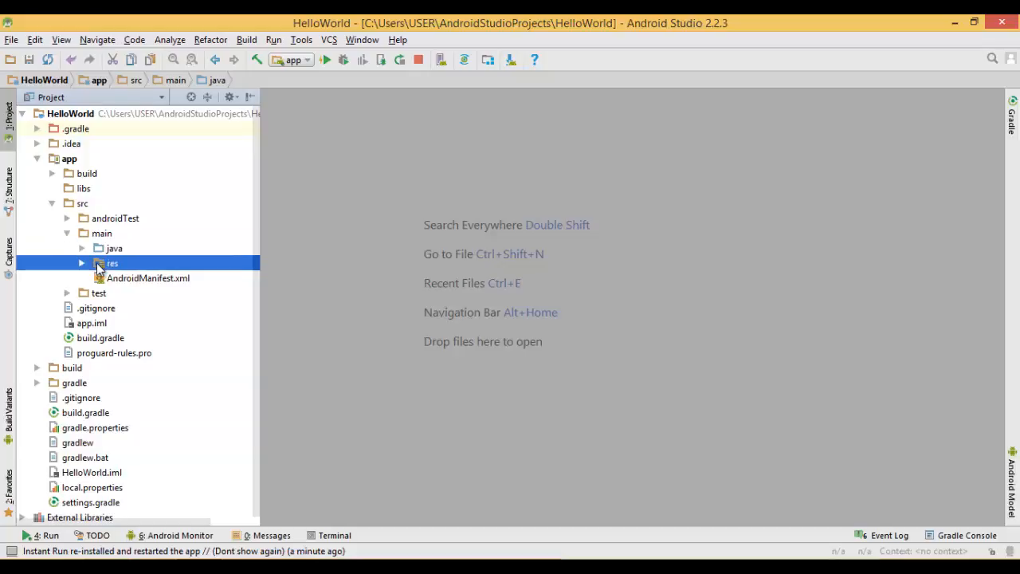
click(101, 337)
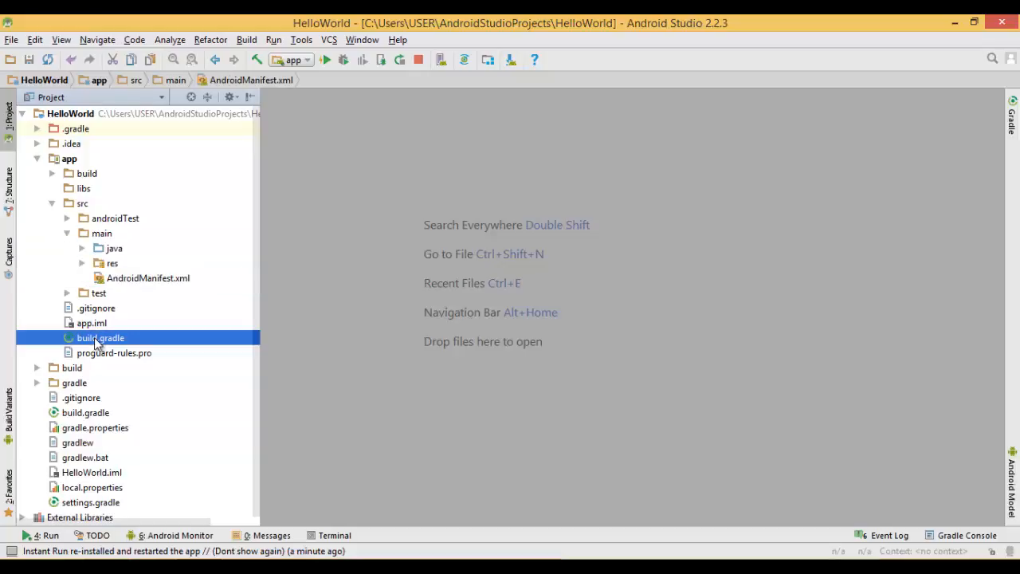
click(82, 248)
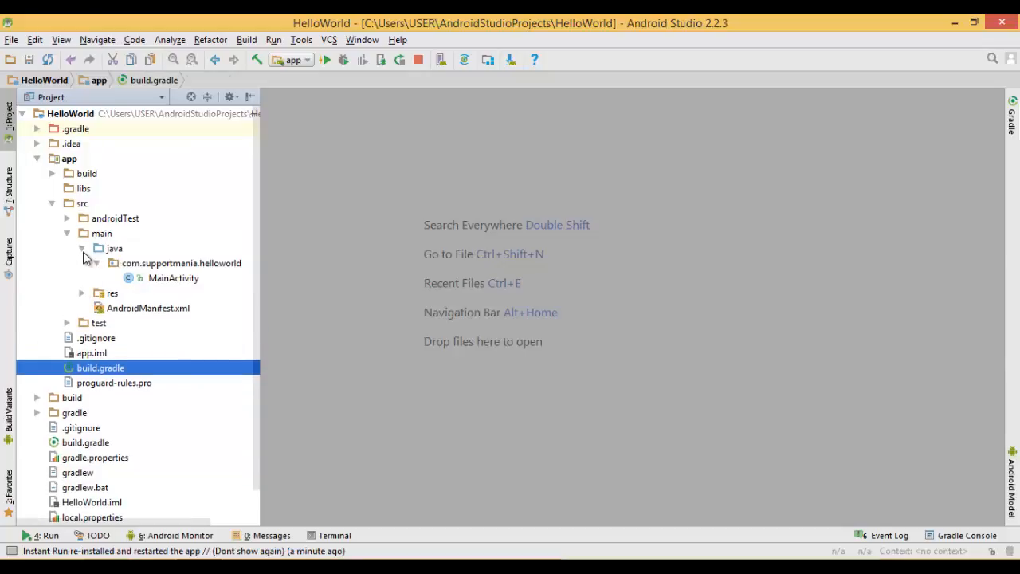
mouse_move(120, 261)
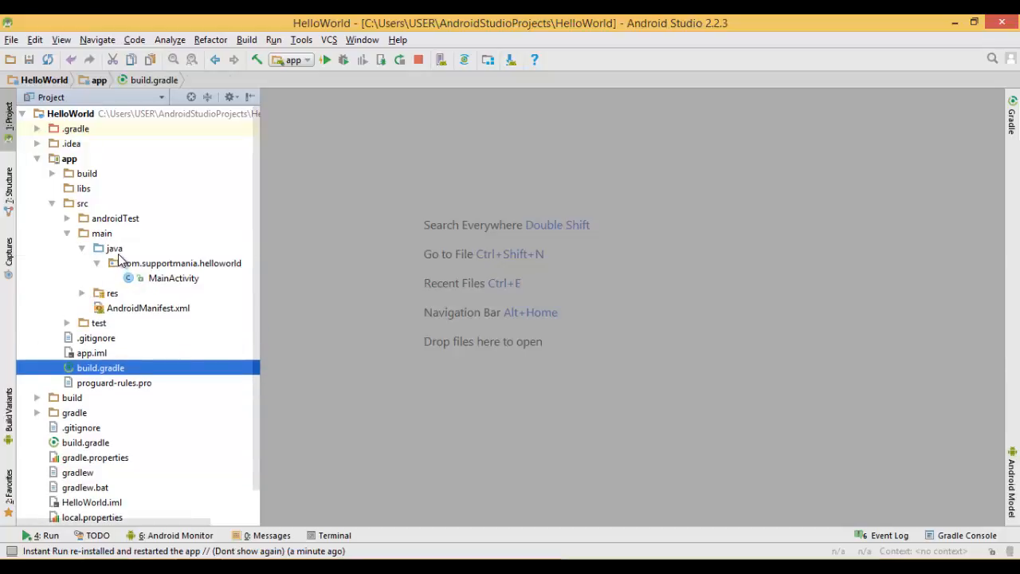
click(114, 248)
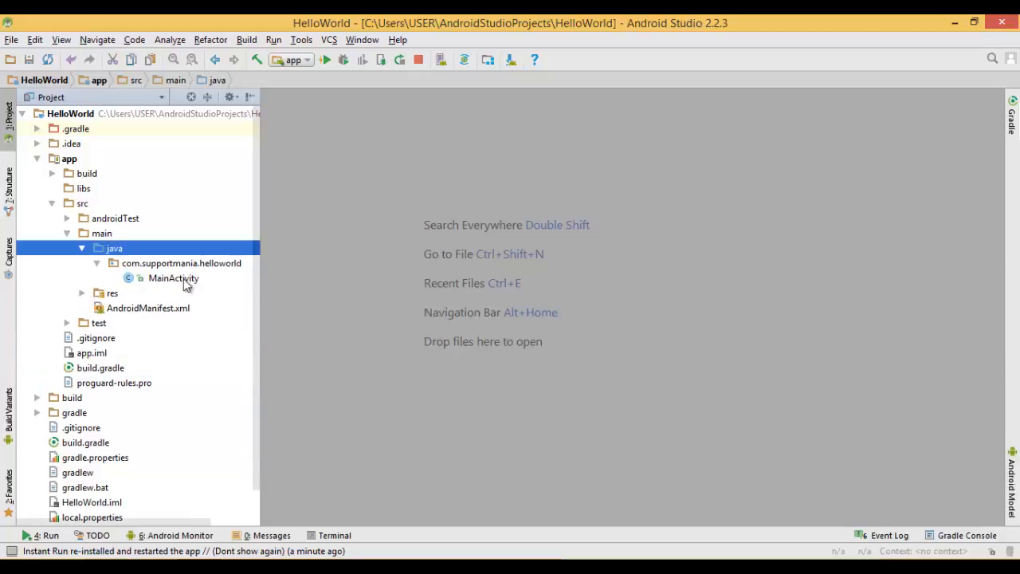
double_click(173, 277)
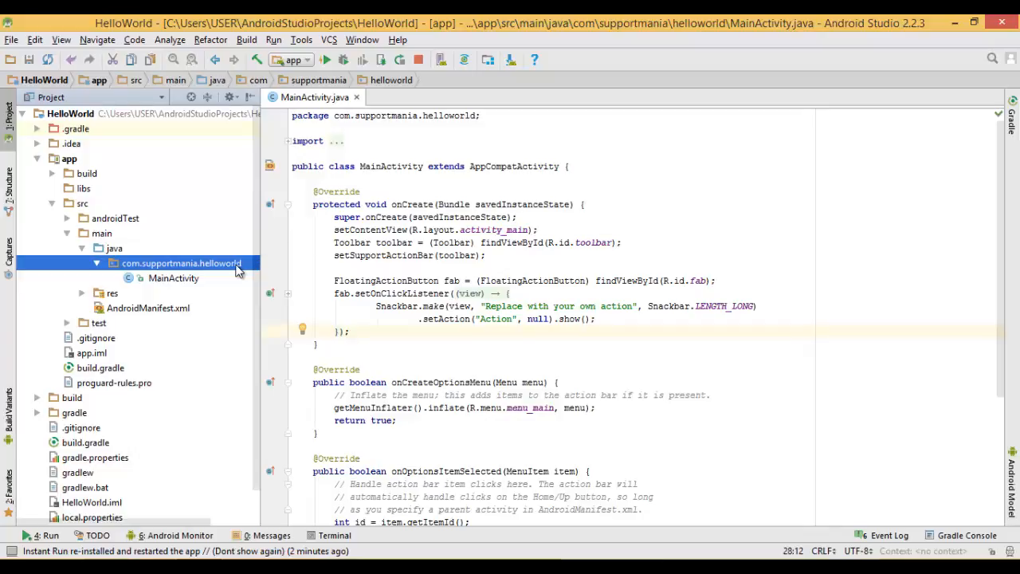
- Expand res > layout to show activity_main.xml and content_main.xml, selecting activity_main.xml
click(82, 292)
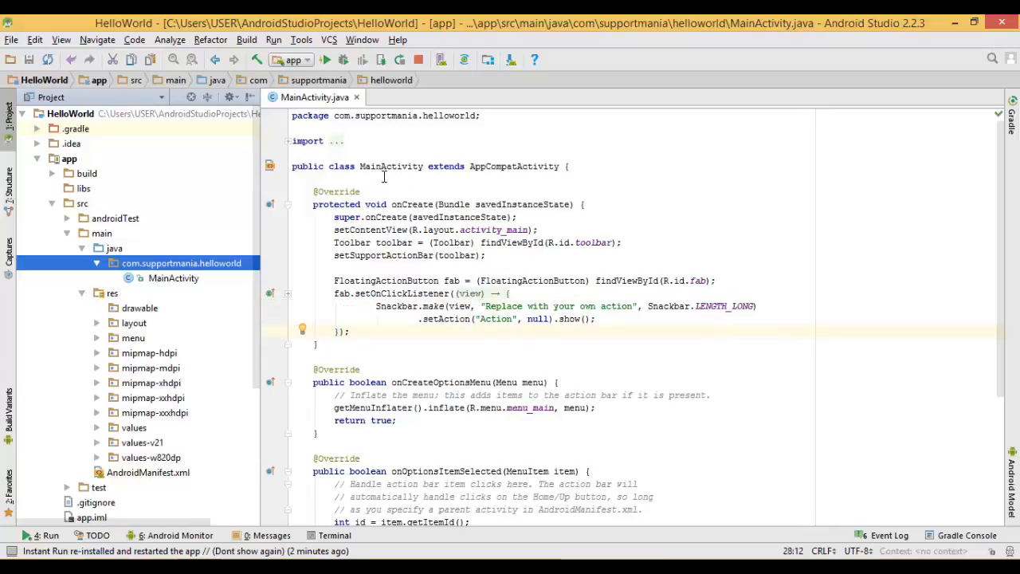
double_click(391, 166)
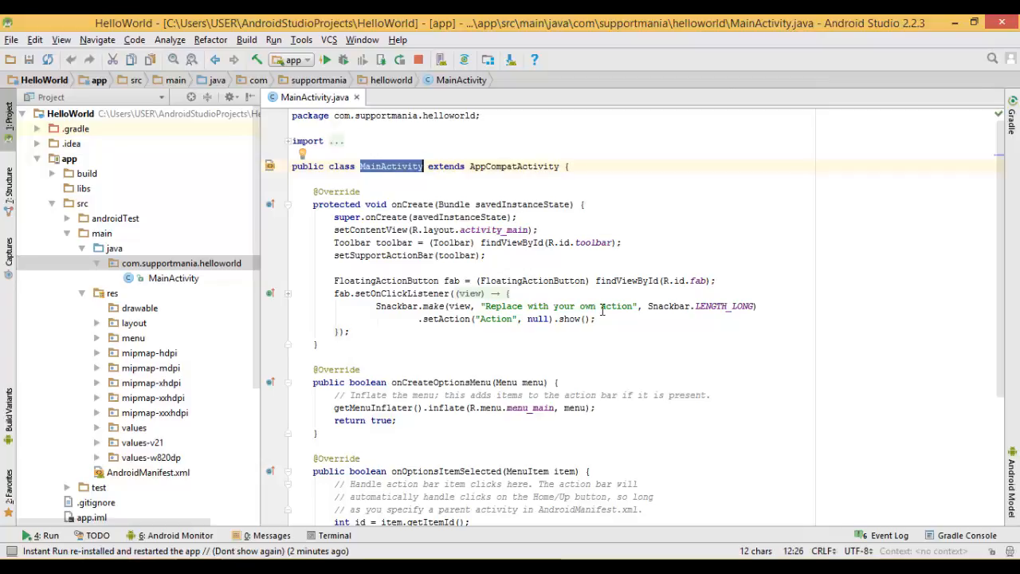
mouse_move(478, 217)
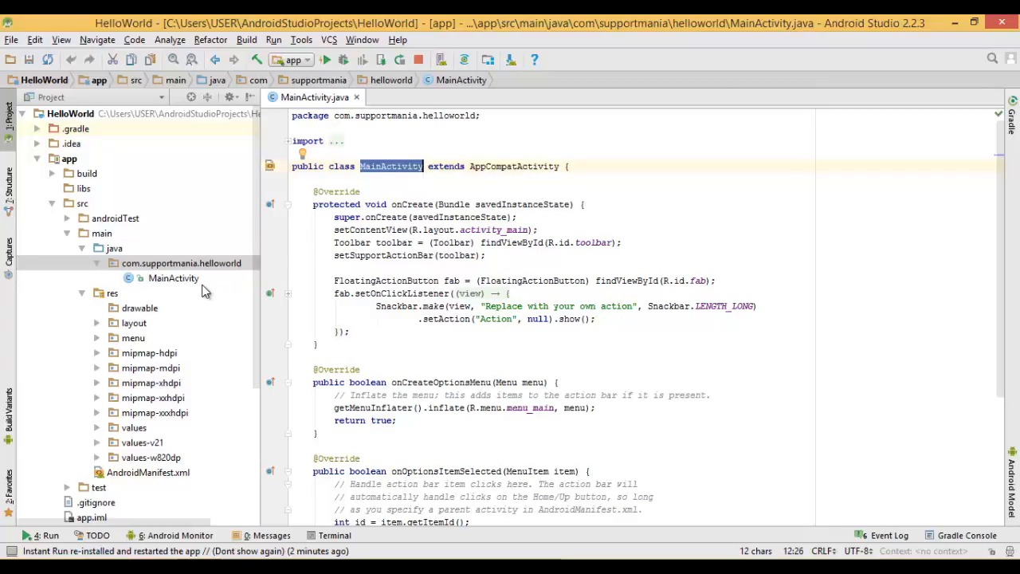
mouse_move(142, 347)
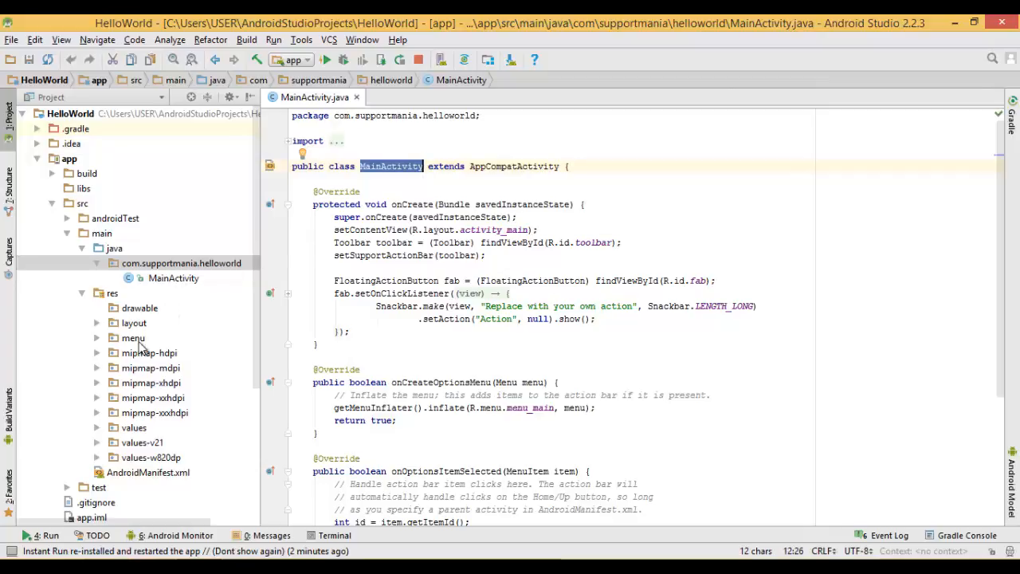
mouse_move(505, 275)
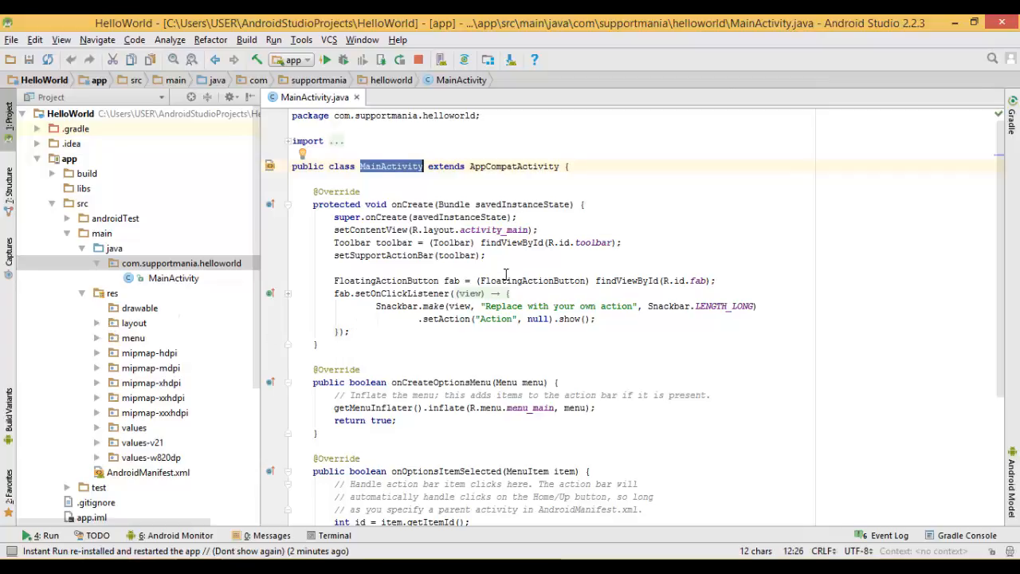
click(134, 323)
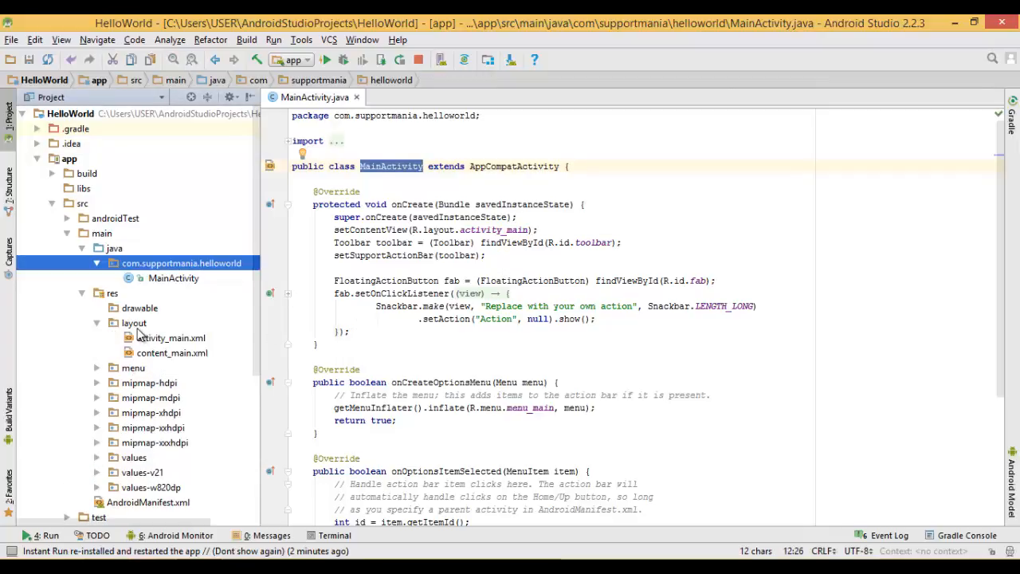
click(133, 322)
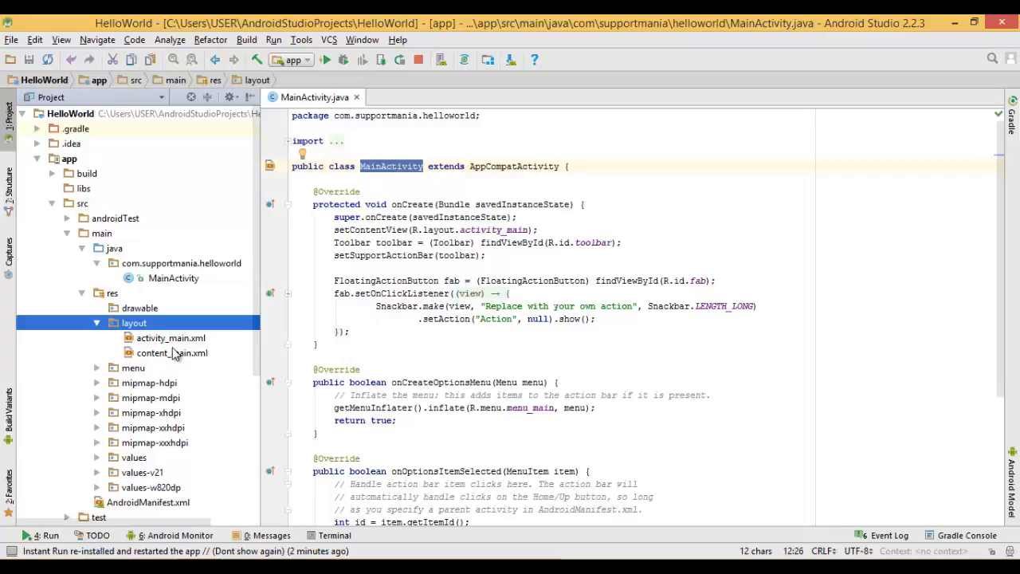
mouse_move(175, 353)
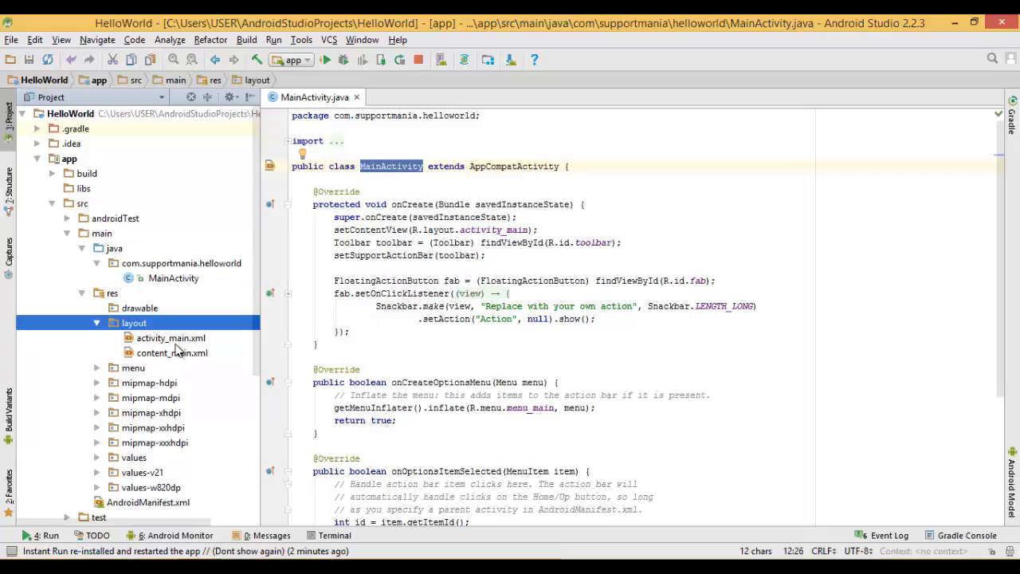
click(171, 337)
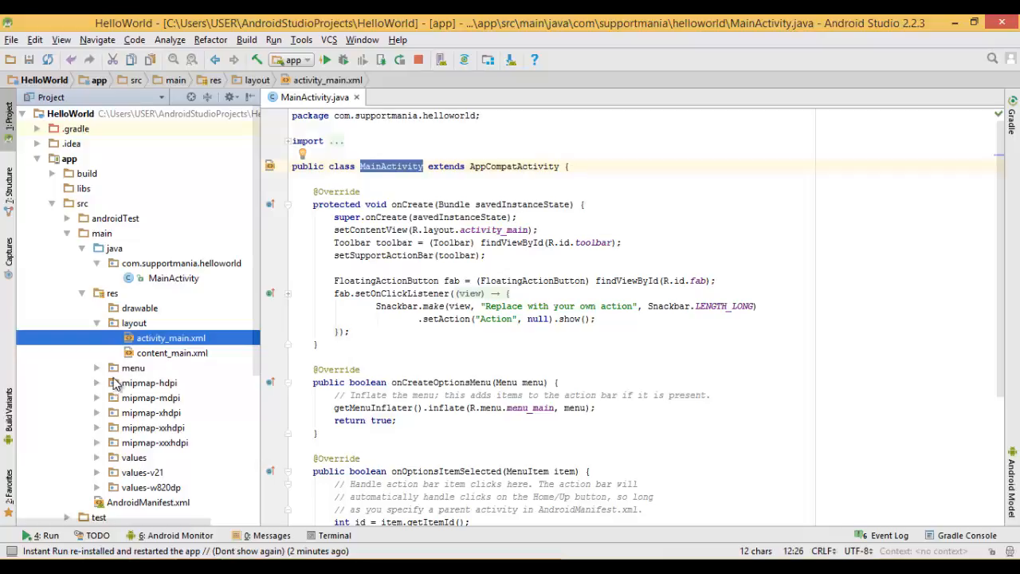
click(133, 367)
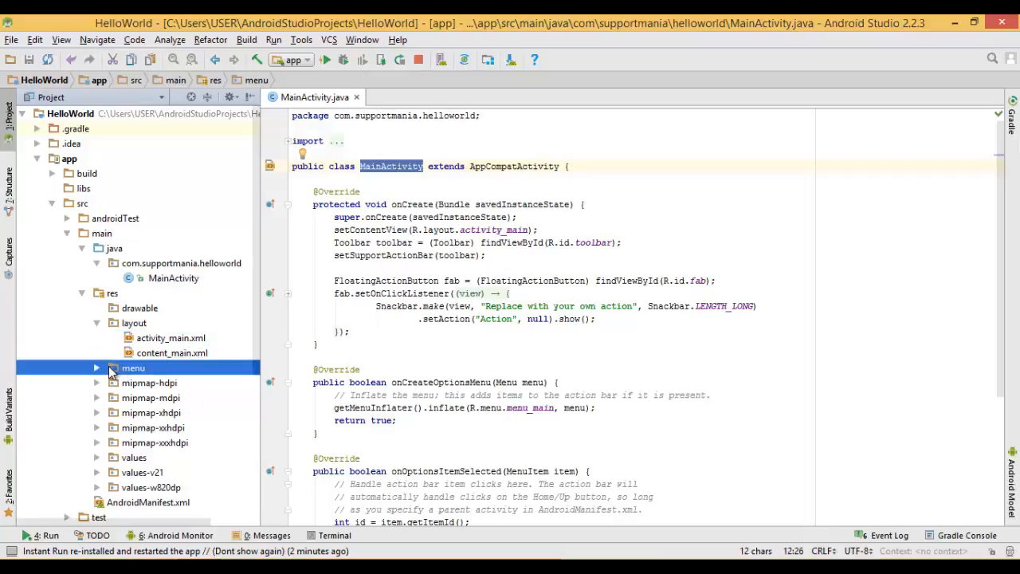
click(171, 337)
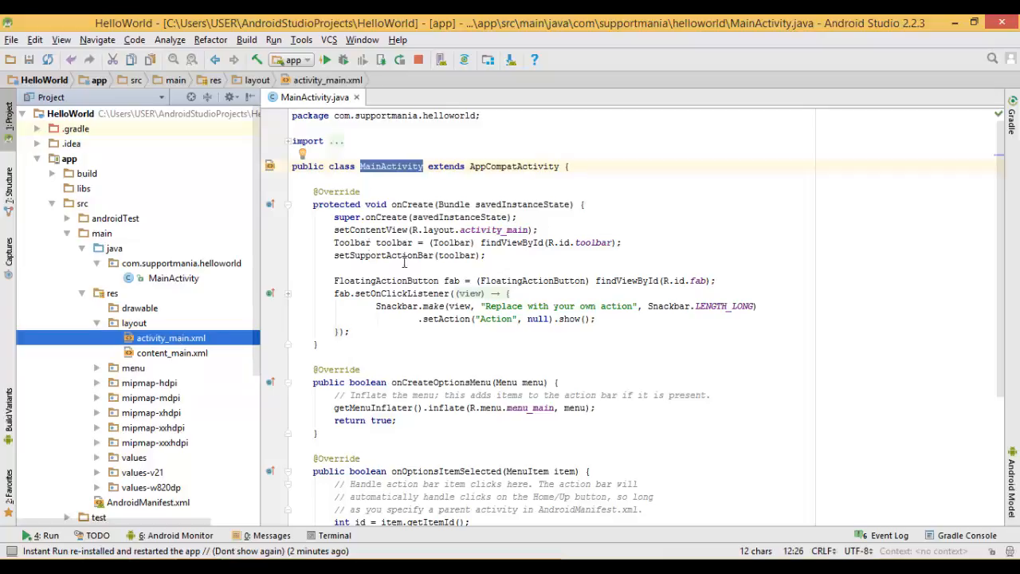
mouse_move(408, 325)
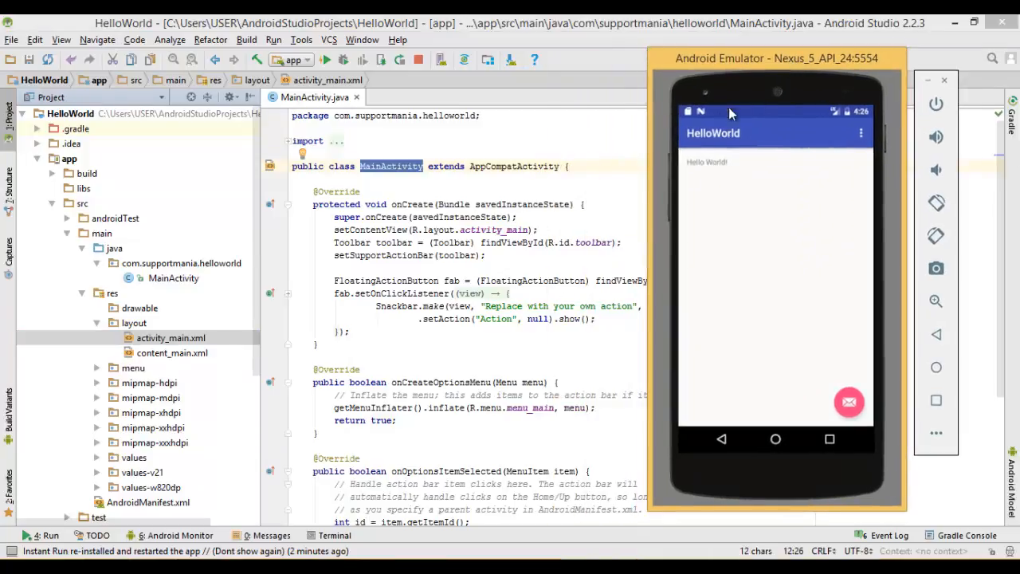
mouse_move(707, 140)
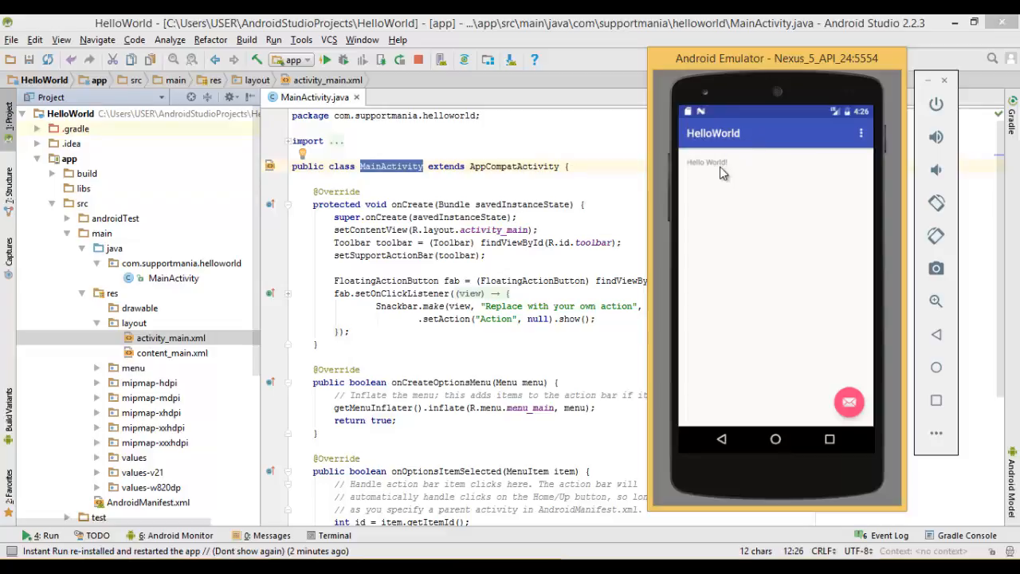
mouse_move(733, 174)
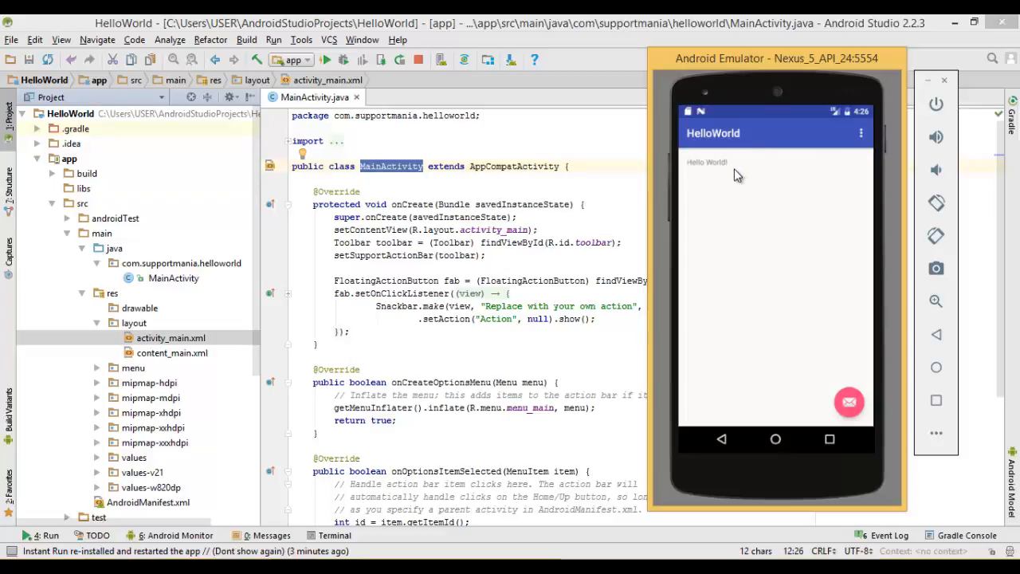
mouse_move(731, 177)
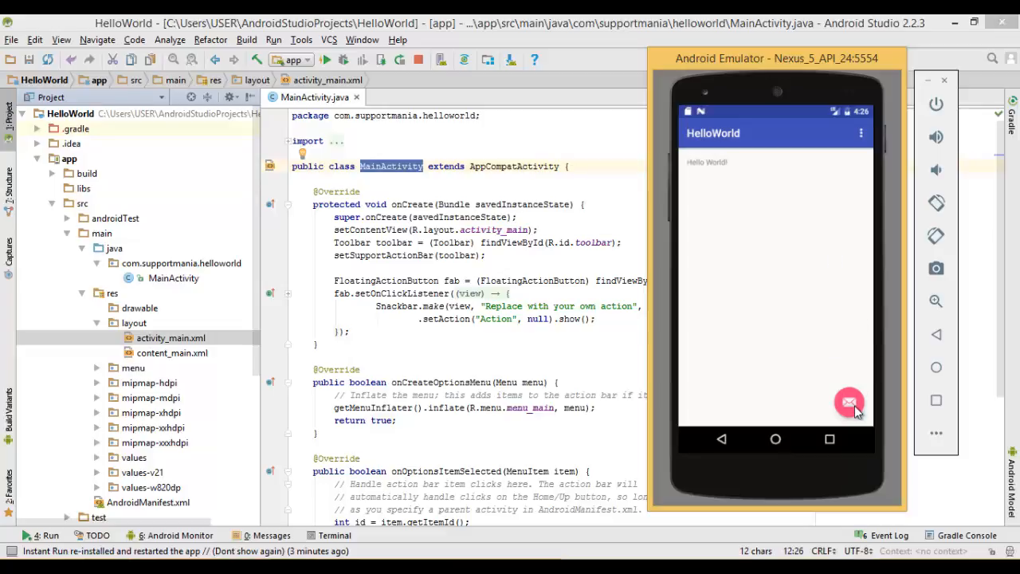
- Tap the mail button for the placeholder message, then open the overflow menu showing Settings
click(848, 403)
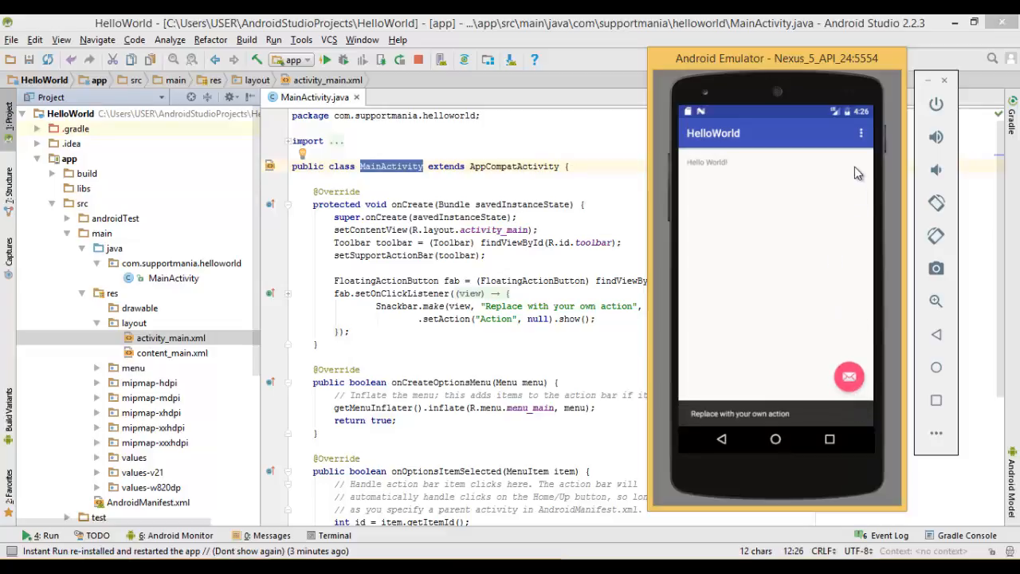
click(860, 133)
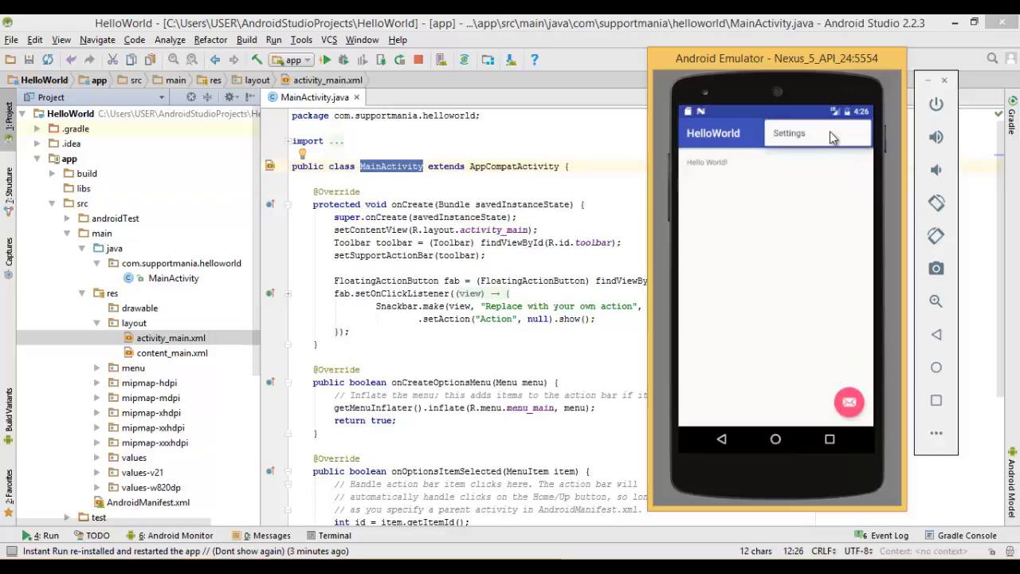
mouse_move(101, 358)
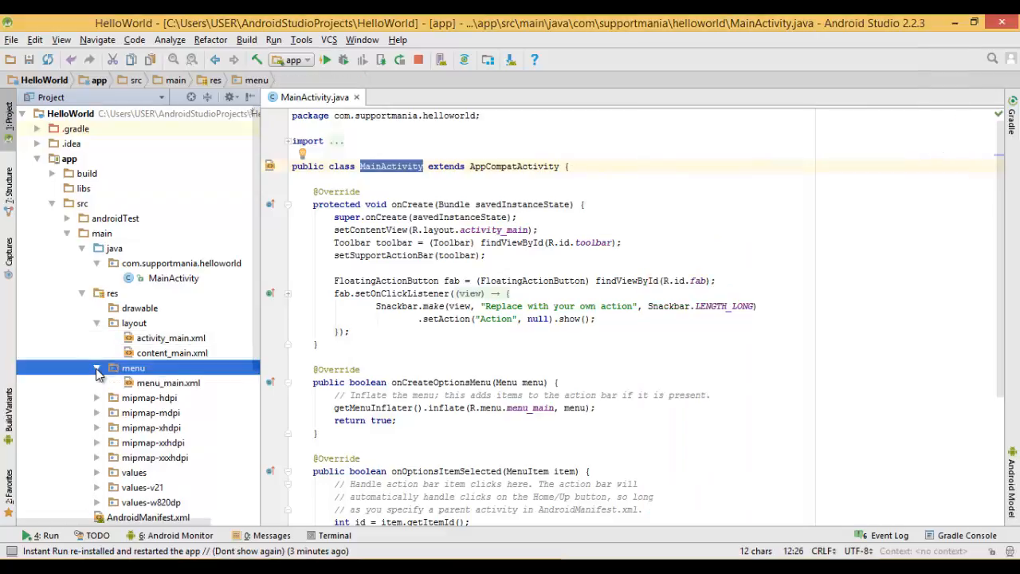
- Open menu_main.xml and expand the mipmap-hdpi and mipmap-mdpi launcher icon folders
double_click(169, 383)
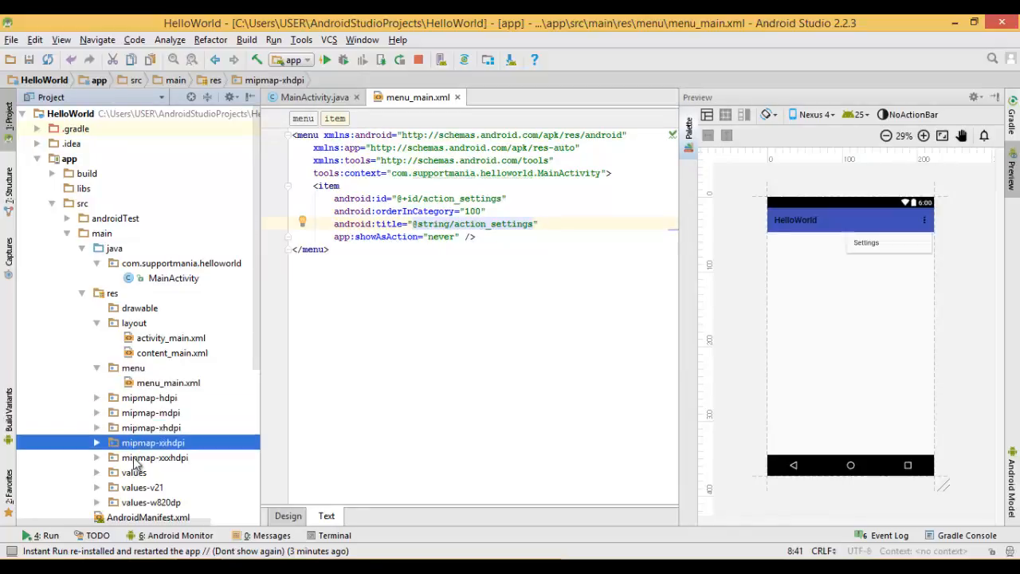
click(96, 397)
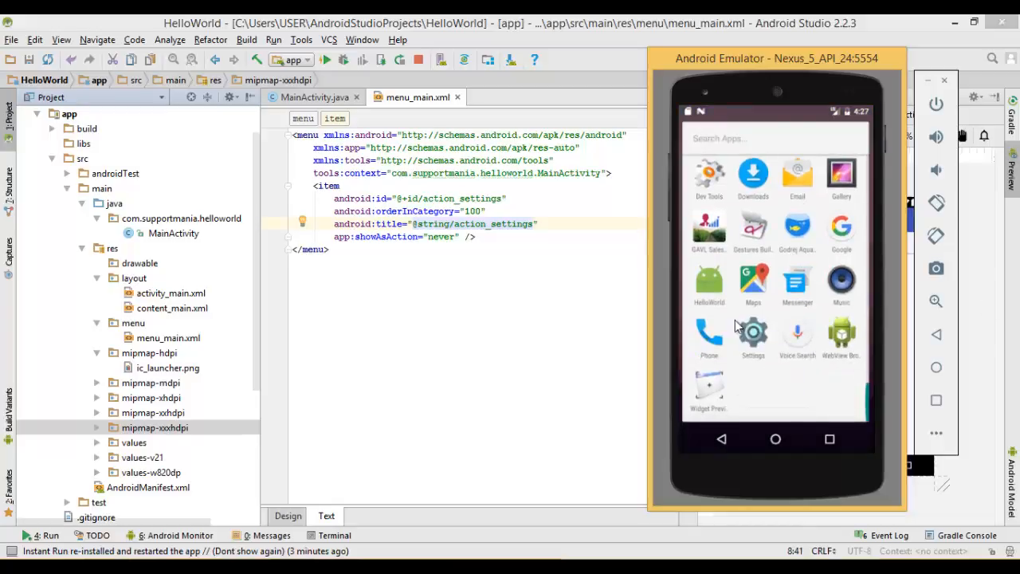
mouse_move(864, 331)
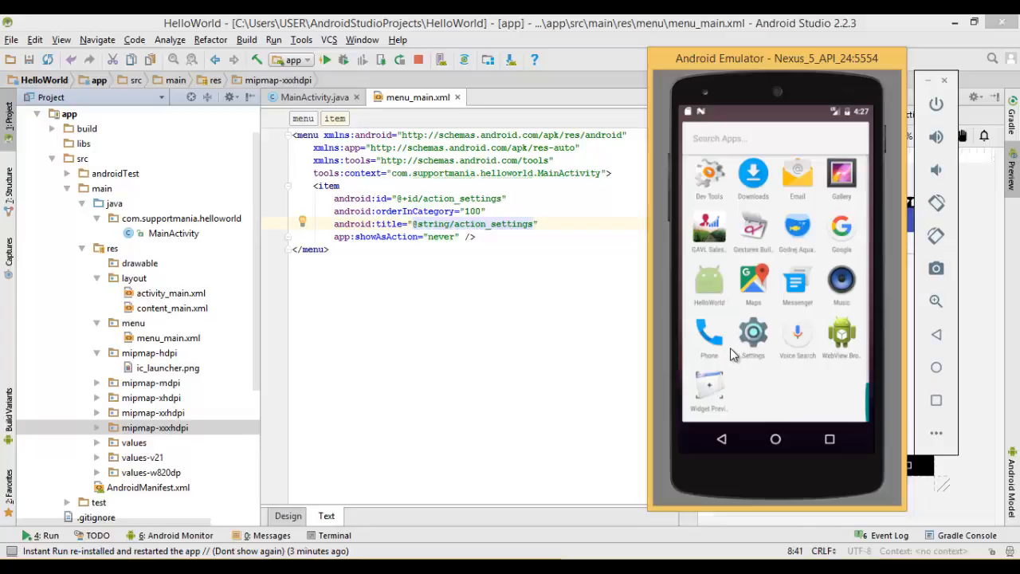
click(708, 284)
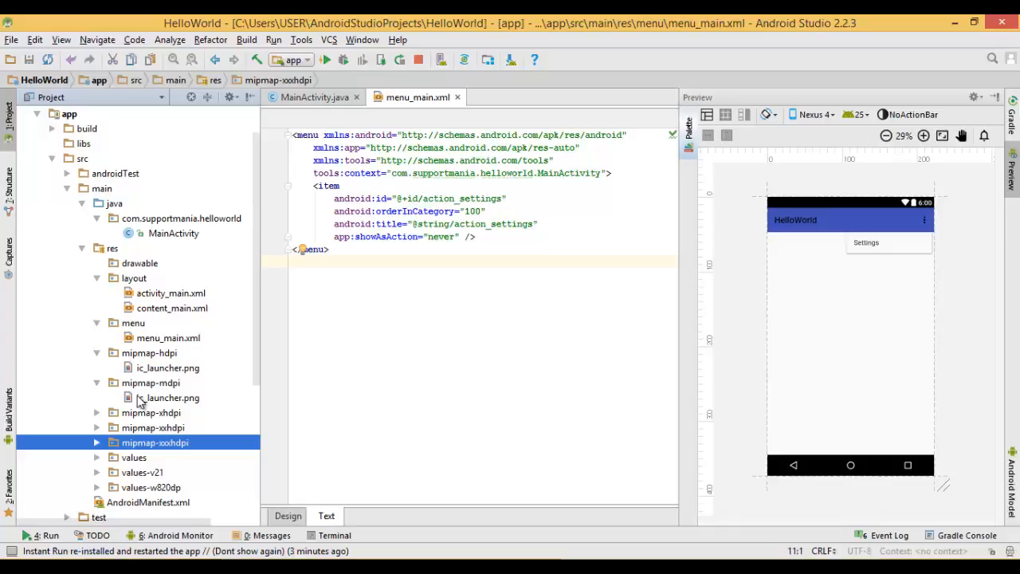
- Expand res > values and open colors.xml, dimens.xml, strings.xml and styles.xml
click(151, 382)
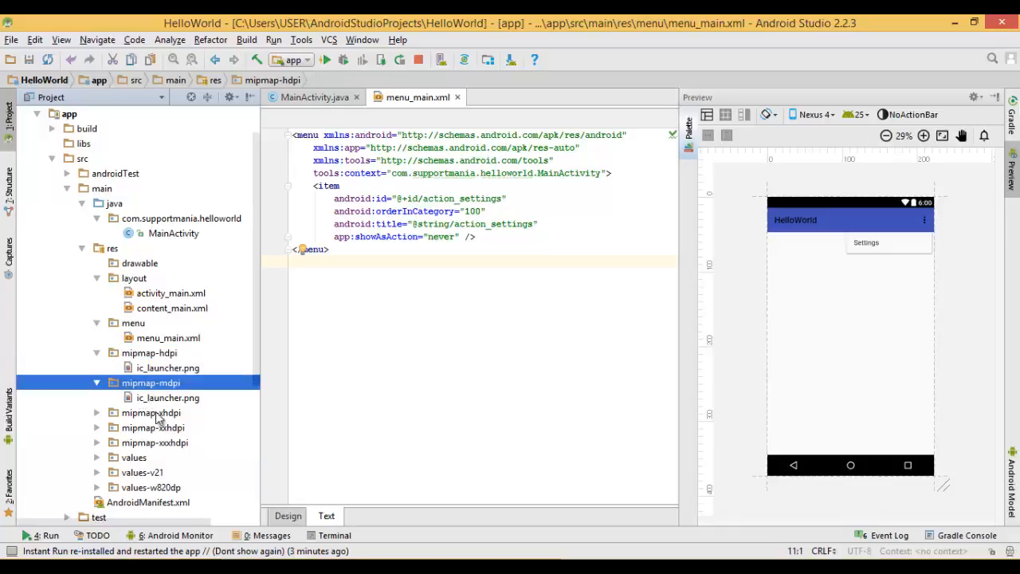
click(133, 457)
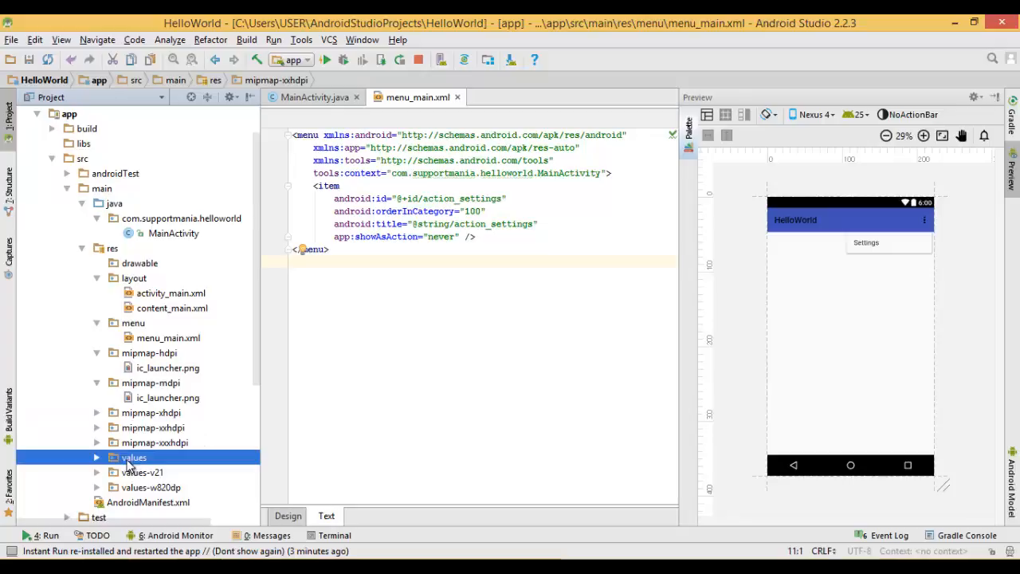
click(134, 456)
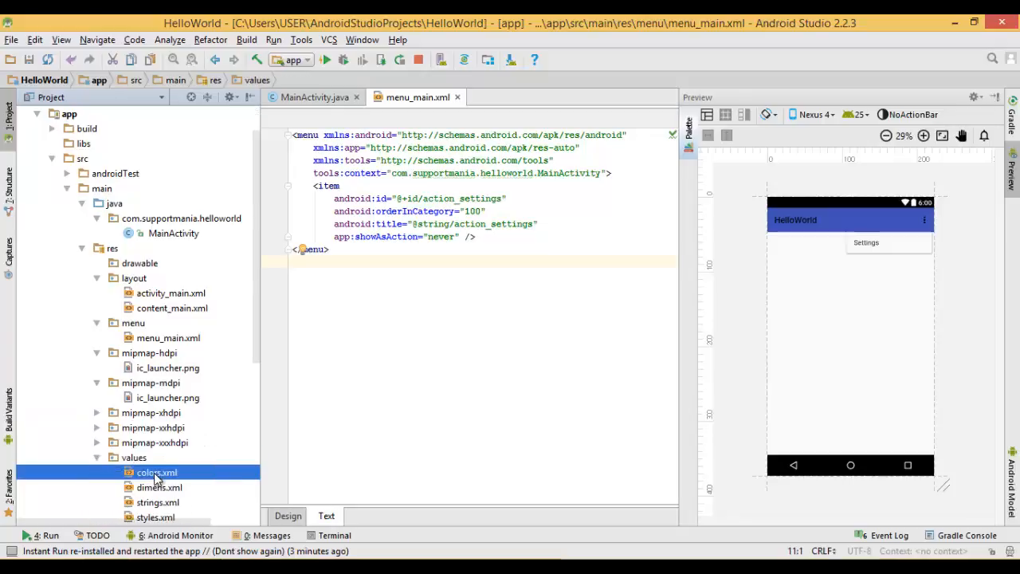
double_click(157, 471)
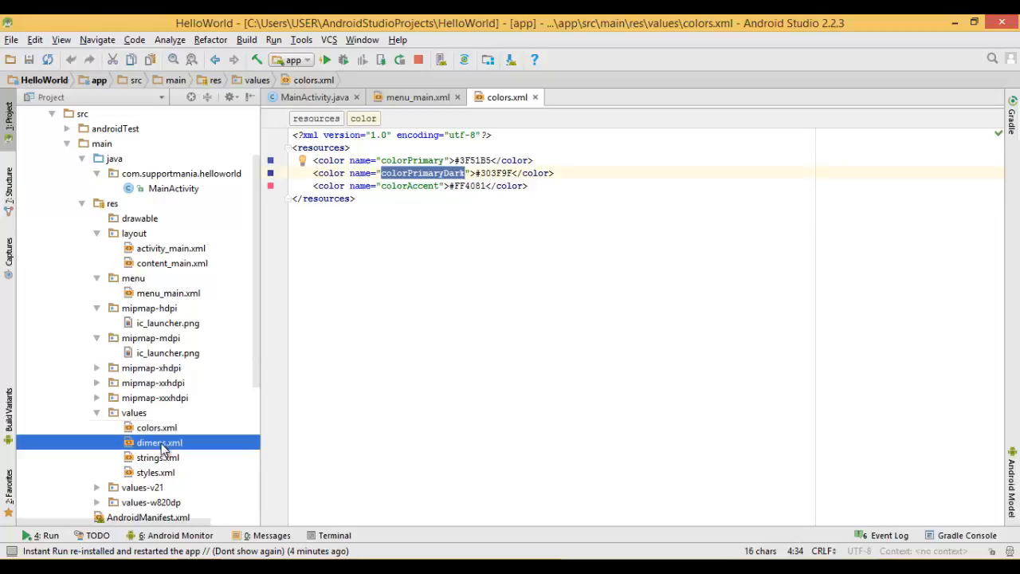
double_click(159, 443)
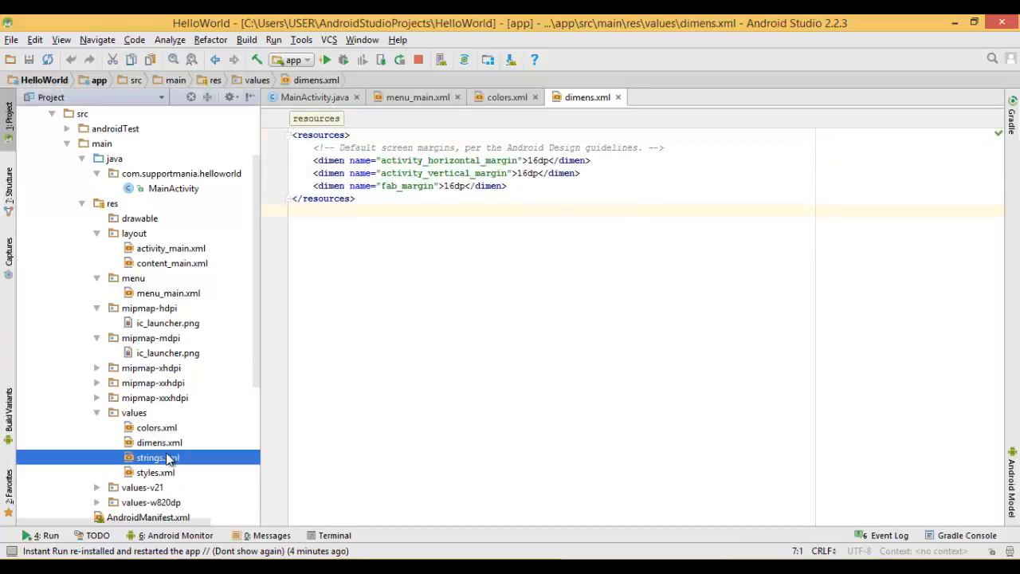
double_click(156, 456)
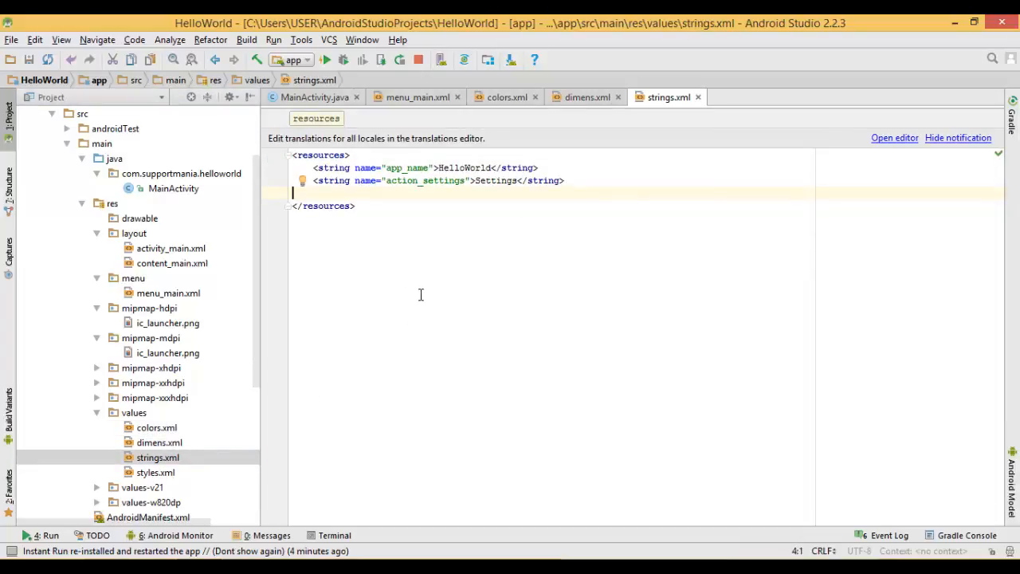
mouse_move(461, 242)
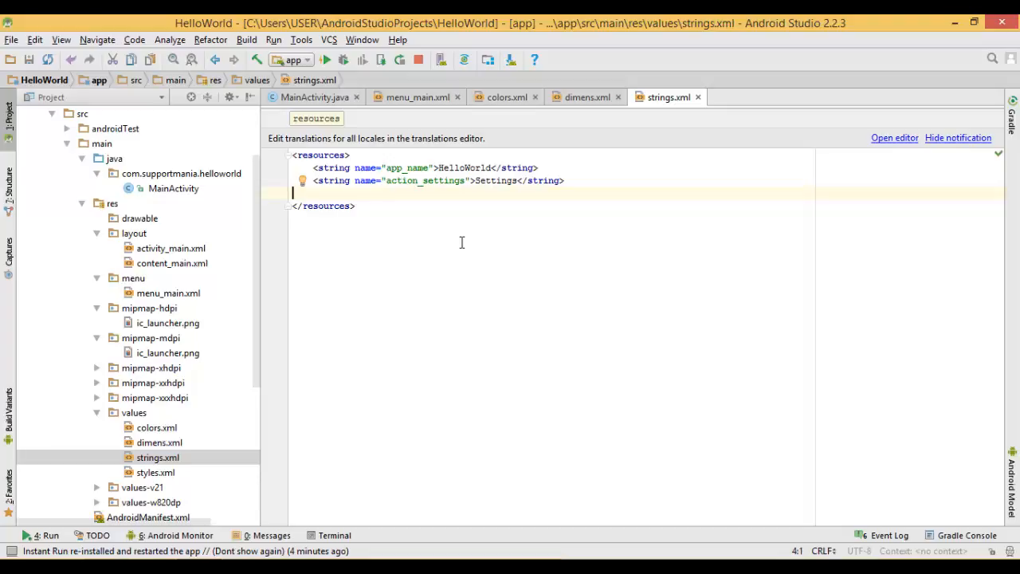
click(155, 471)
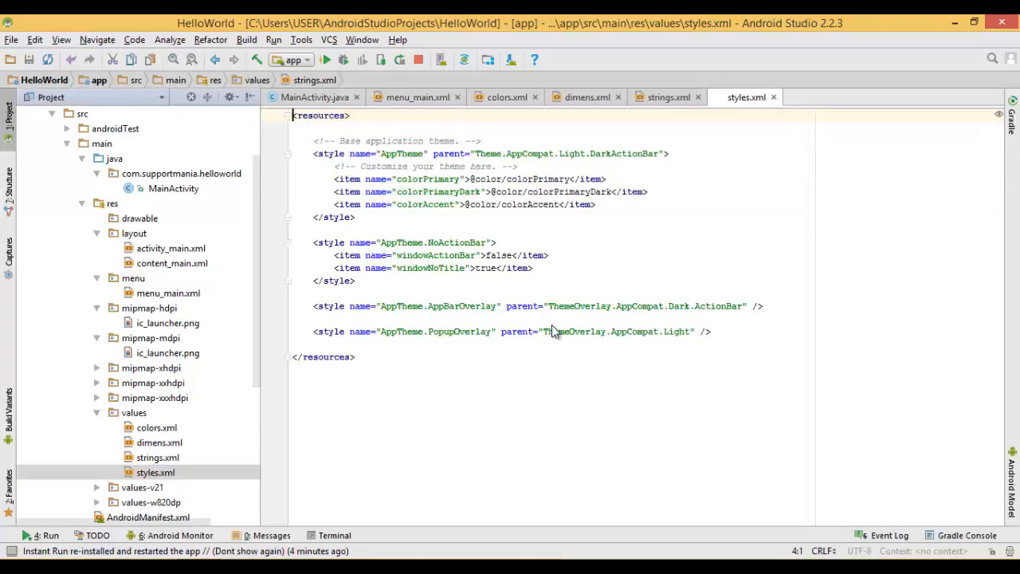
click(147, 268)
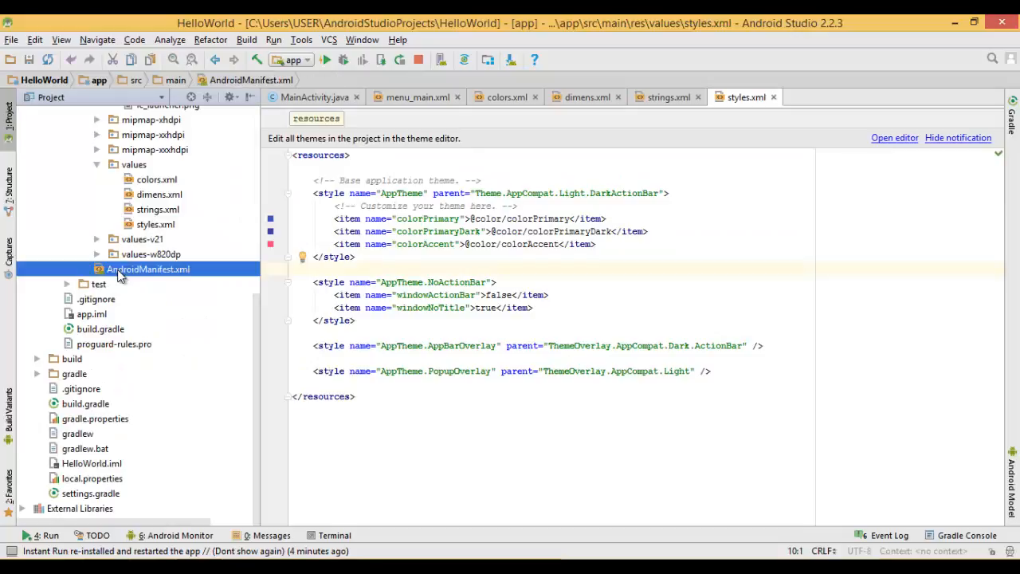
- Inspect AndroidManifest.xml's GET_ACCOUNTS permission, application and MainActivity entries, then open build.gradle
double_click(147, 268)
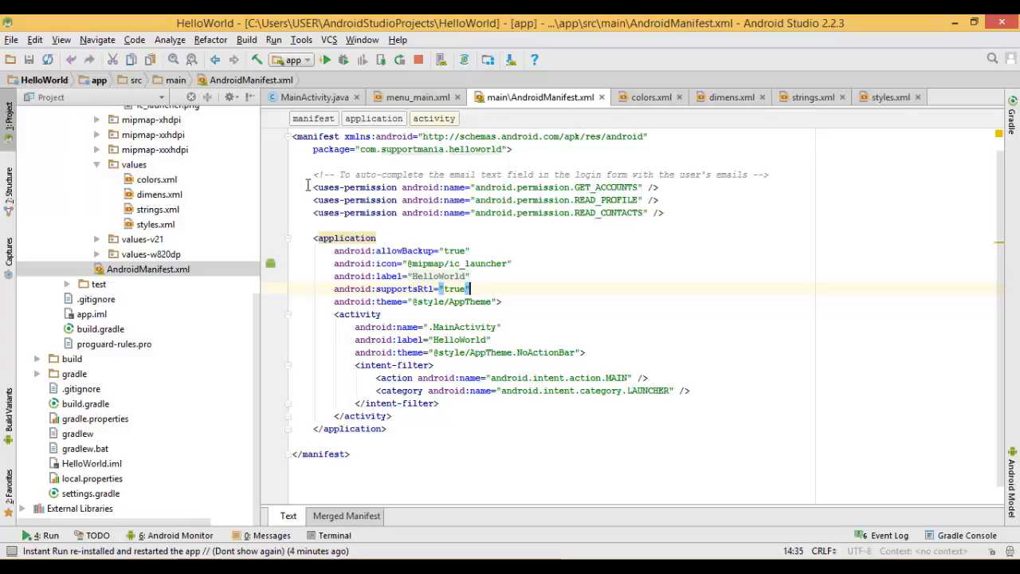
click(659, 213)
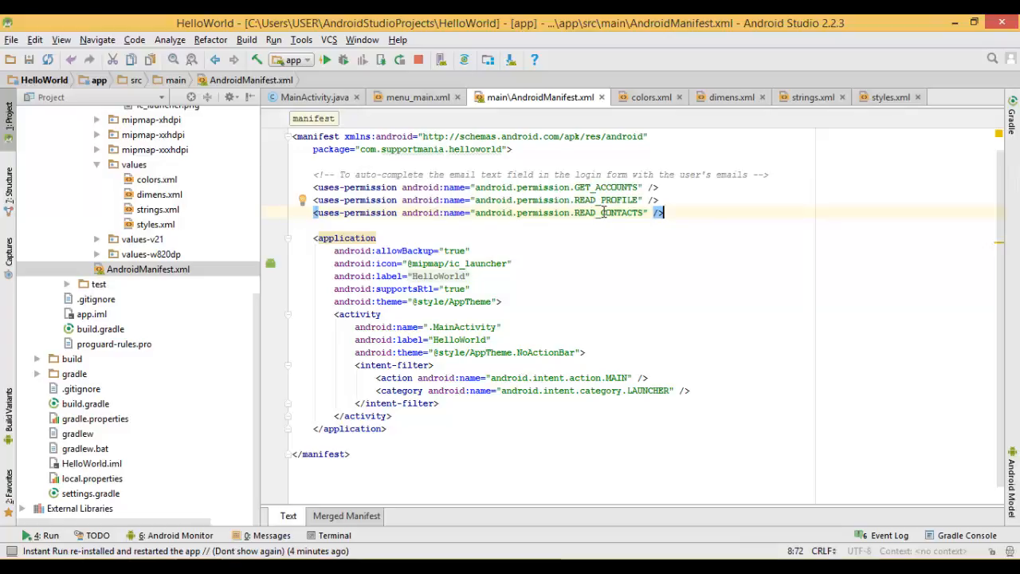
double_click(606, 199)
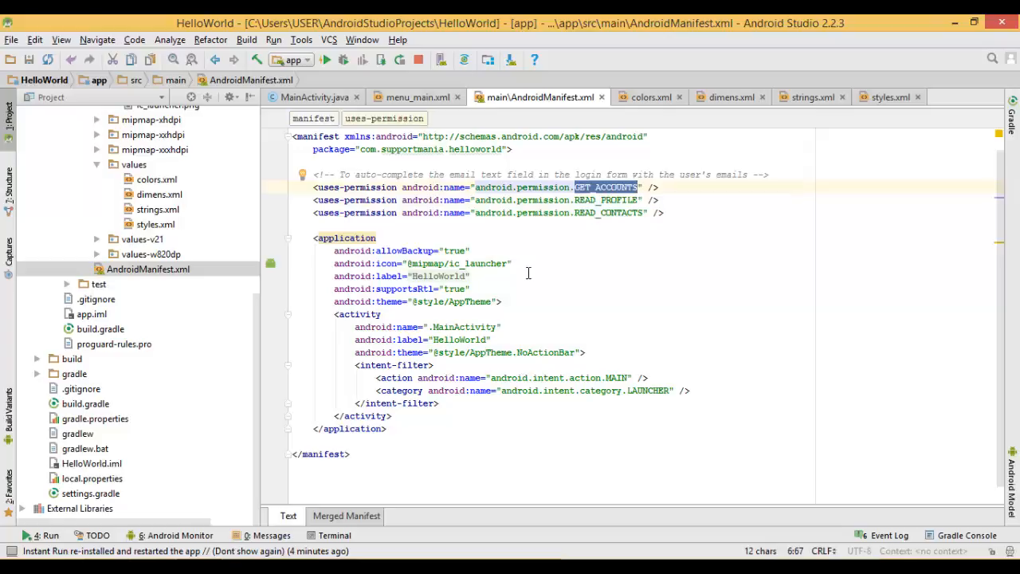
click(361, 237)
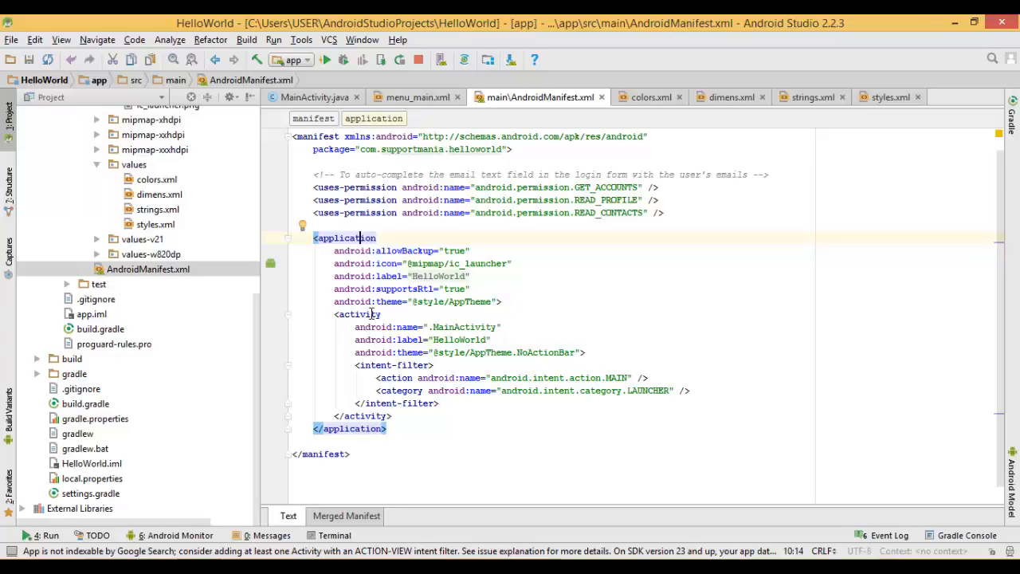
click(358, 314)
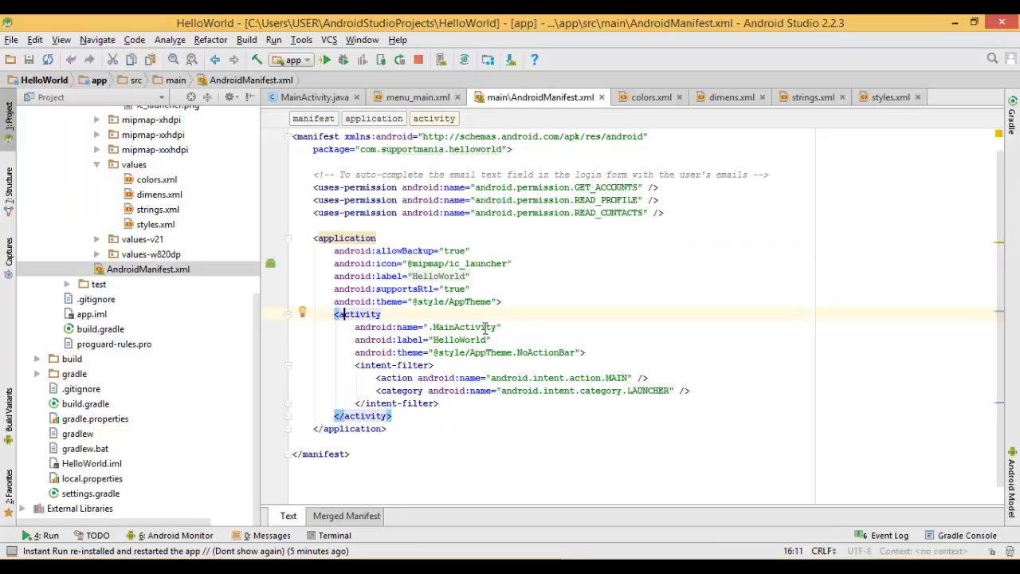
mouse_move(485, 329)
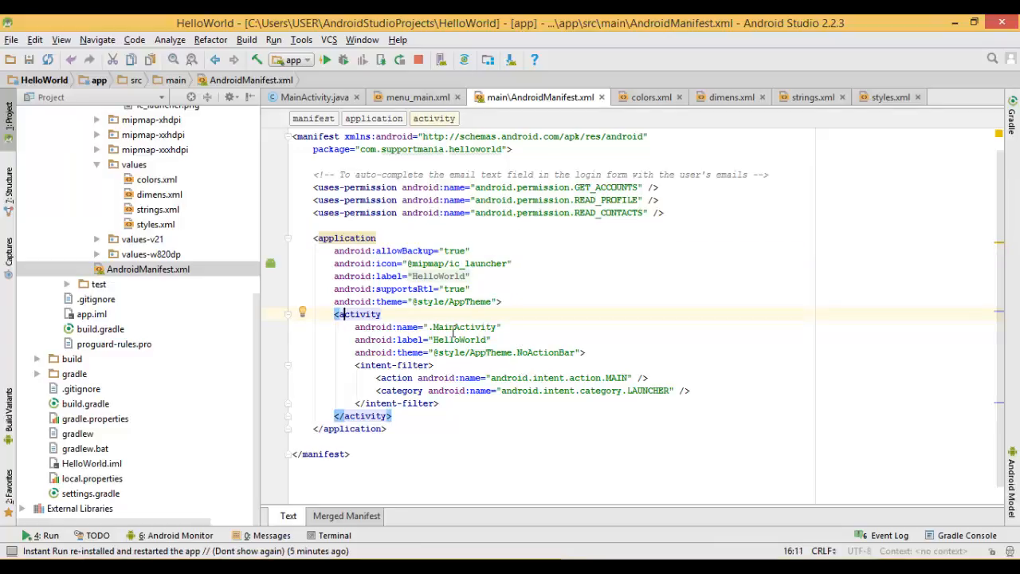
double_click(463, 326)
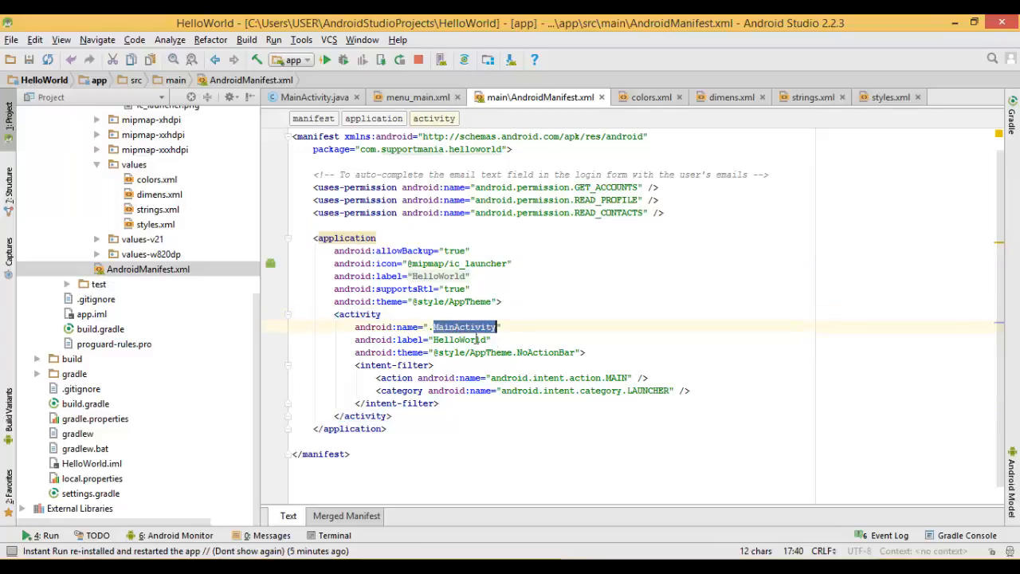
click(438, 402)
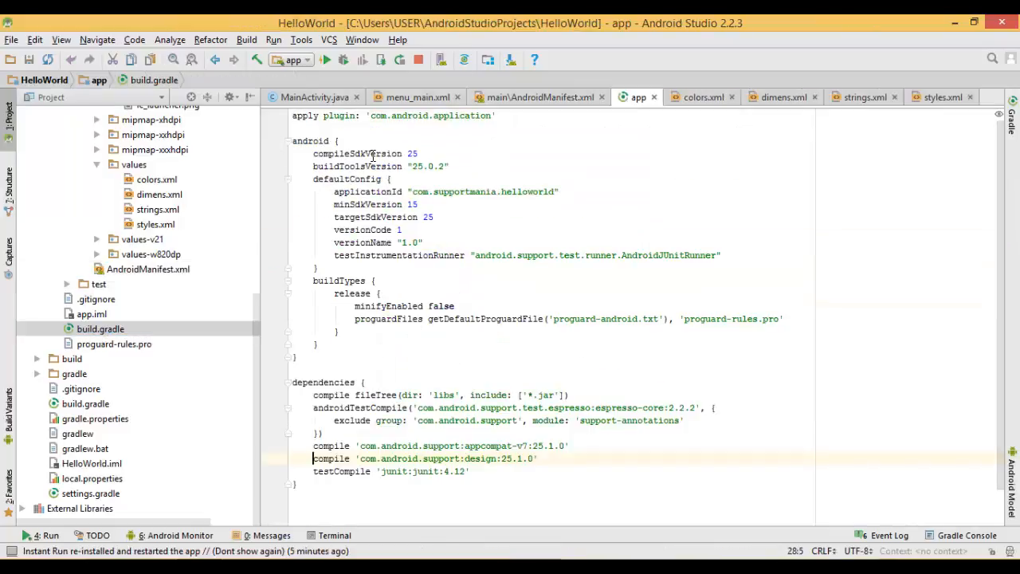
- Review compileSdkVersion, targetSdkVersion, versionName and proguardFiles in the app's build.gradle
double_click(357, 153)
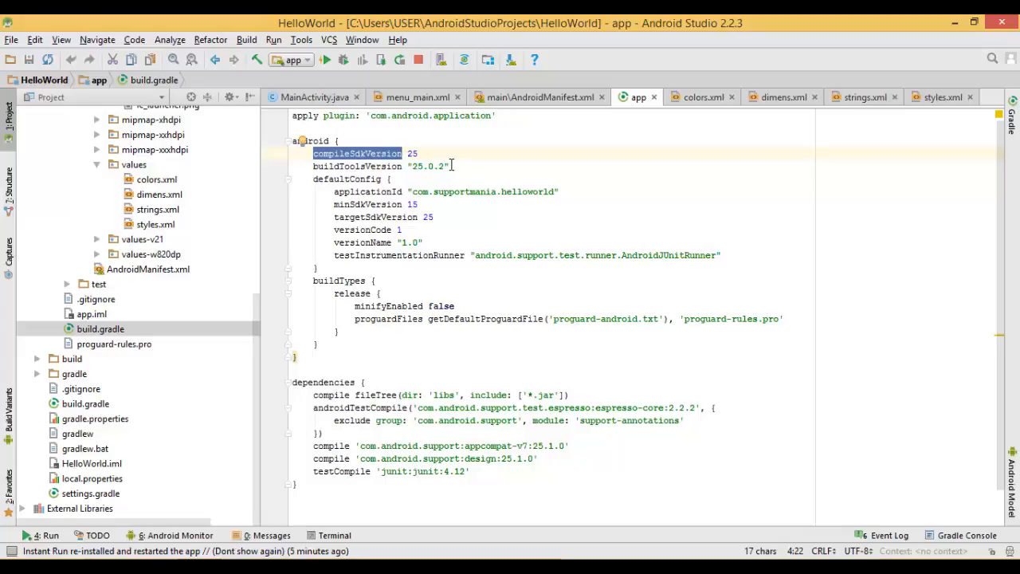
click(407, 191)
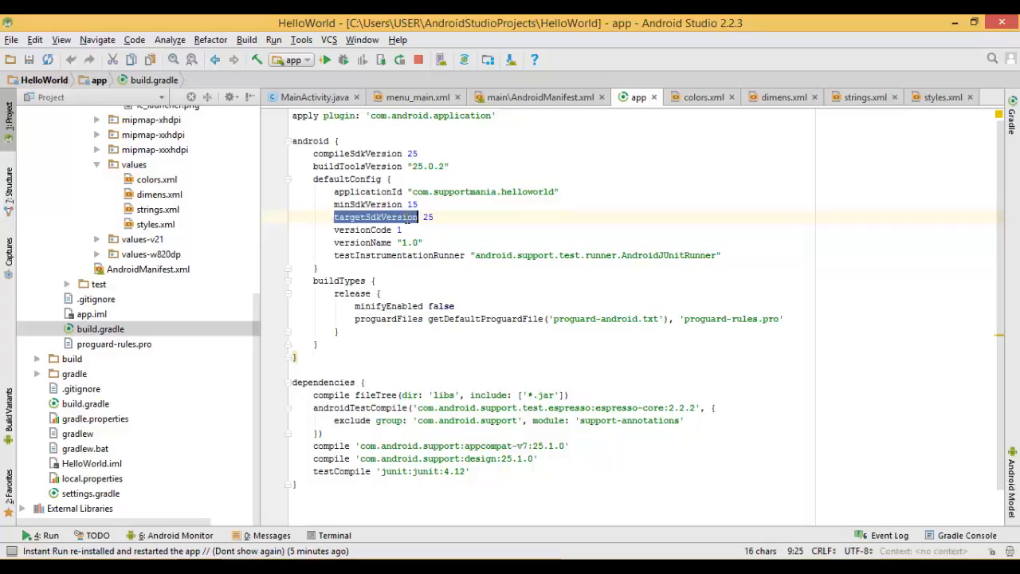
click(398, 230)
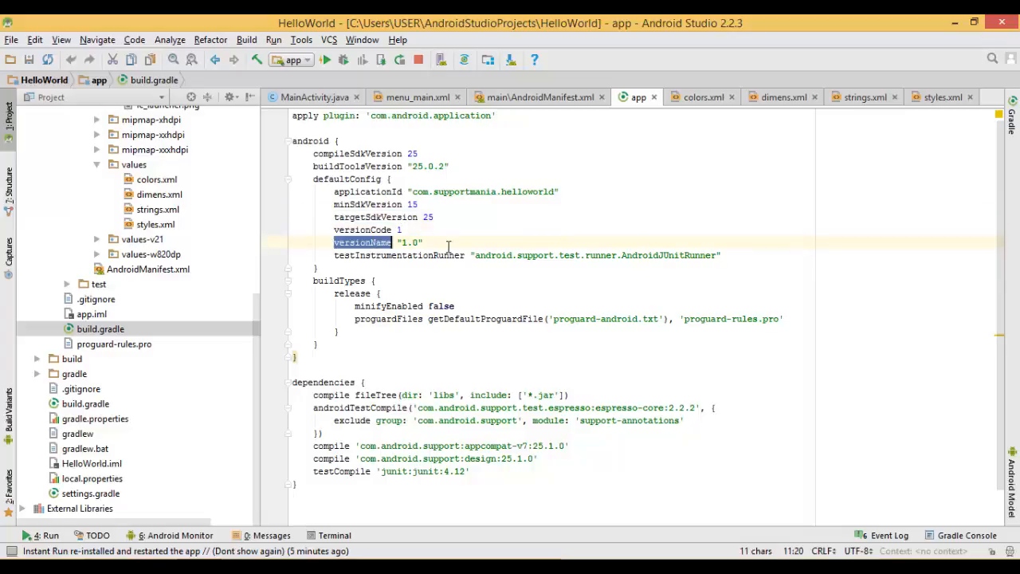
double_click(388, 318)
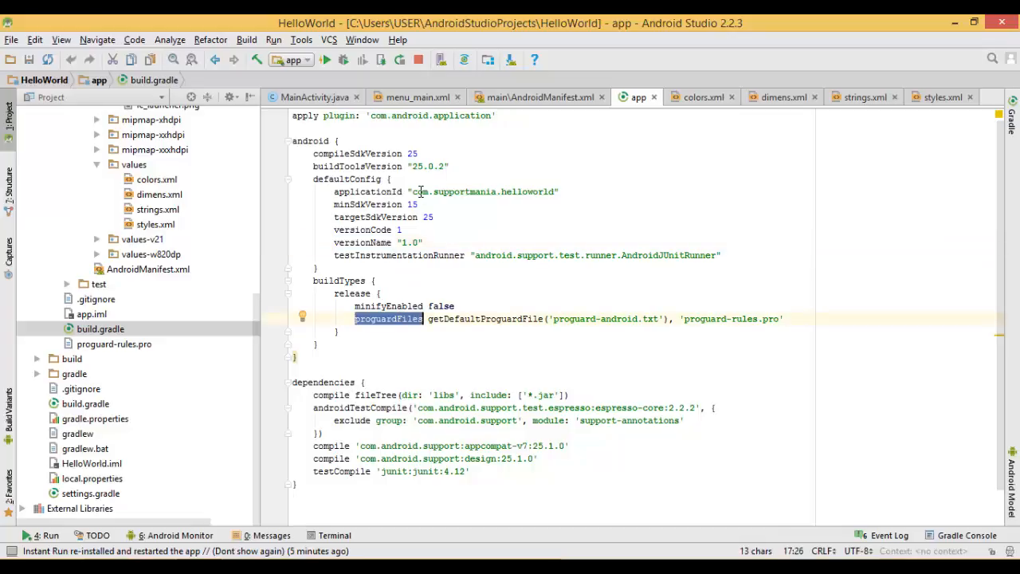
- Review the com.supportmania.helloworld applicationId and the dependency lines
click(419, 191)
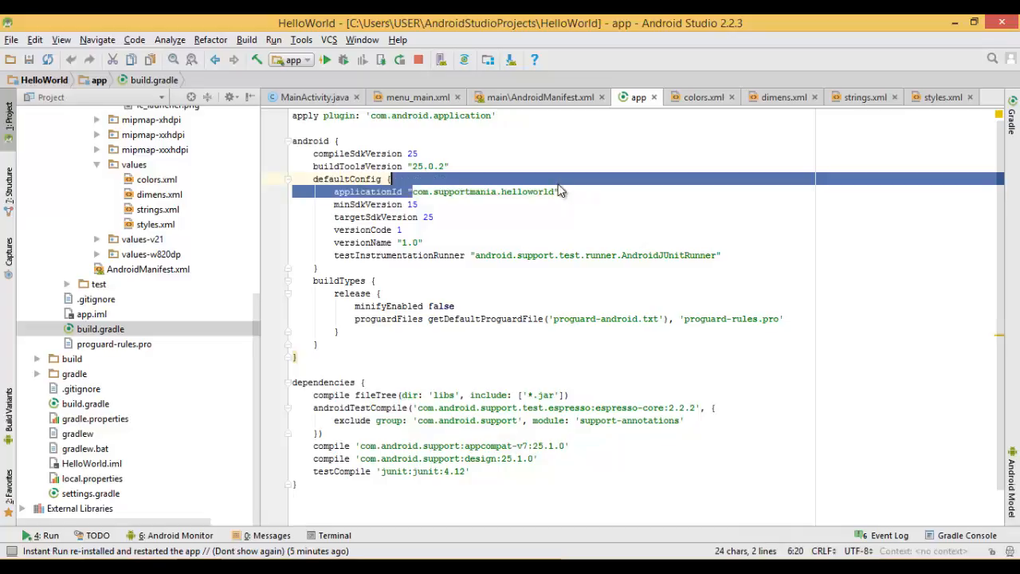
click(588, 190)
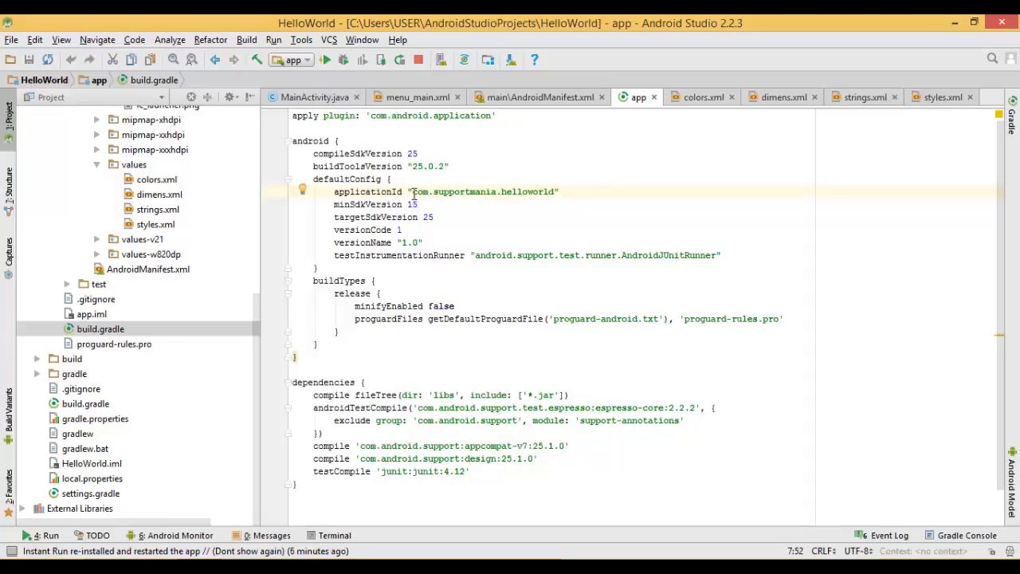
double_click(478, 191)
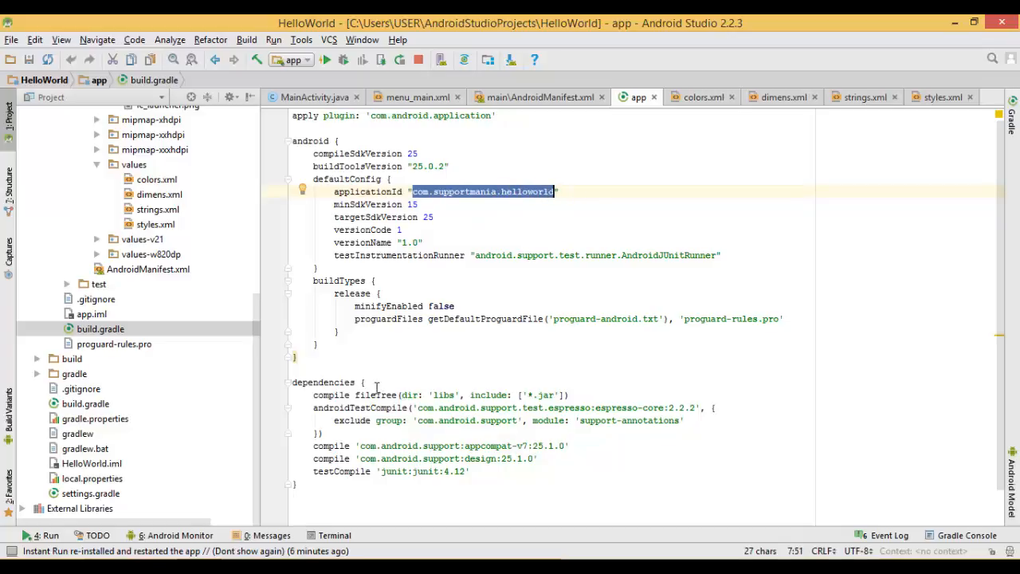
double_click(323, 382)
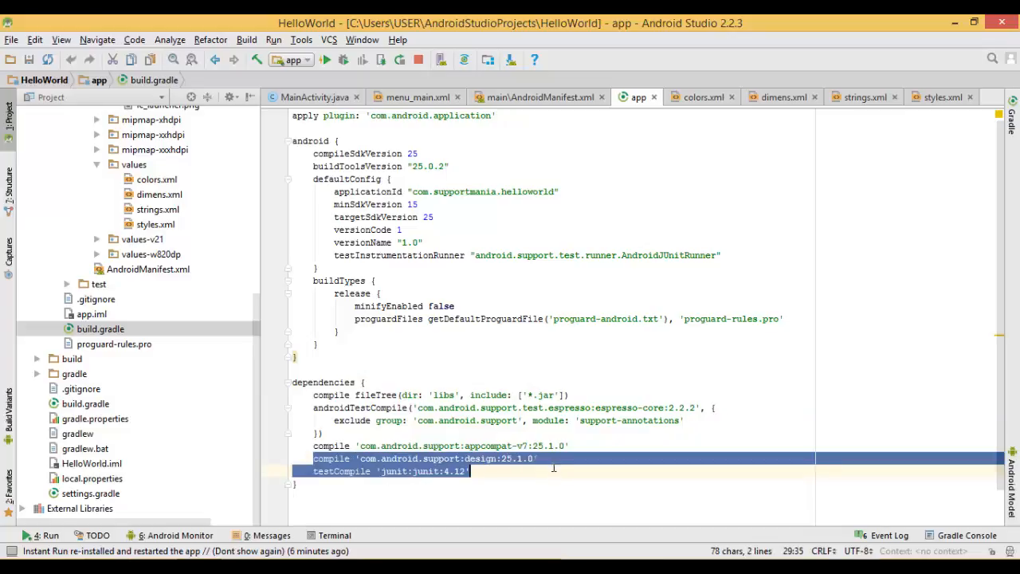
click(538, 458)
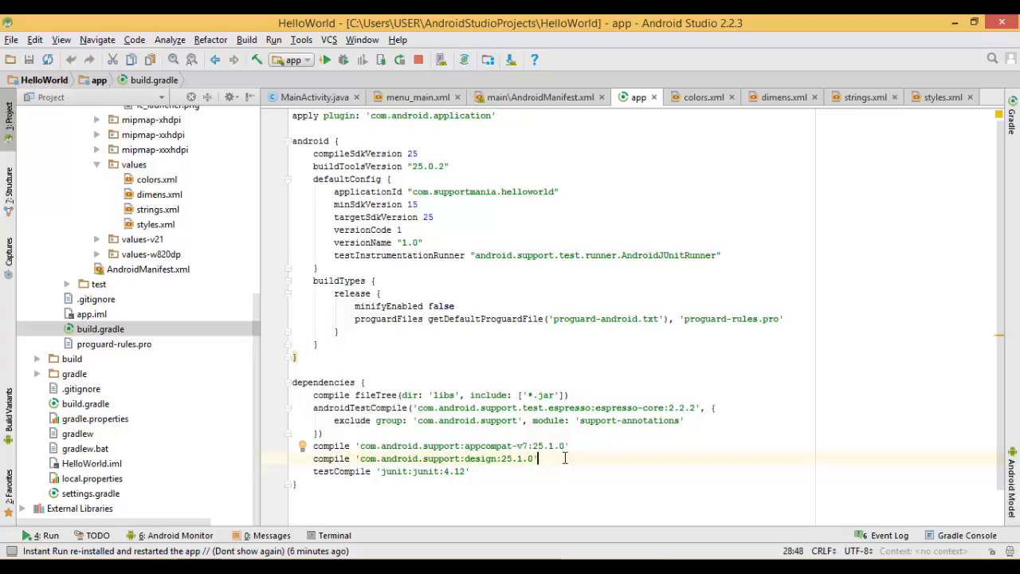
mouse_move(566, 464)
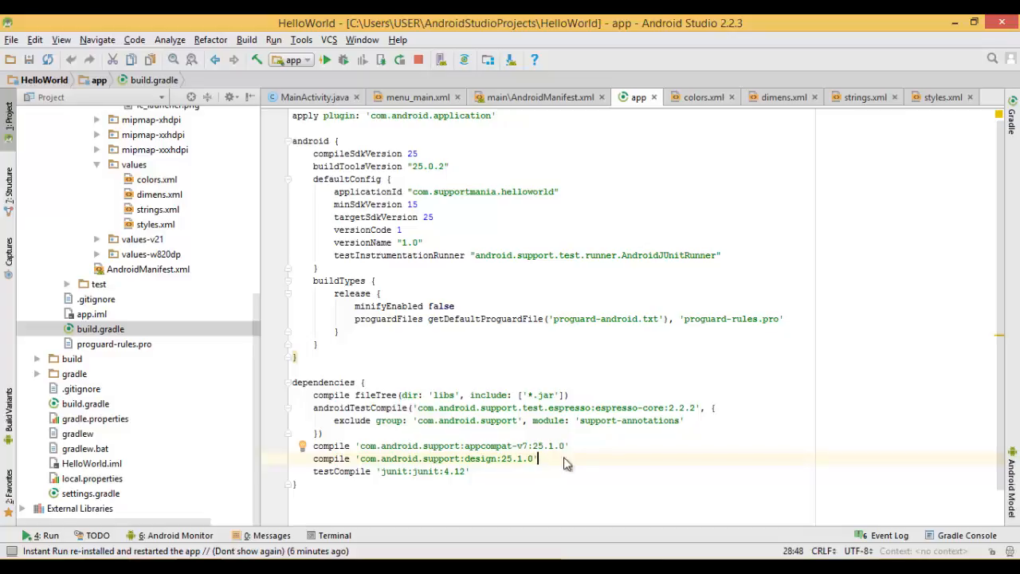
scroll(up, 3)
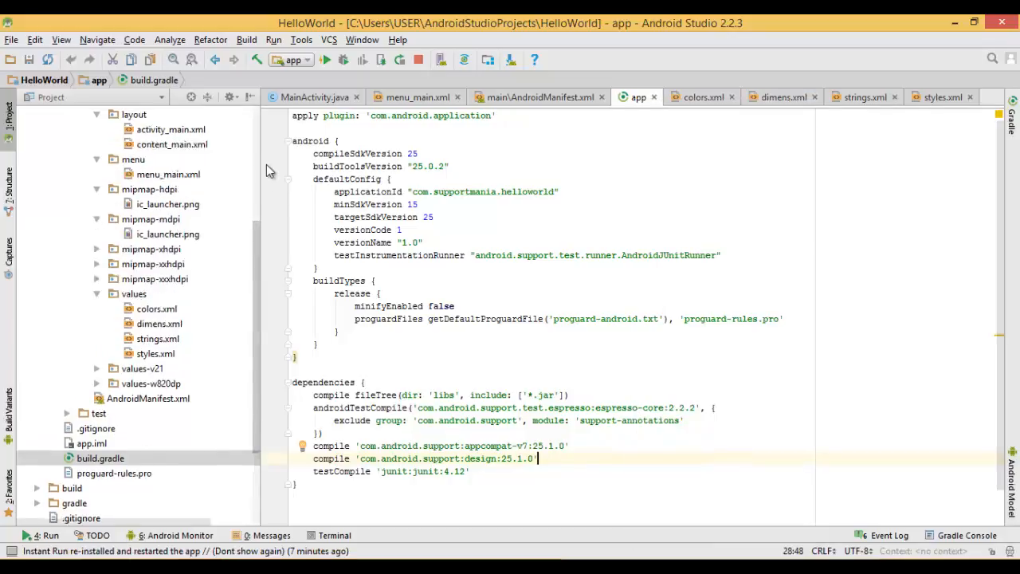
- Close all editor tabs and start a new Empty Activity named LoginActivity
right_click(638, 97)
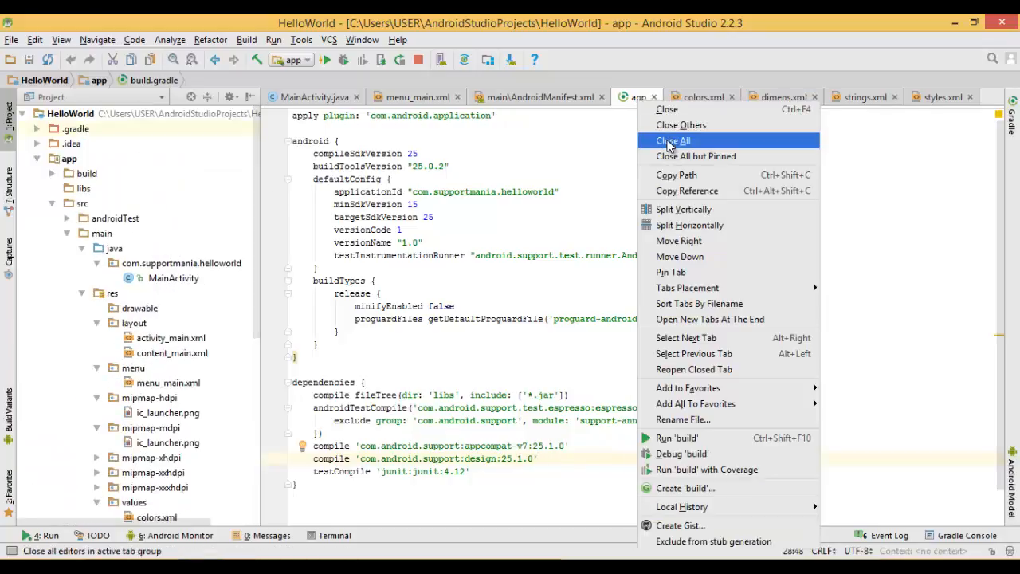
click(673, 140)
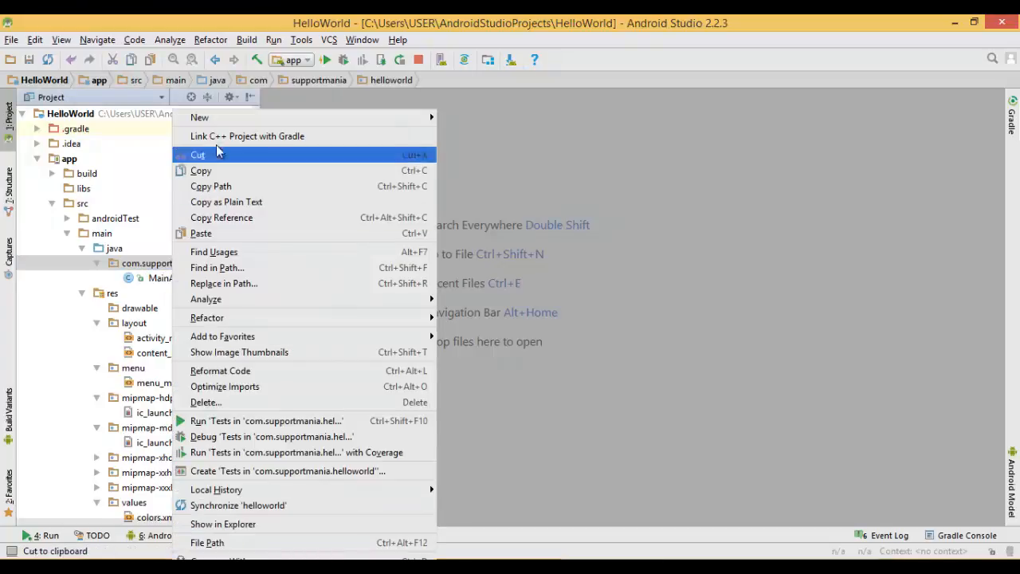
mouse_move(199, 117)
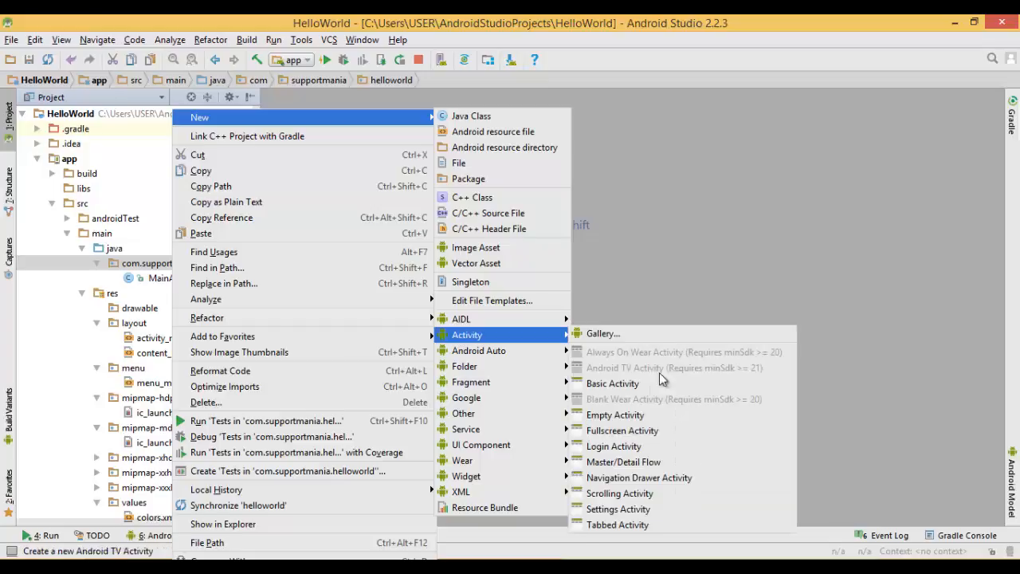
mouse_move(615, 414)
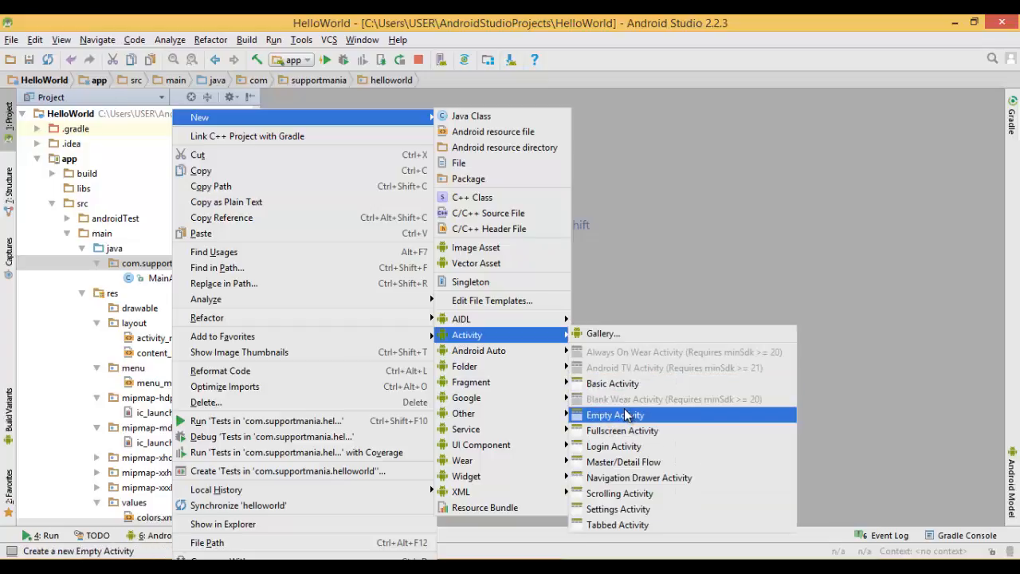
click(615, 414)
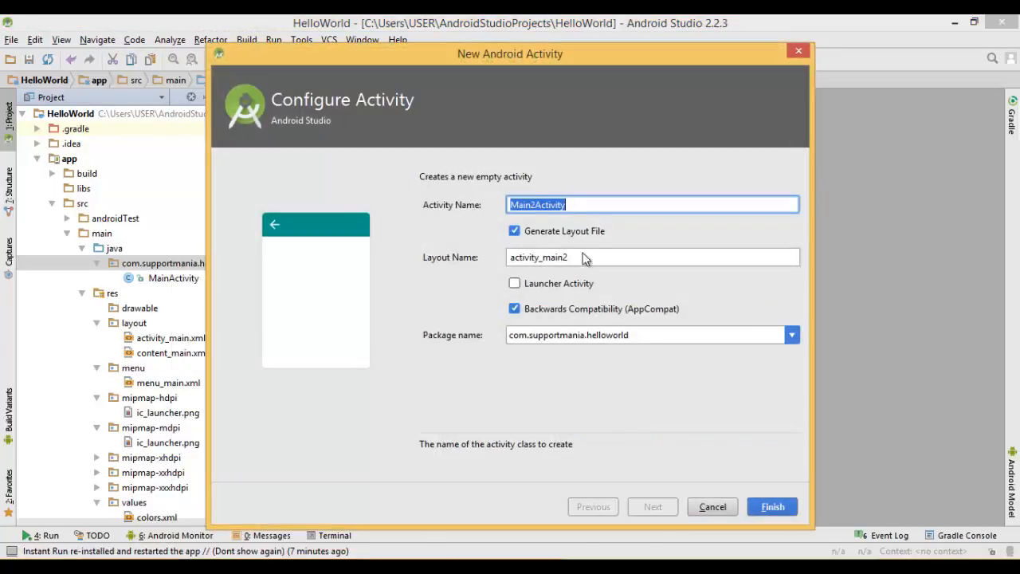
text(Login)
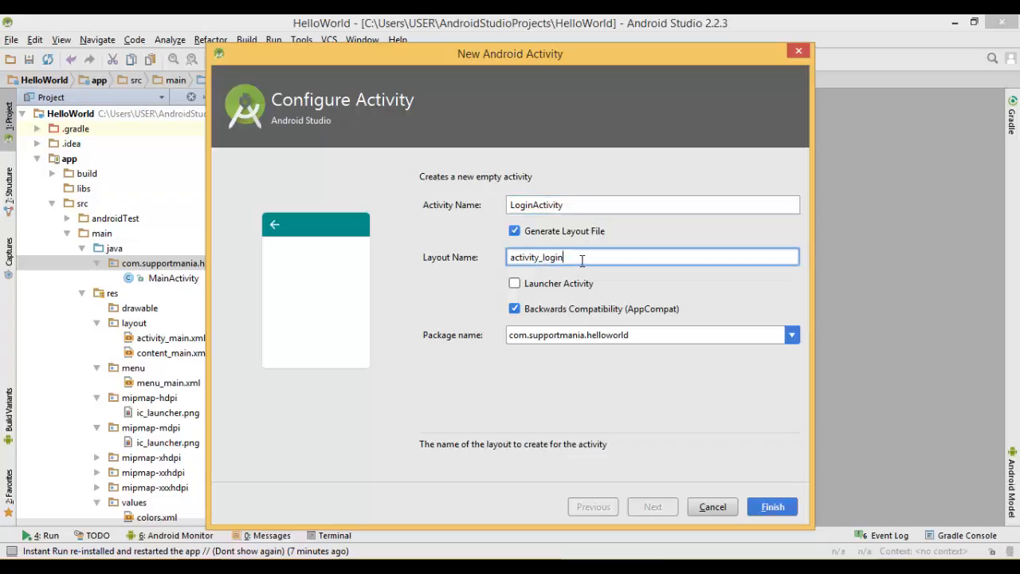
mouse_move(597, 386)
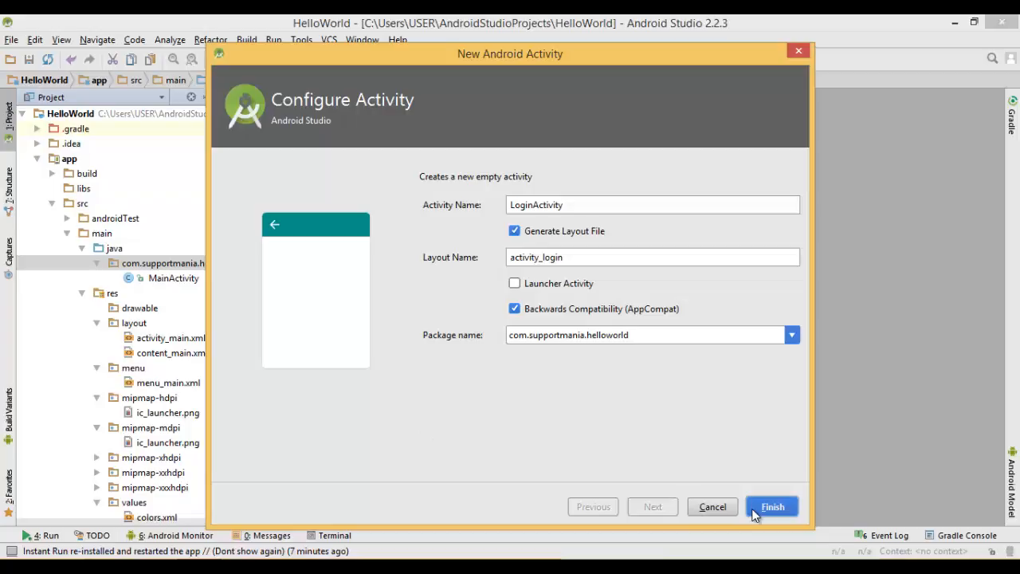
- Finish the wizard to generate LoginActivity.java and the activity_login.xml layout
click(770, 506)
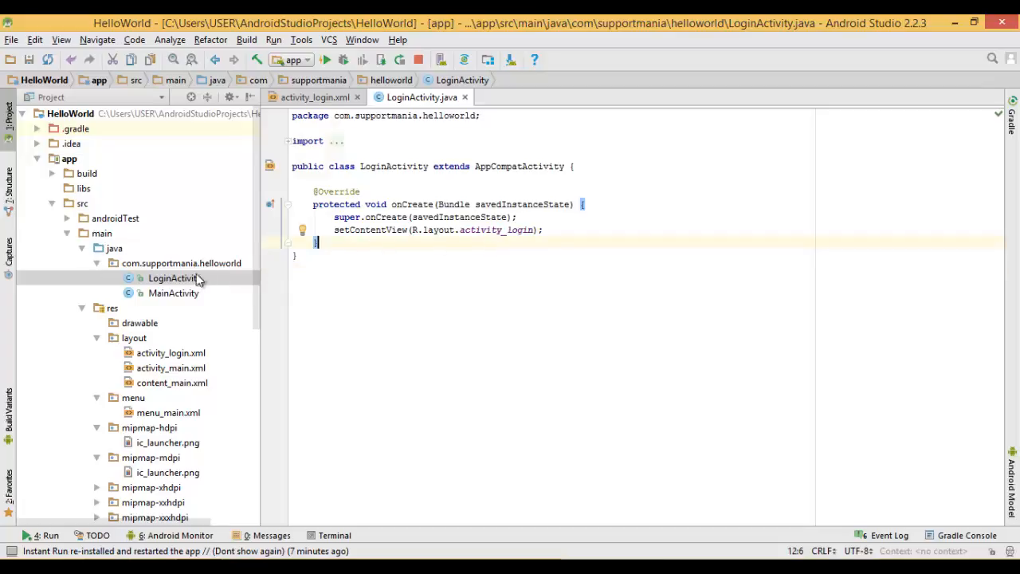
mouse_move(192, 279)
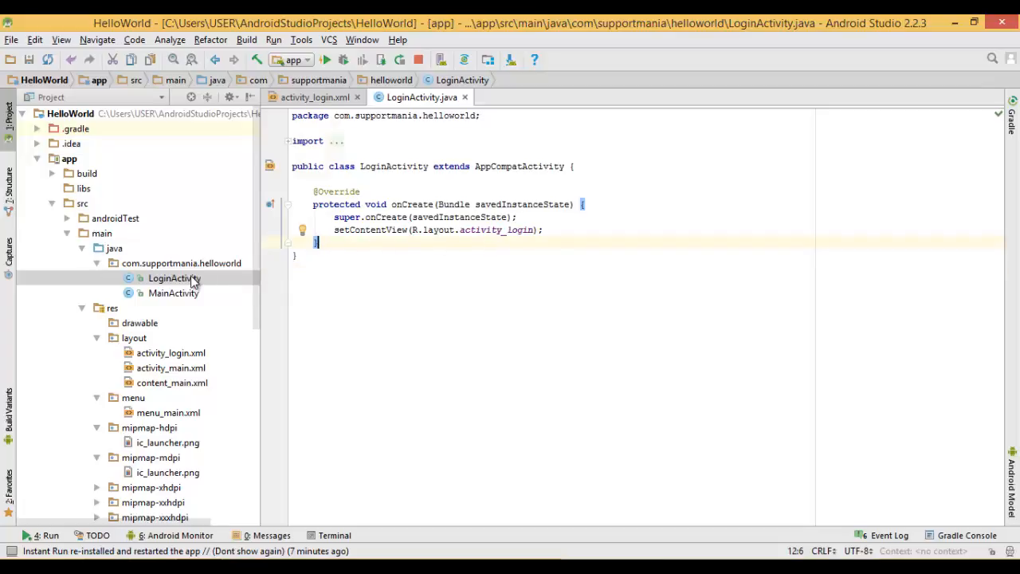
mouse_move(174, 333)
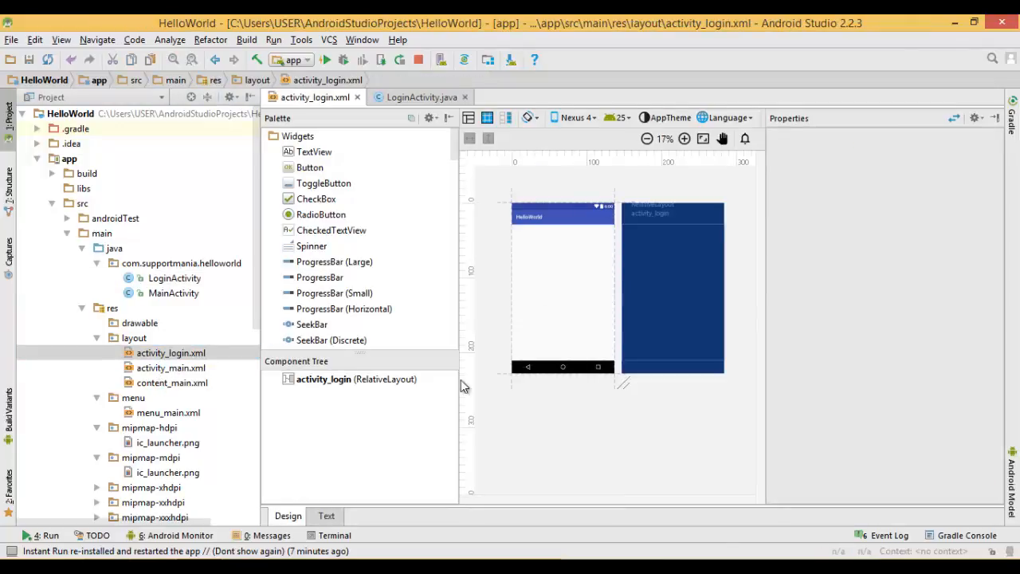
mouse_move(430, 165)
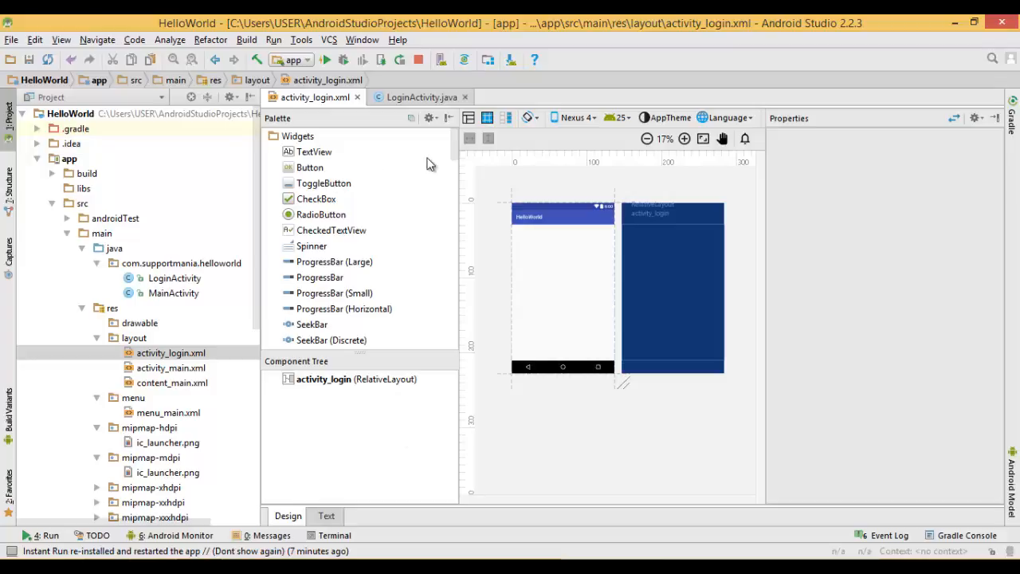
- Drag a TextView to the top centre of activity_login and set its text to SignIn
scroll(down, 3)
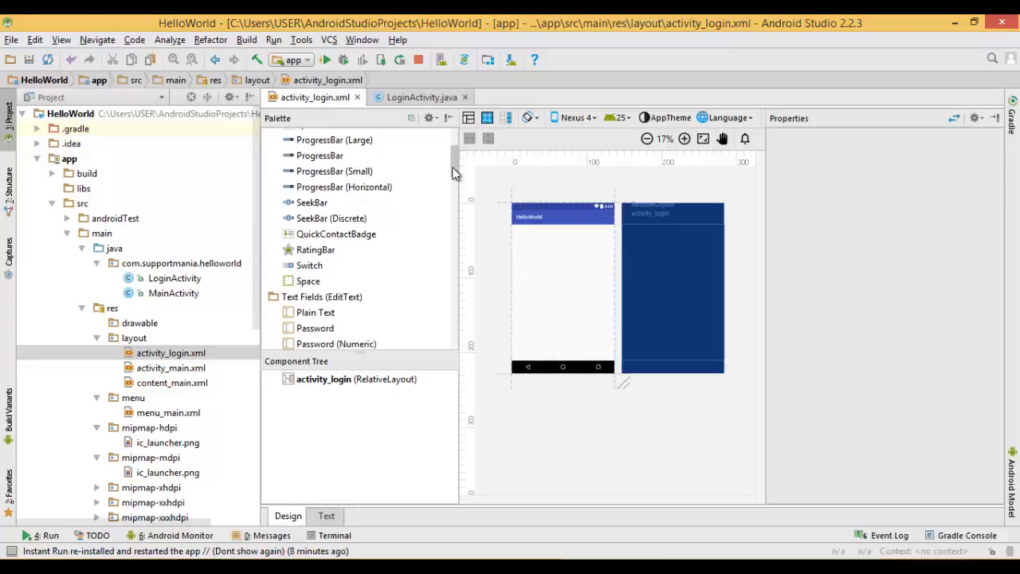
scroll(up, 3)
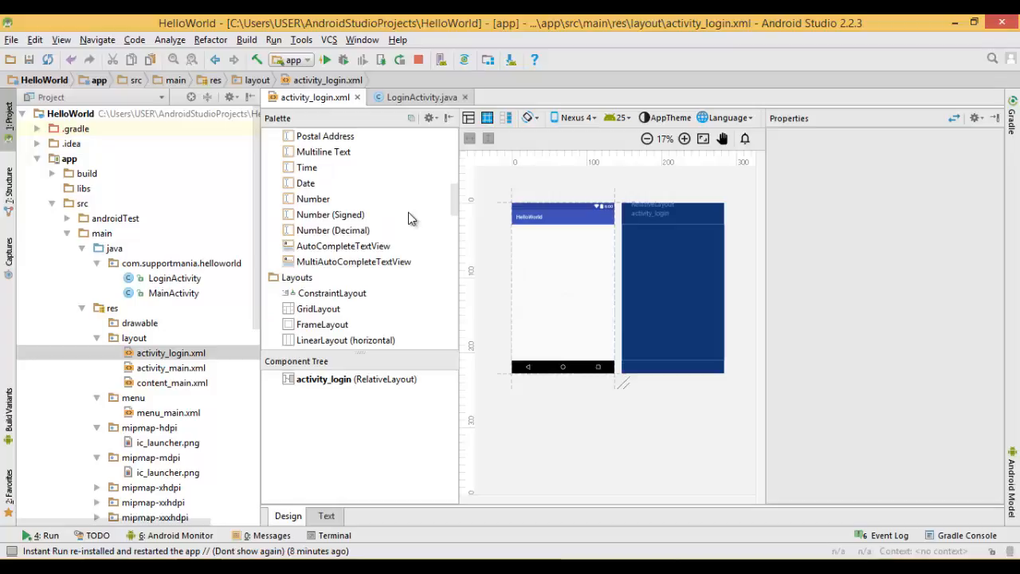
scroll(down, 3)
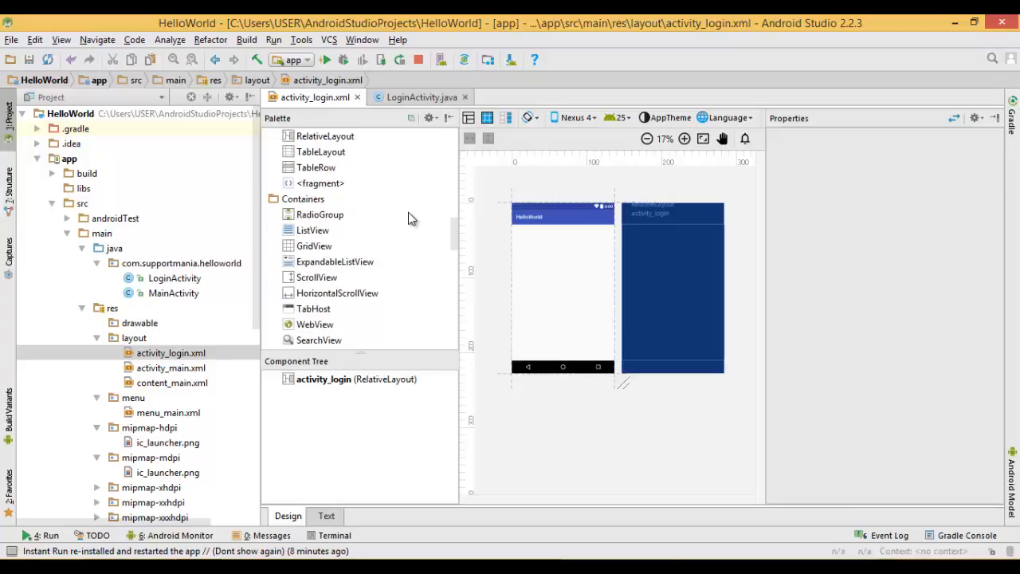
scroll(down, 3)
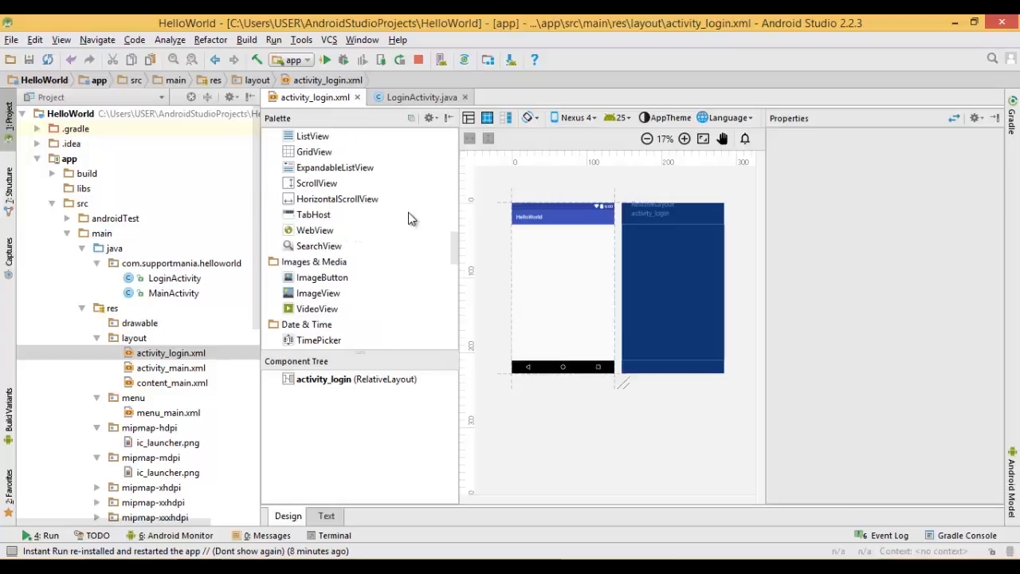
scroll(up, 3)
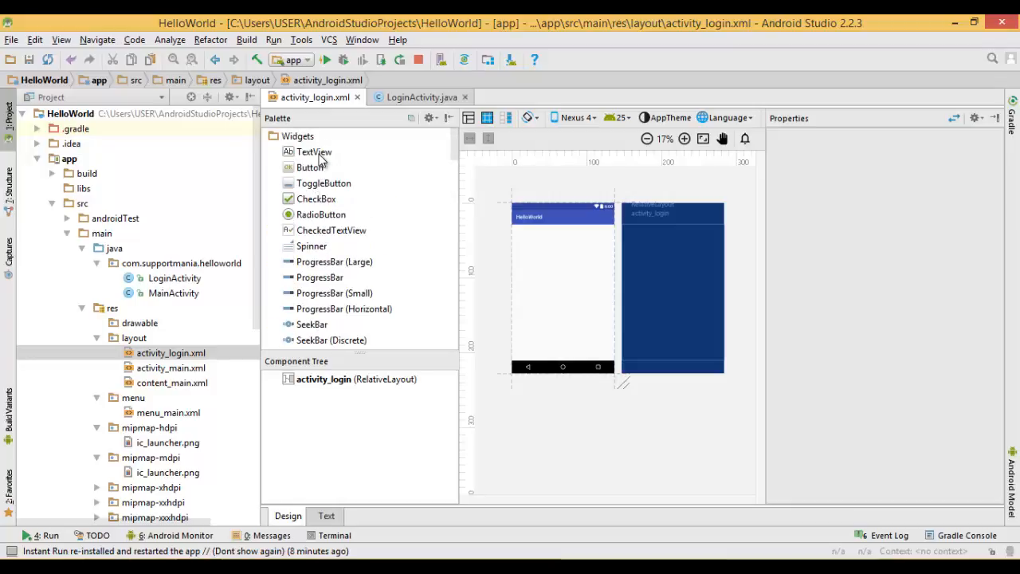
click(312, 151)
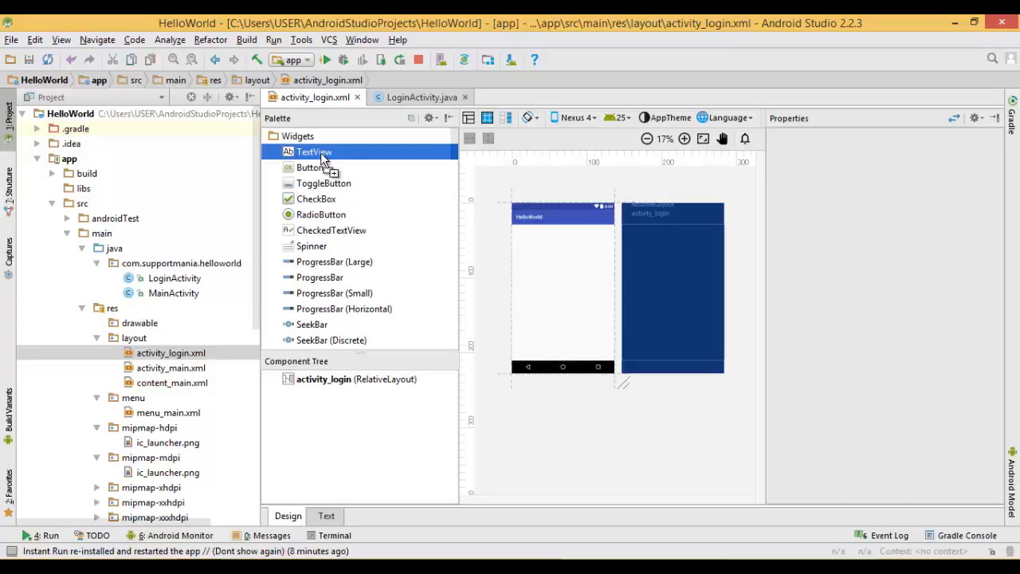
drag(314, 151, 563, 255)
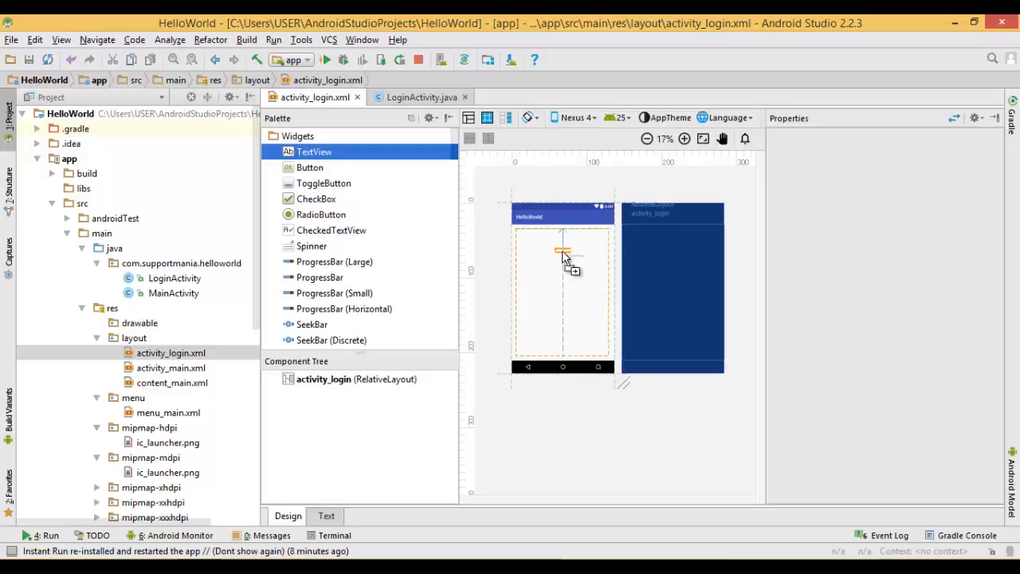
drag(313, 151, 563, 251)
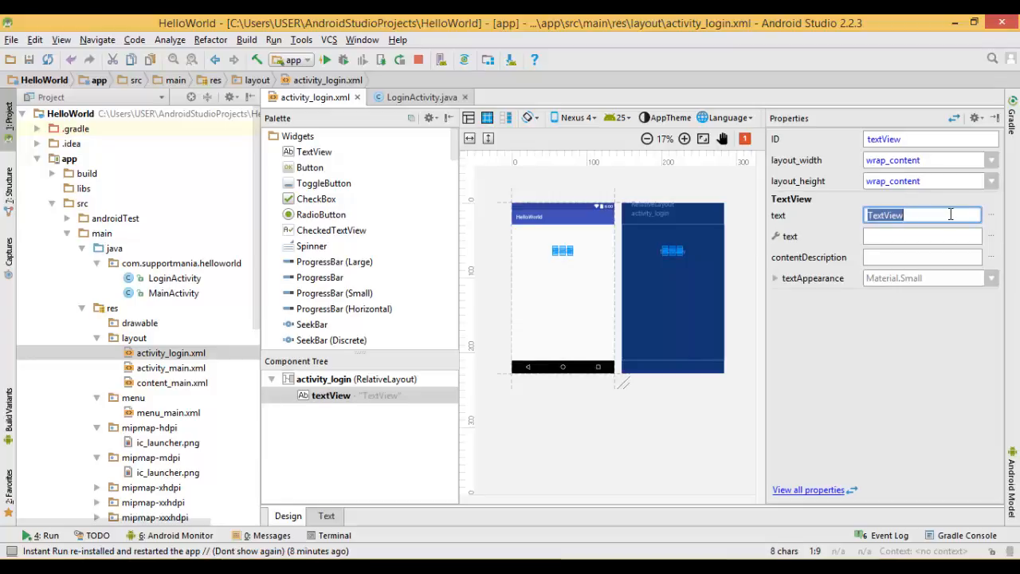
text(SignI)
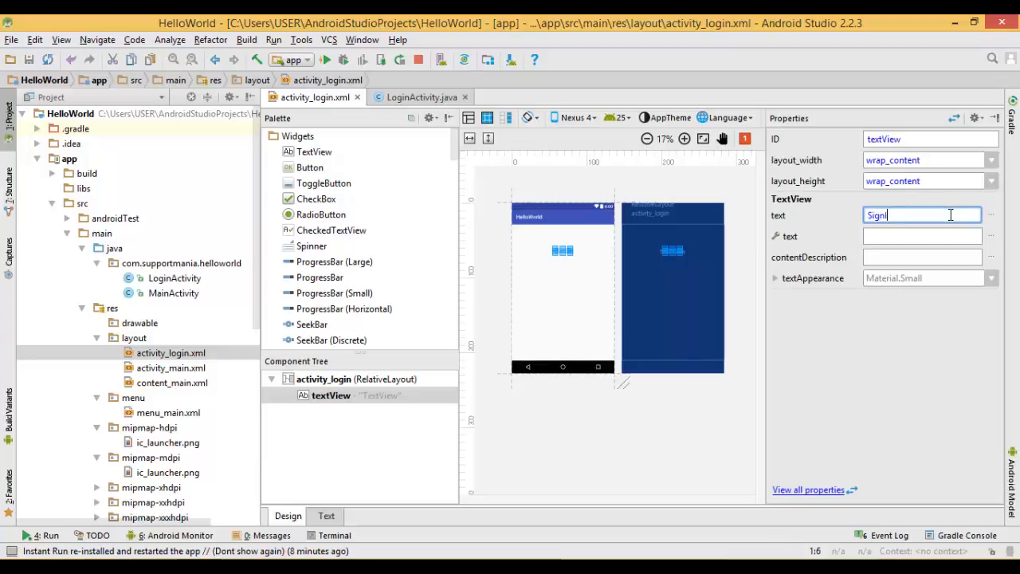
text(n)
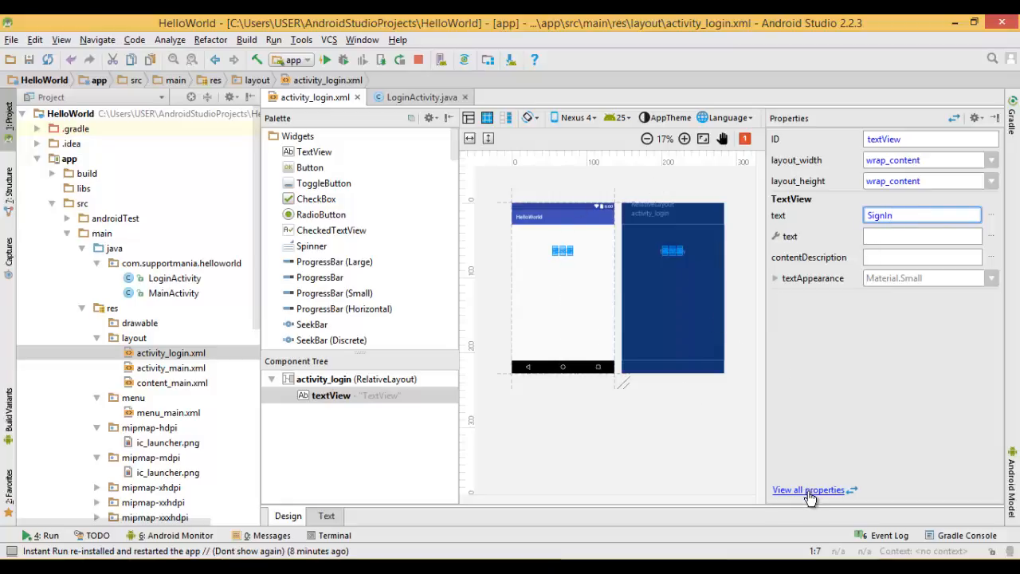
mouse_move(816, 490)
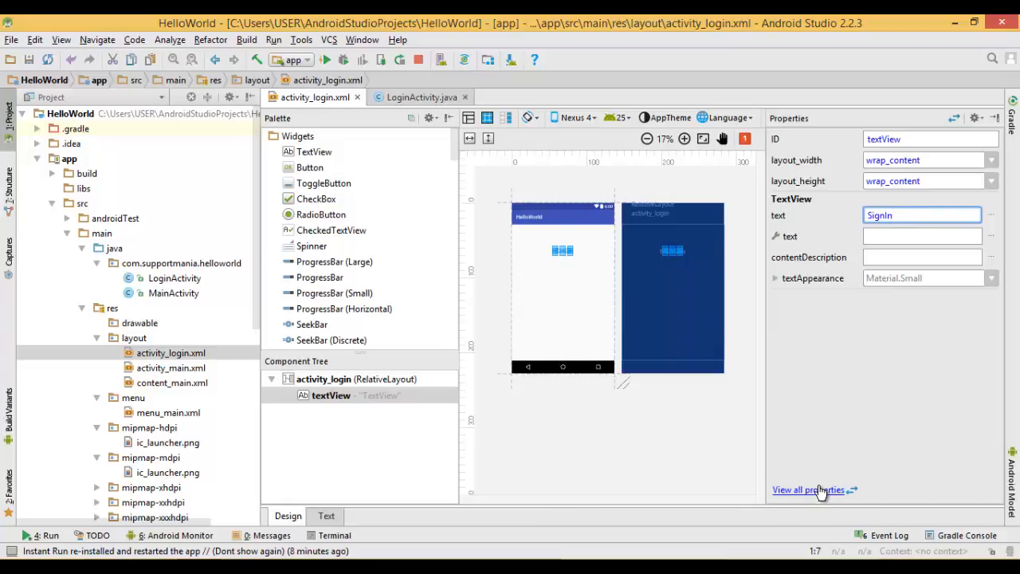
- Show all properties of the SignIn label and scroll through its layout settings
click(808, 489)
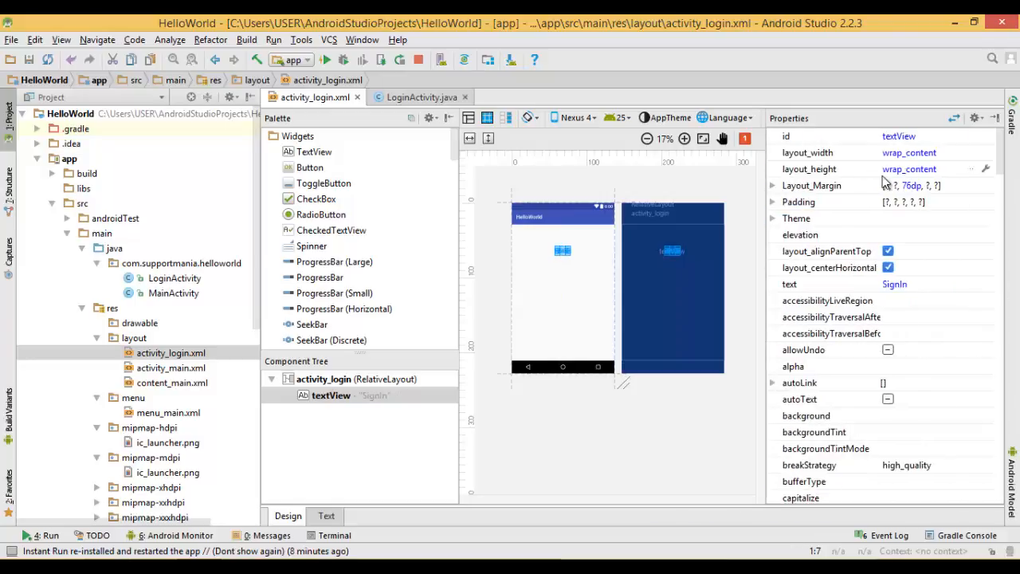
scroll(down, 3)
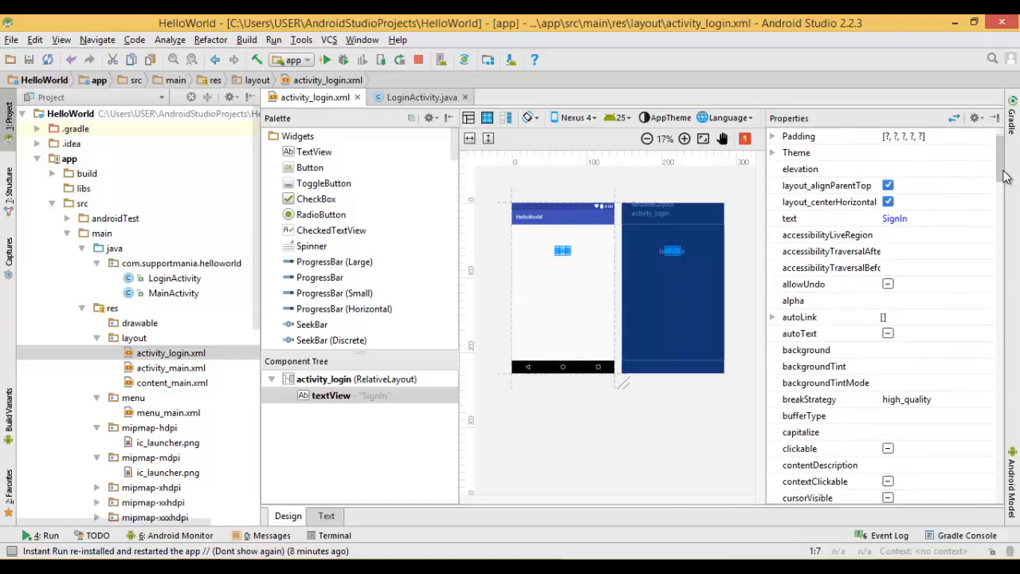
scroll(down, 3)
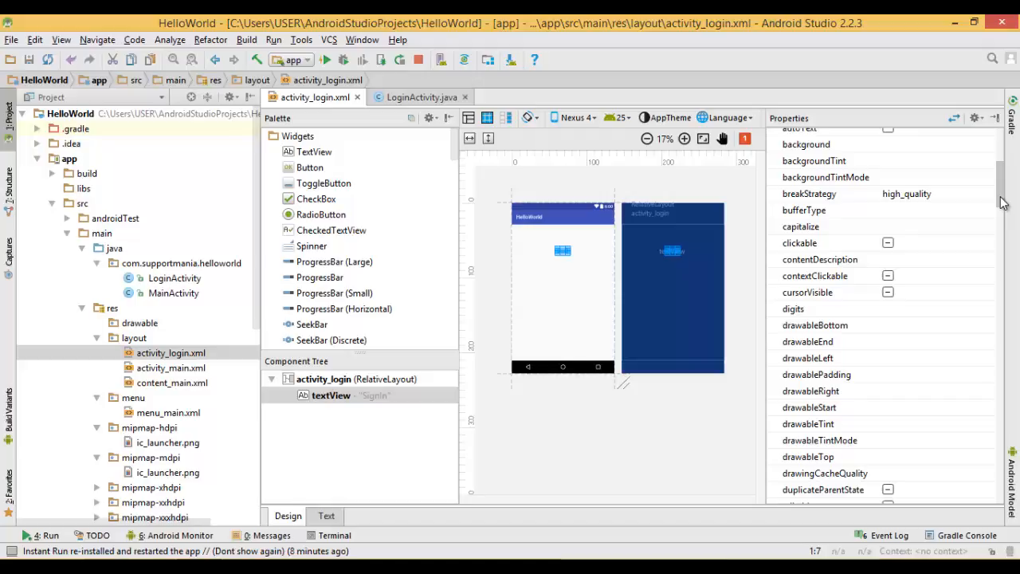
scroll(down, 3)
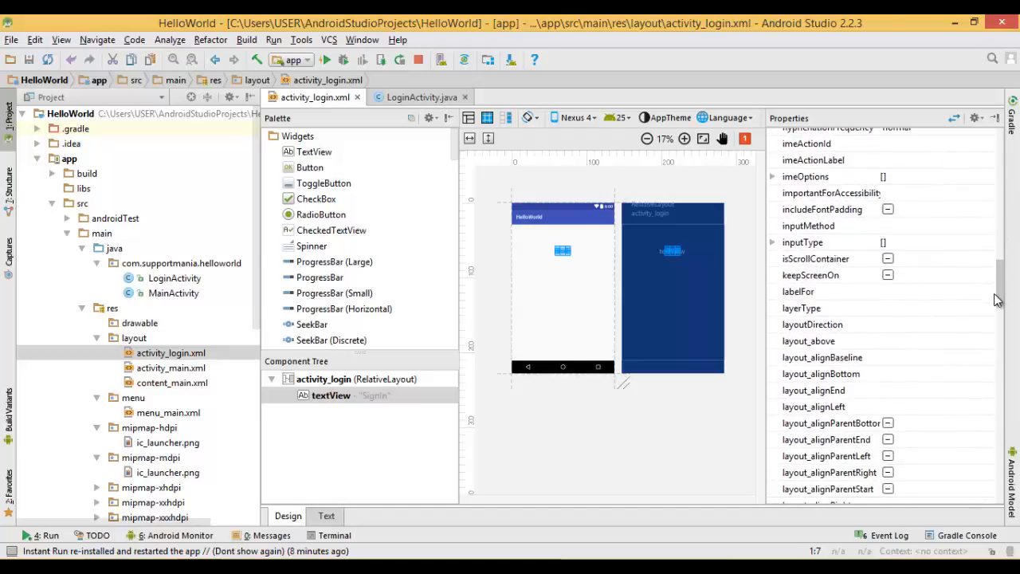
scroll(up, 3)
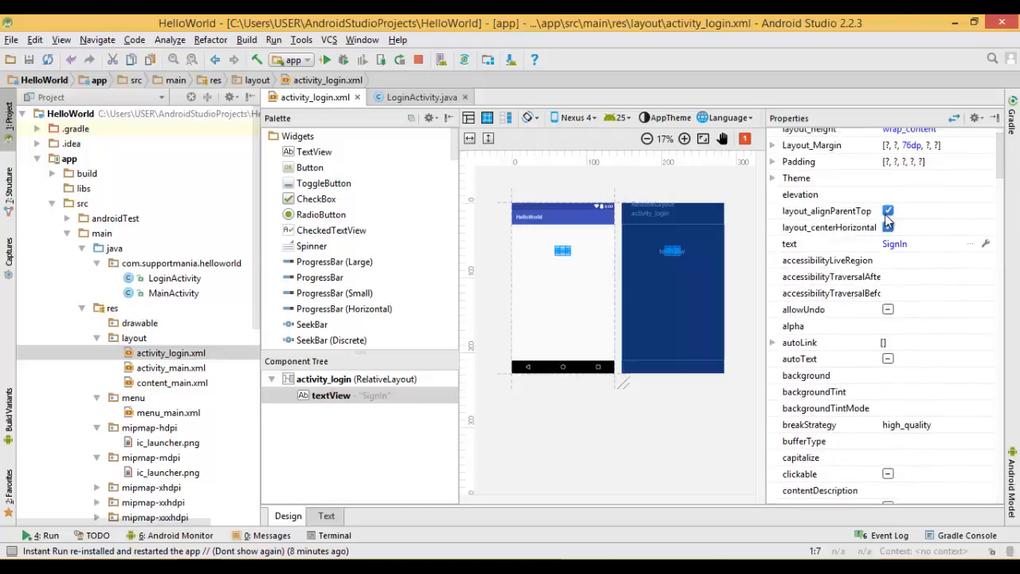
scroll(up, 3)
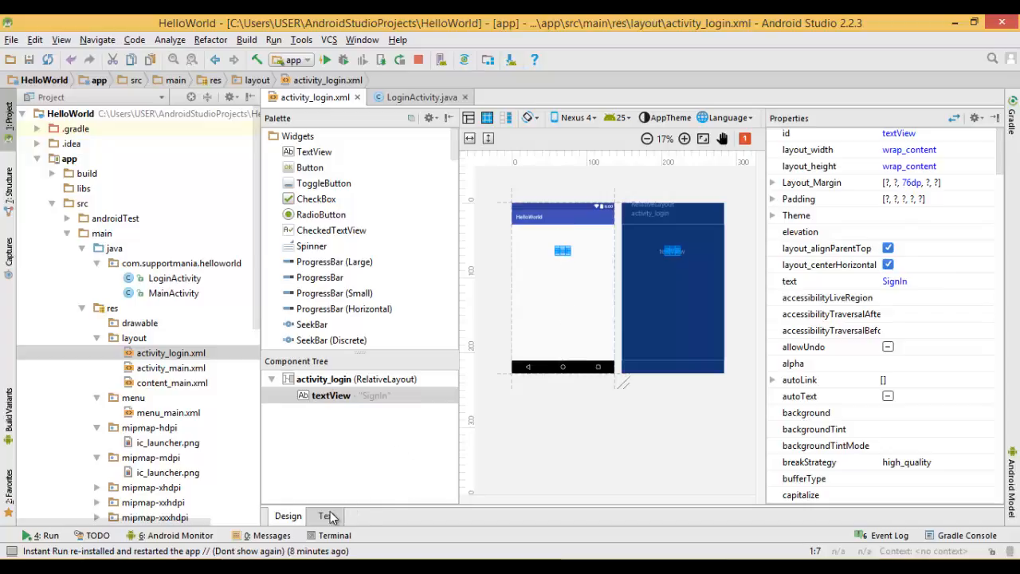
- Give the SignIn label 25sp text and add etxtUsername, etxtPassword EditTexts plus a Login button
click(325, 515)
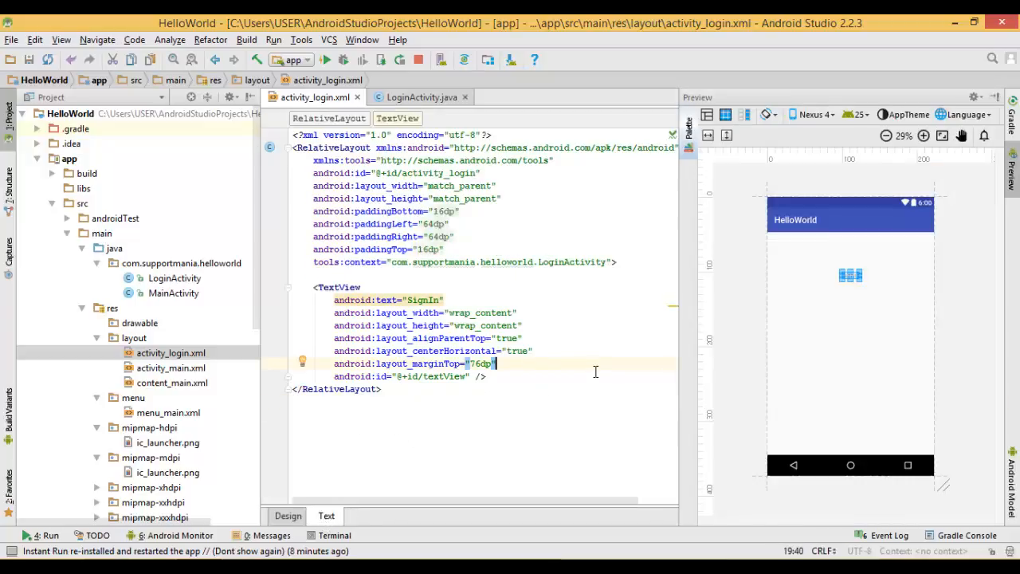
text(textSize="25sp)
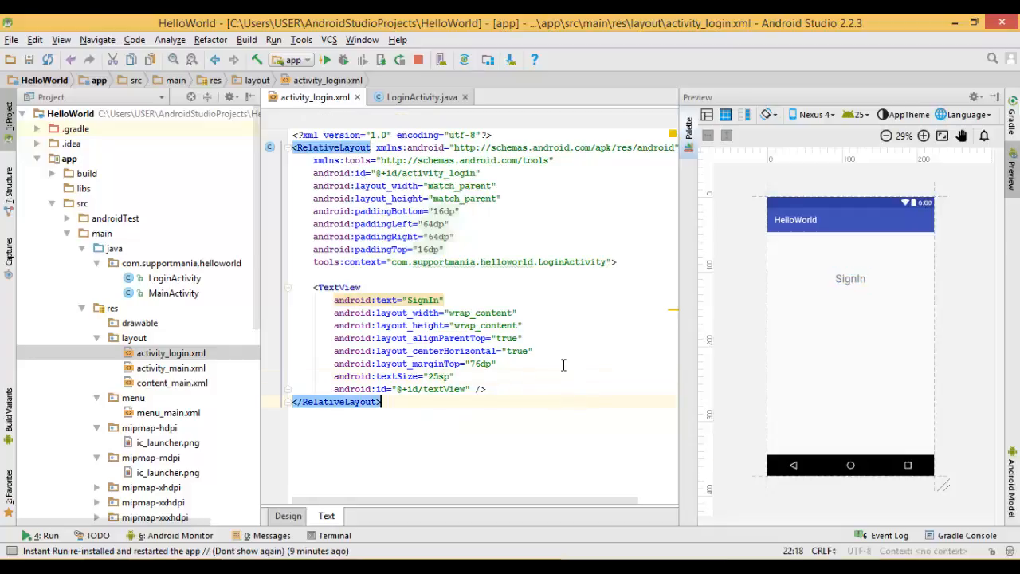
click(454, 376)
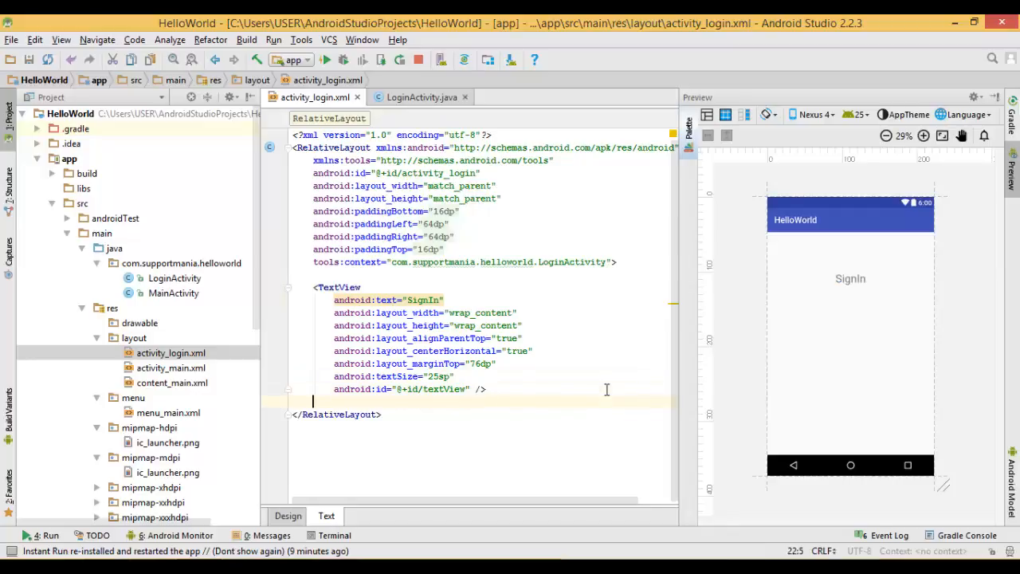
text(<Edt)
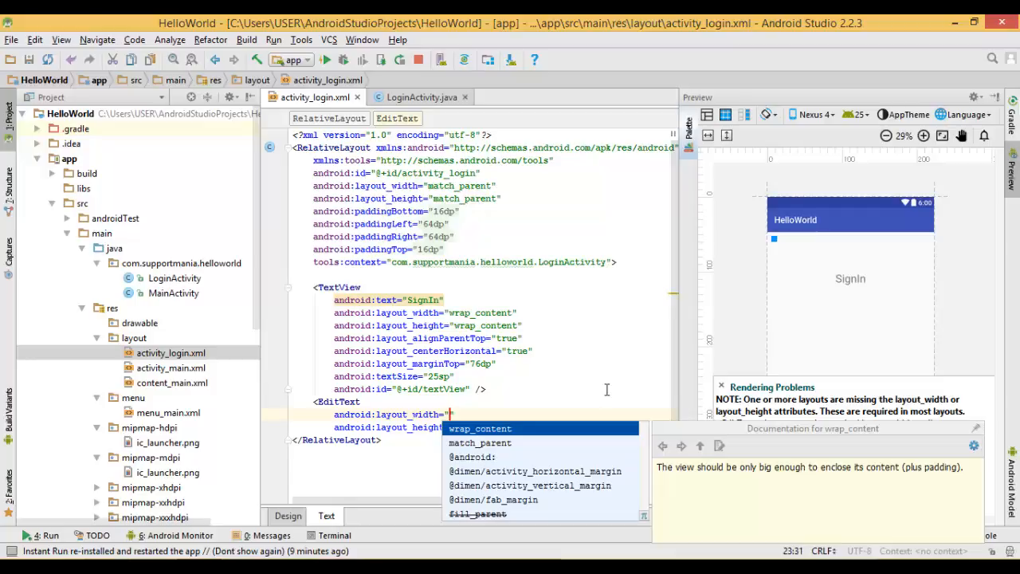
click(480, 442)
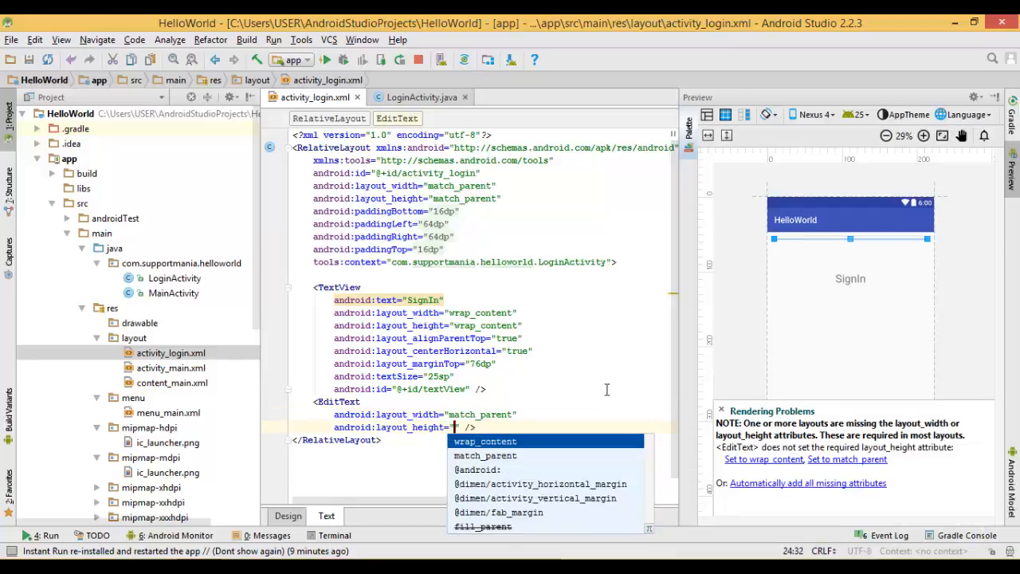
click(484, 441)
text(android:id="@+id/etxtUsername"/>)
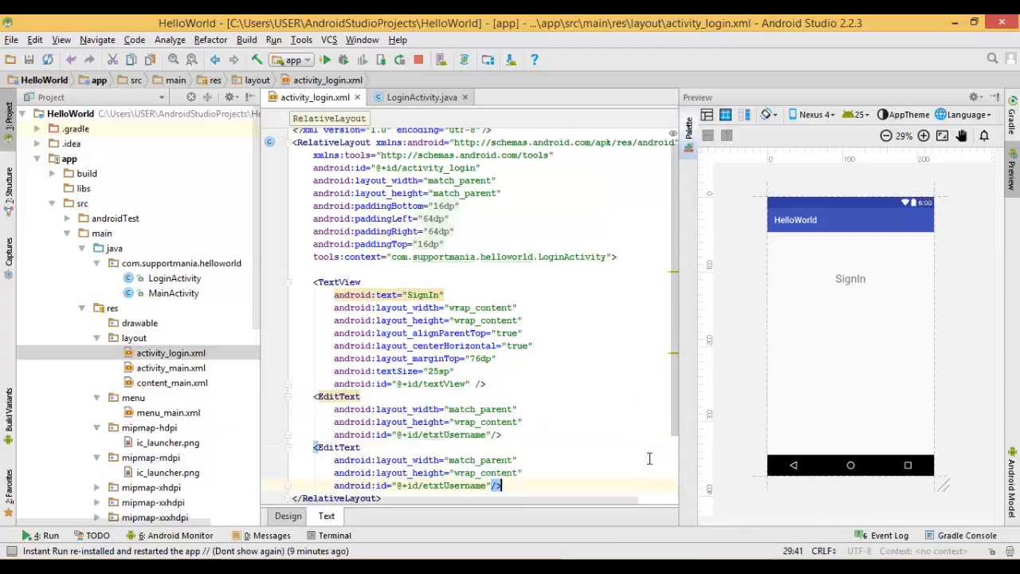
click(442, 486)
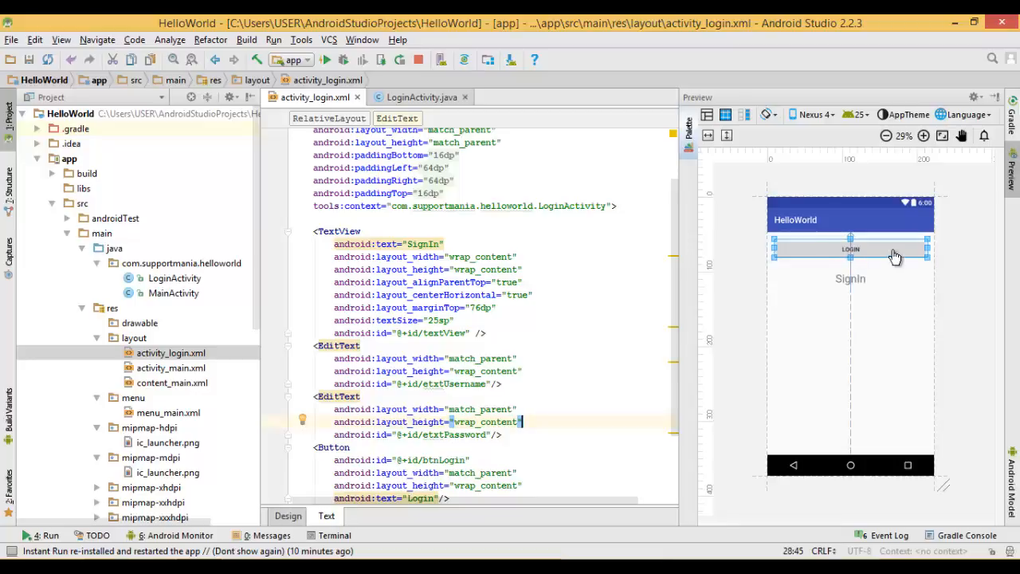
mouse_move(869, 253)
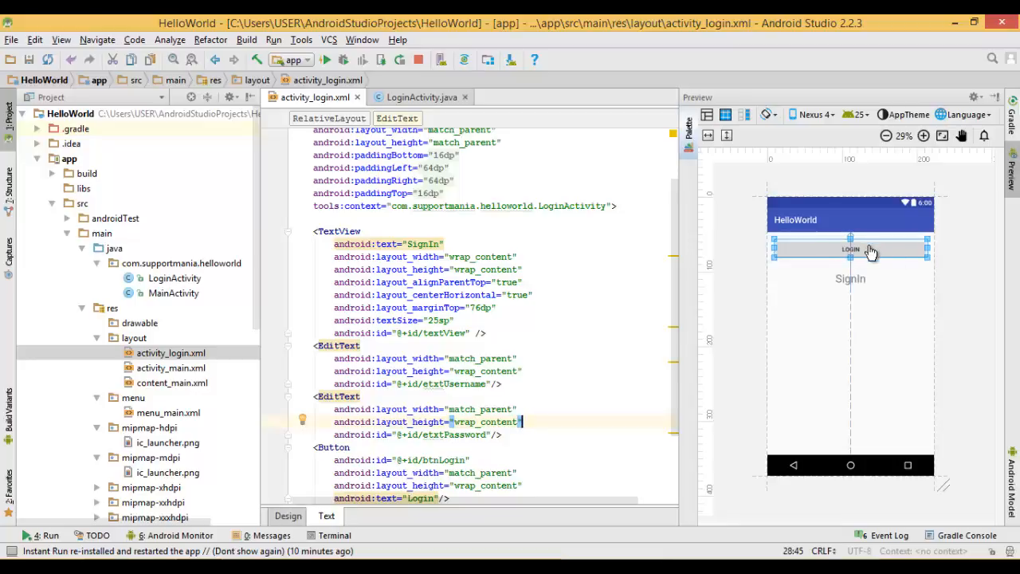
- Wrap the label, both fields and Login button in a match_parent vertical LinearLayout
scroll(up, 3)
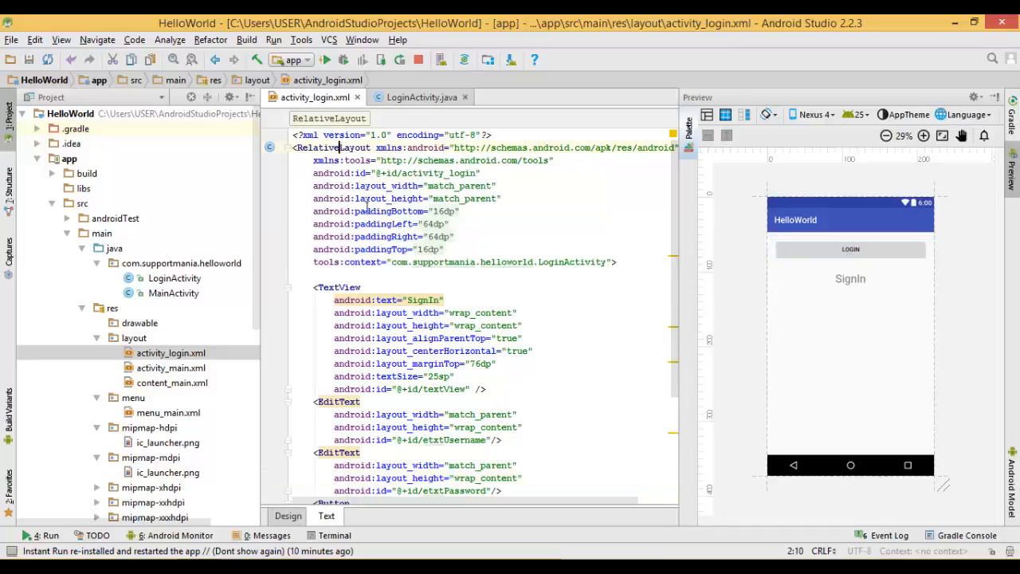
click(335, 287)
text(<LinearLayout)
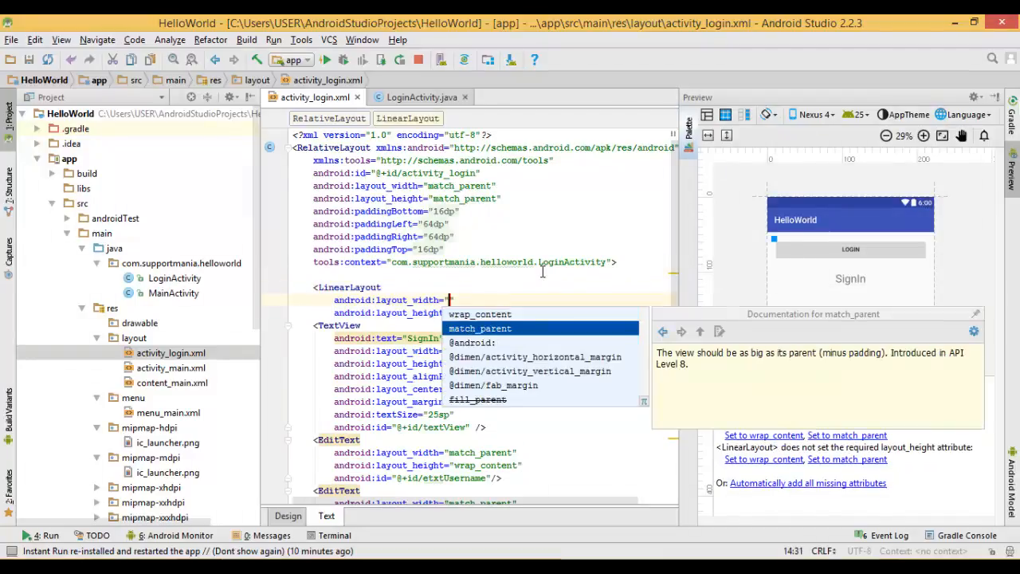
click(479, 327)
text(android:orientation="vertical"></LinearLayout>)
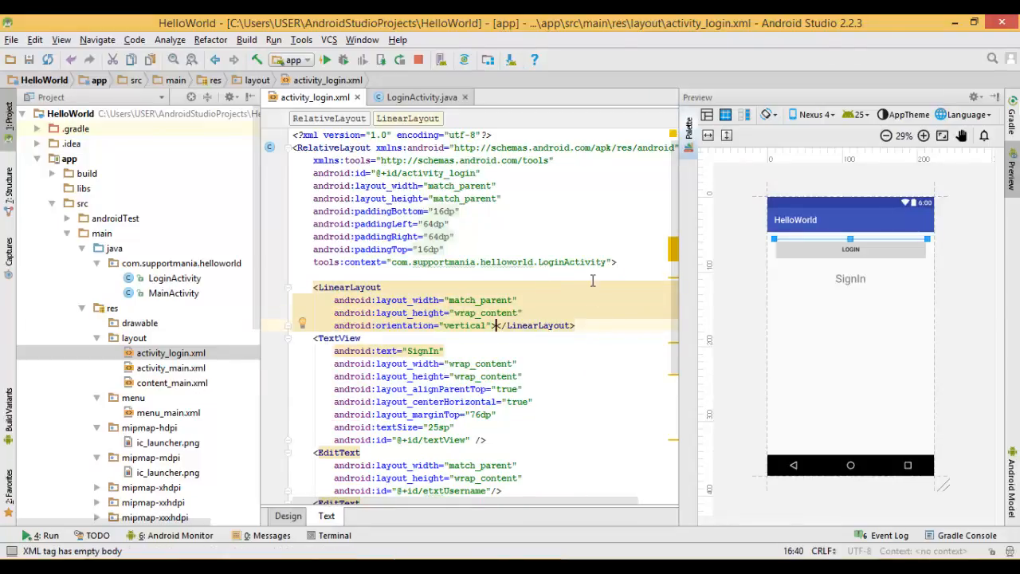
double_click(535, 325)
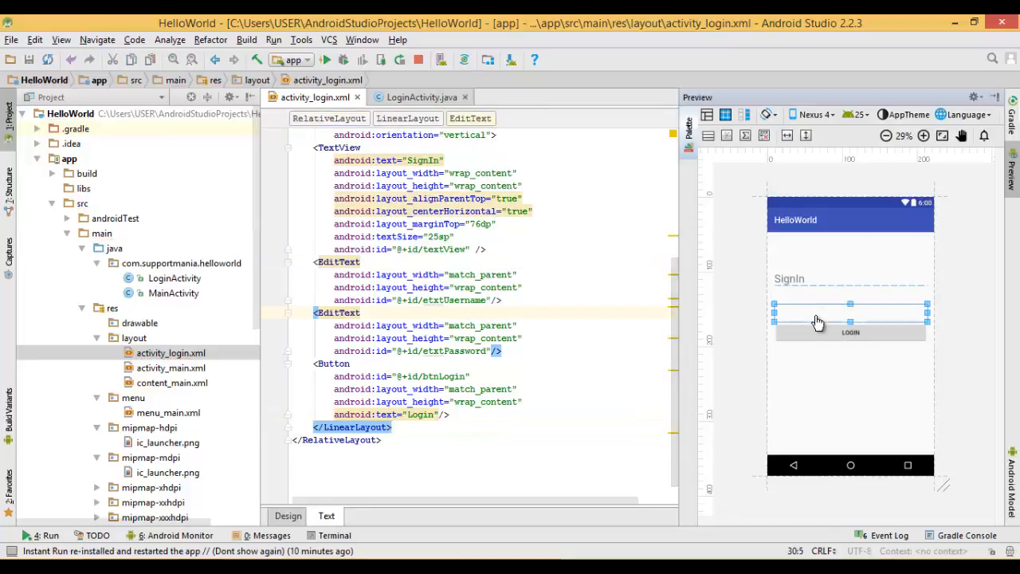
click(789, 278)
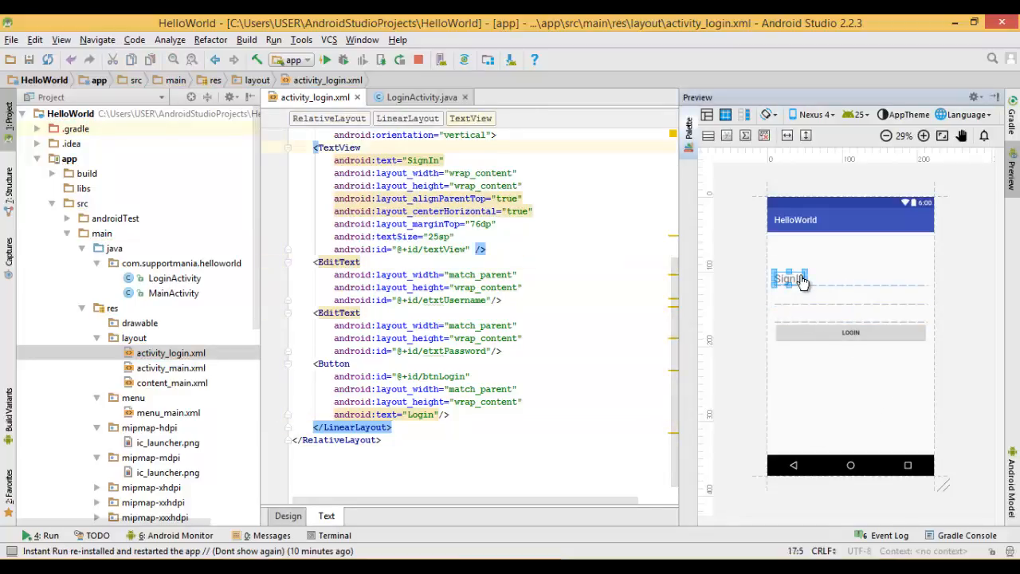
click(850, 332)
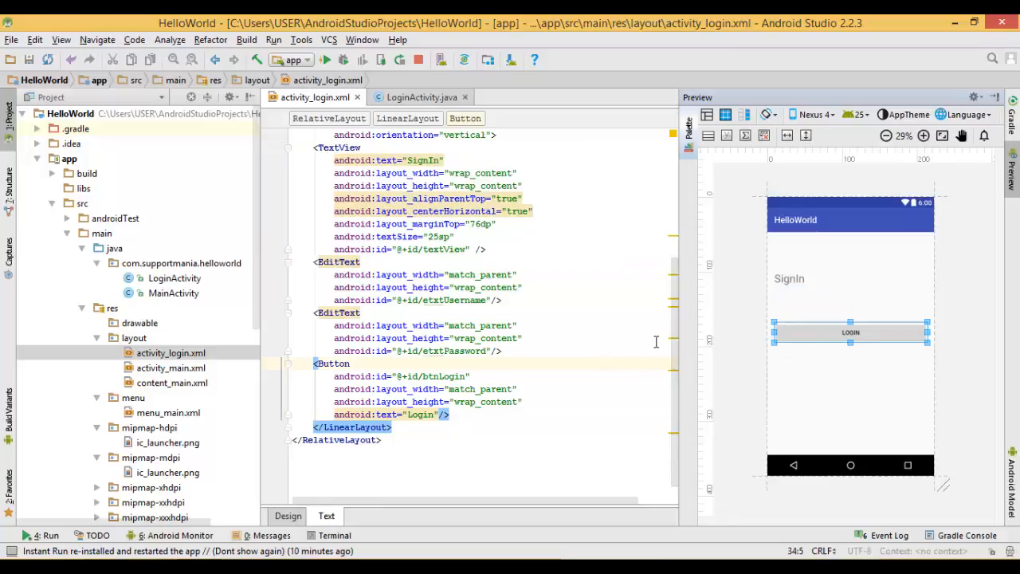
scroll(up, 3)
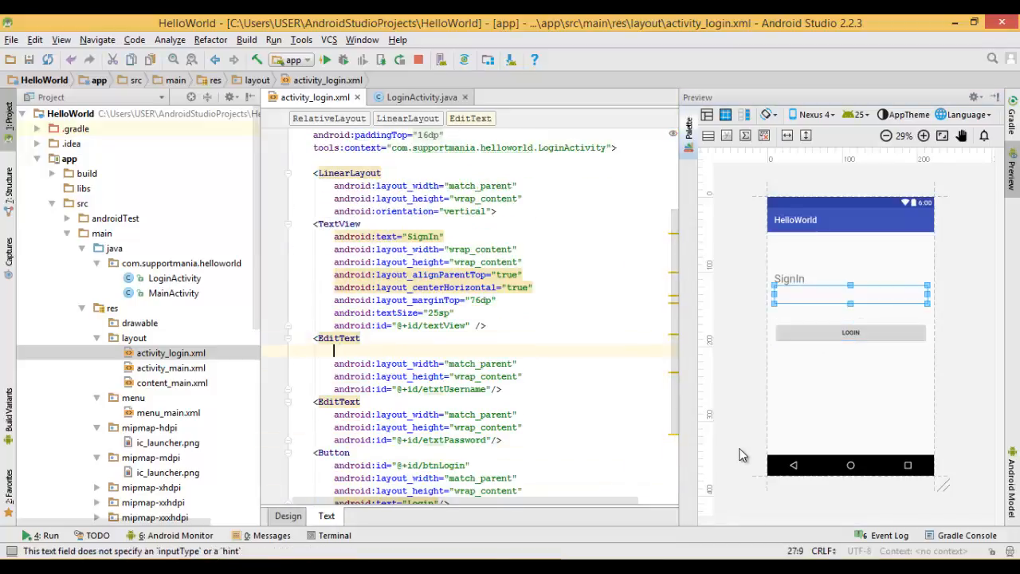
- Add the hint 'Username' to the first EditText
text(android:hint=")
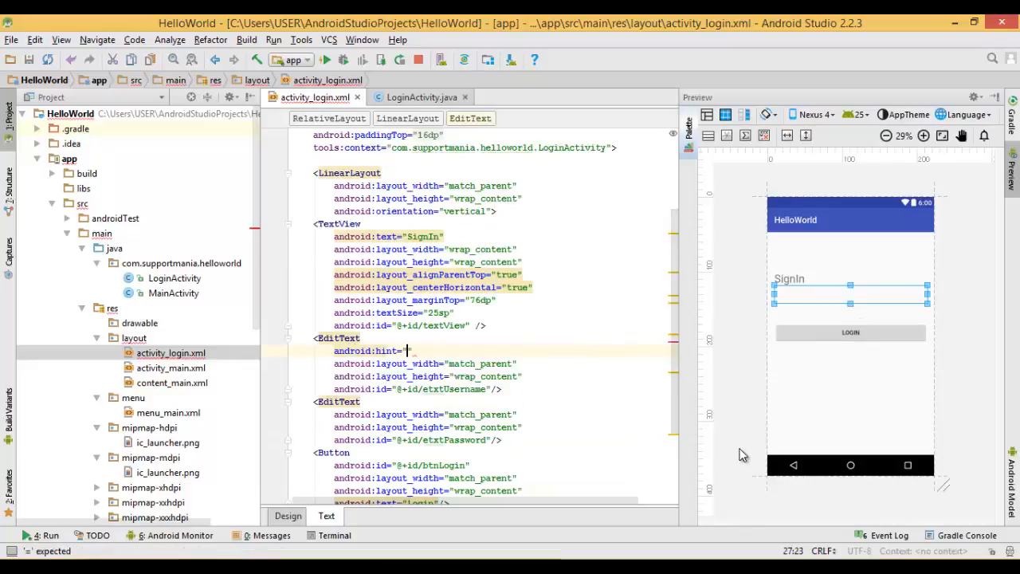
text(Us)
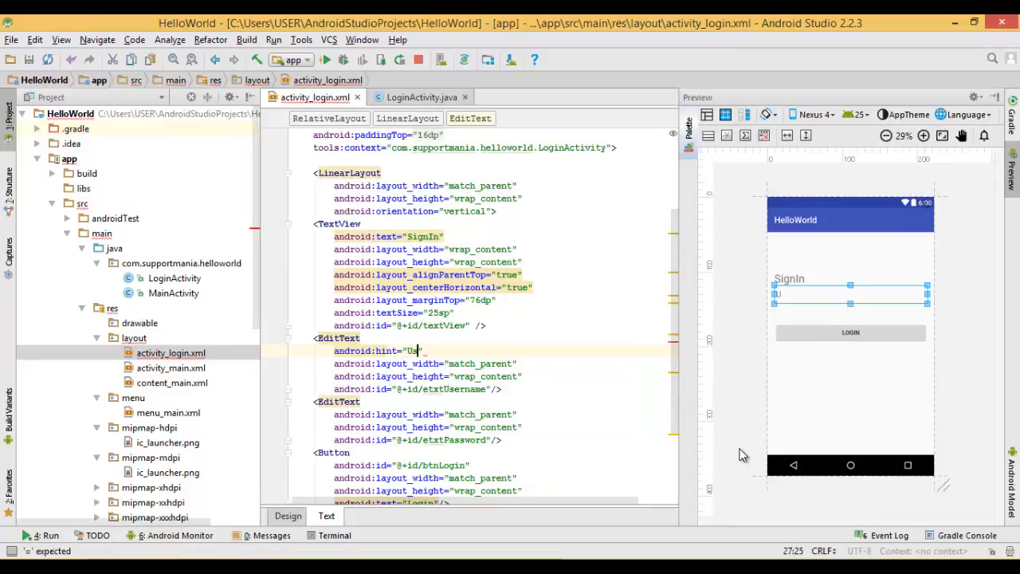
text(ername)
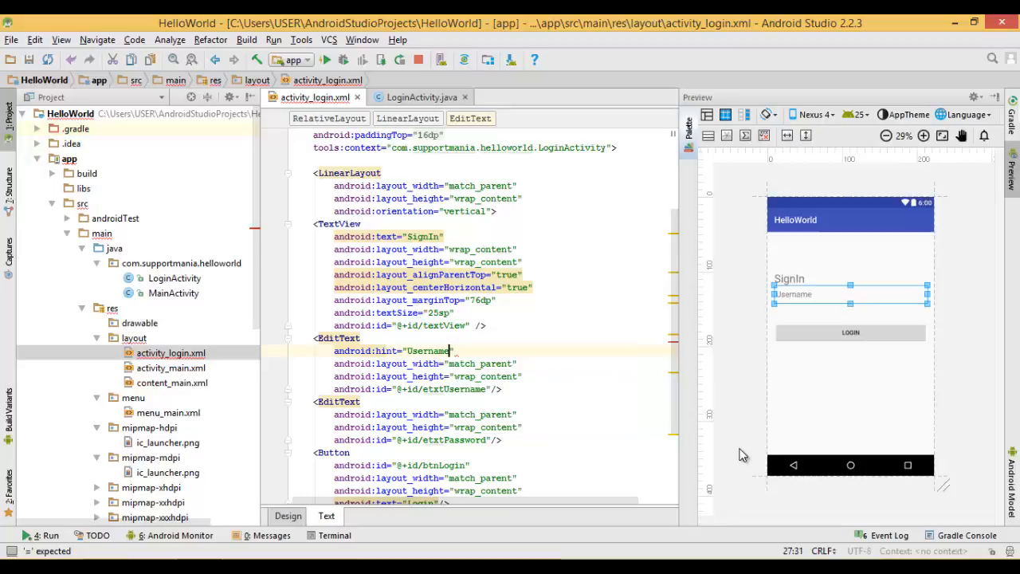
- Add the 'Password' hint and 50dp/10dp top margins to the fields and Login button
click(494, 389)
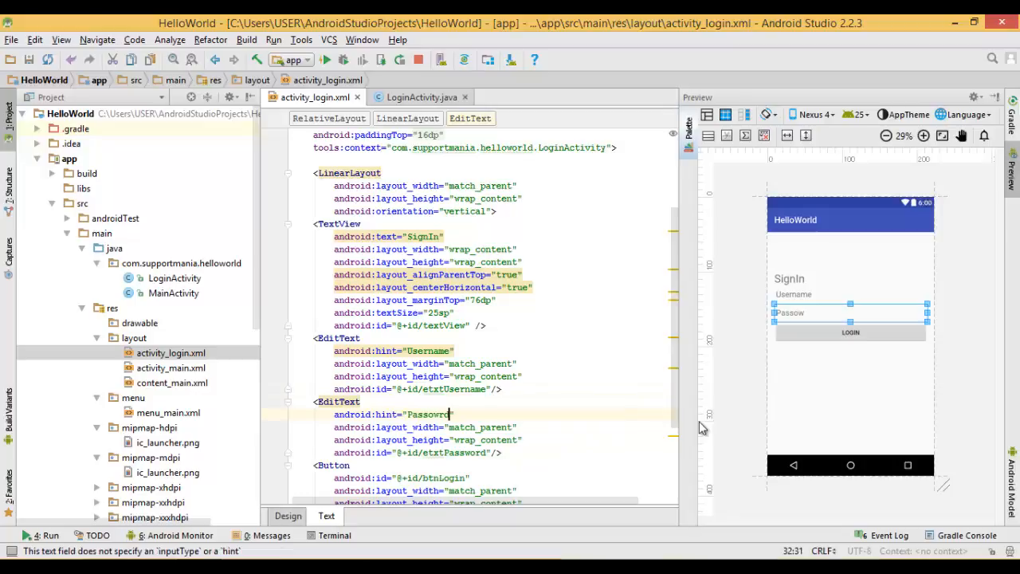
key(BackSpace)
text(android:layout_marginTop=")
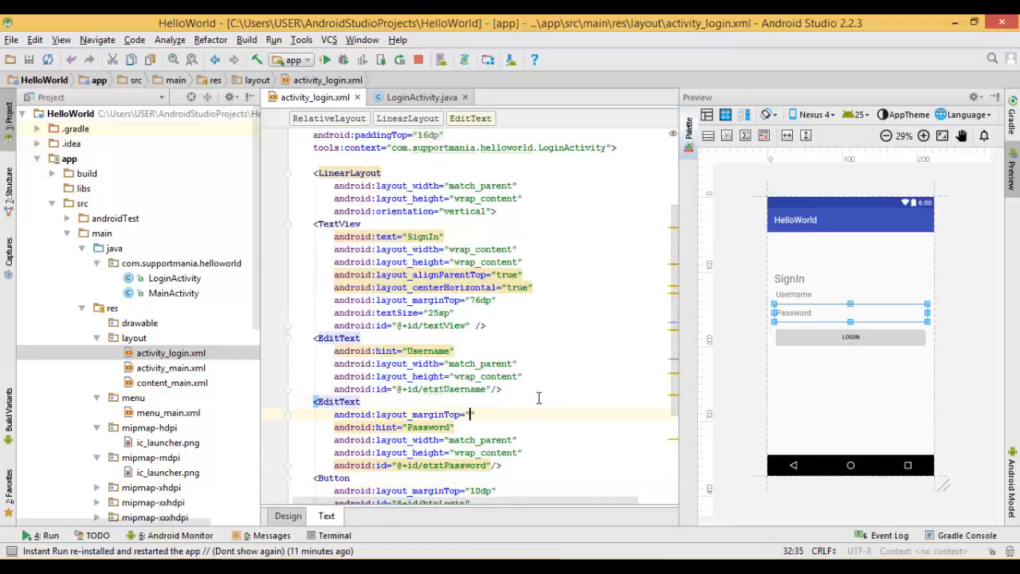
text(10dp")
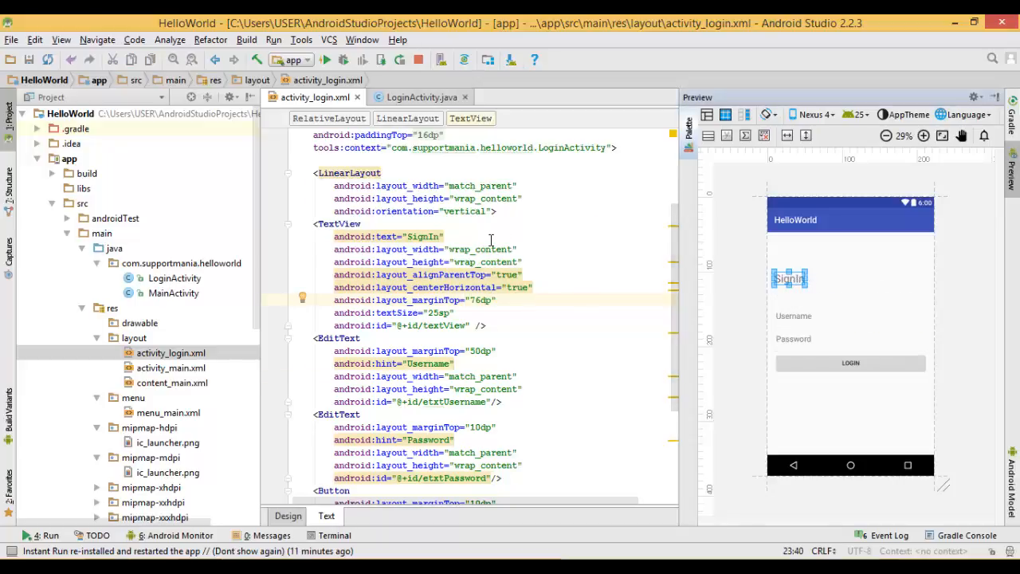
scroll(up, 3)
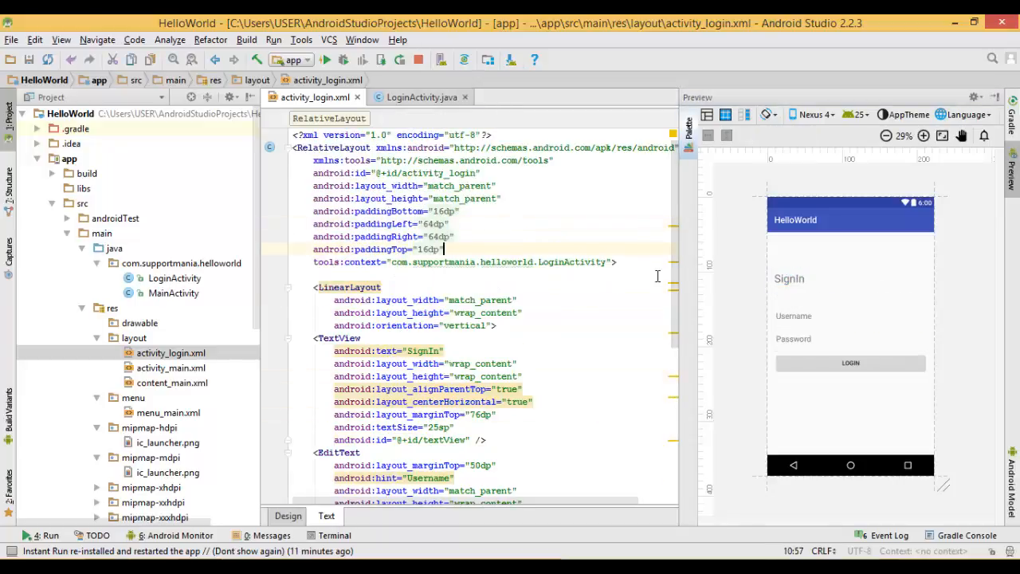
- Set the RelativeLayout root background to yellow #f7eb27 through the colour picker
text(android:background="#fff)
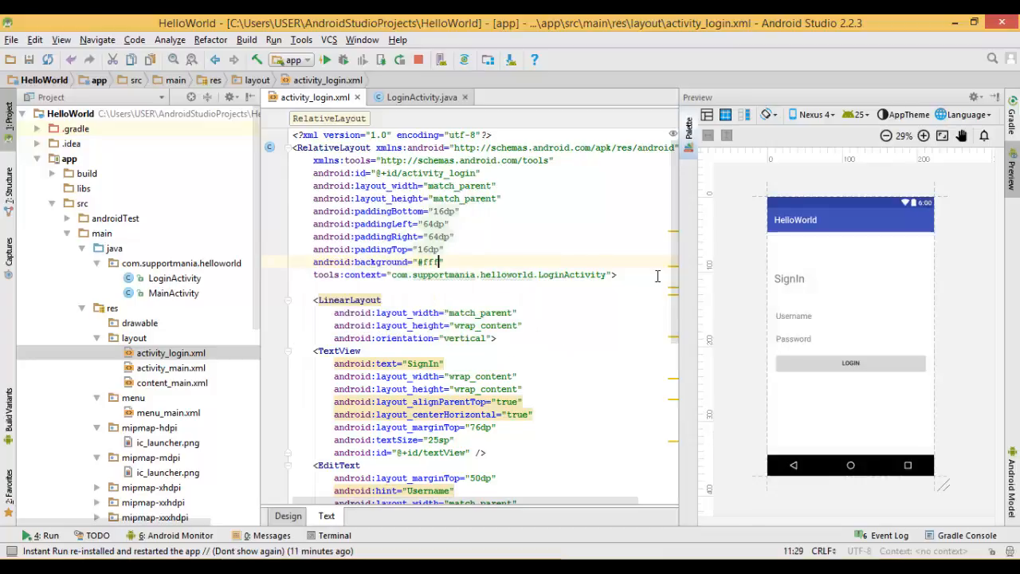
text(000)
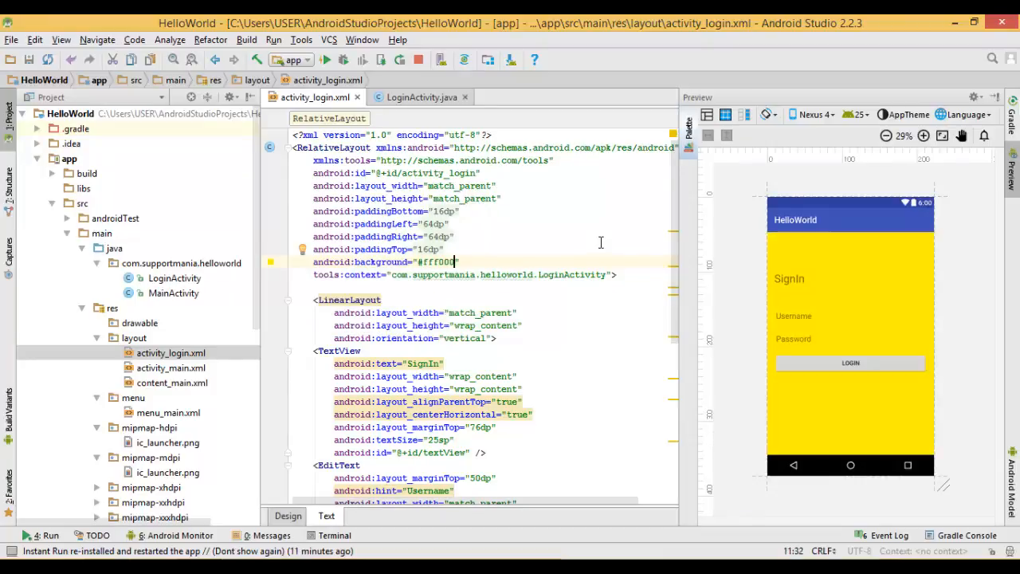
mouse_move(549, 381)
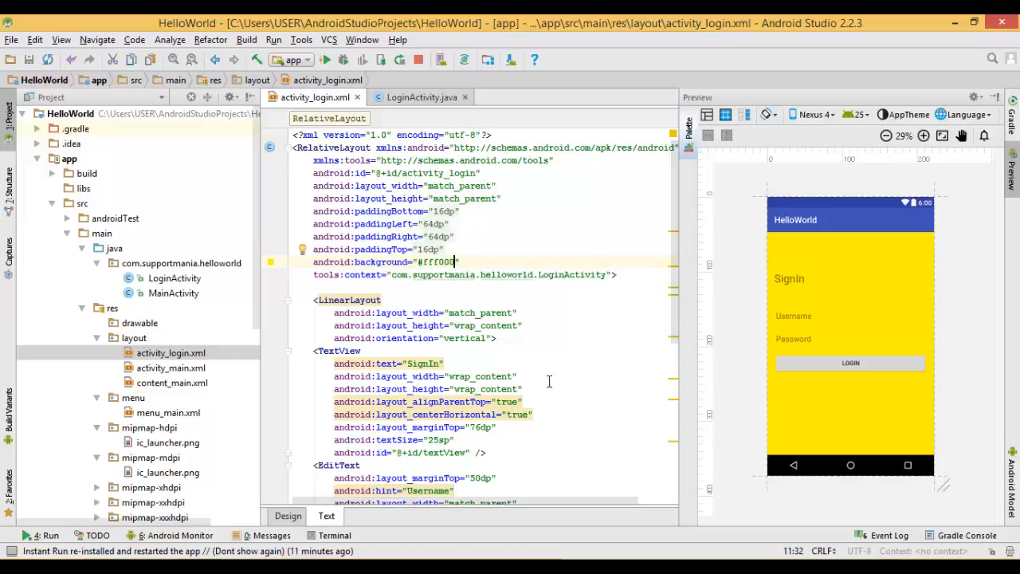
mouse_move(273, 269)
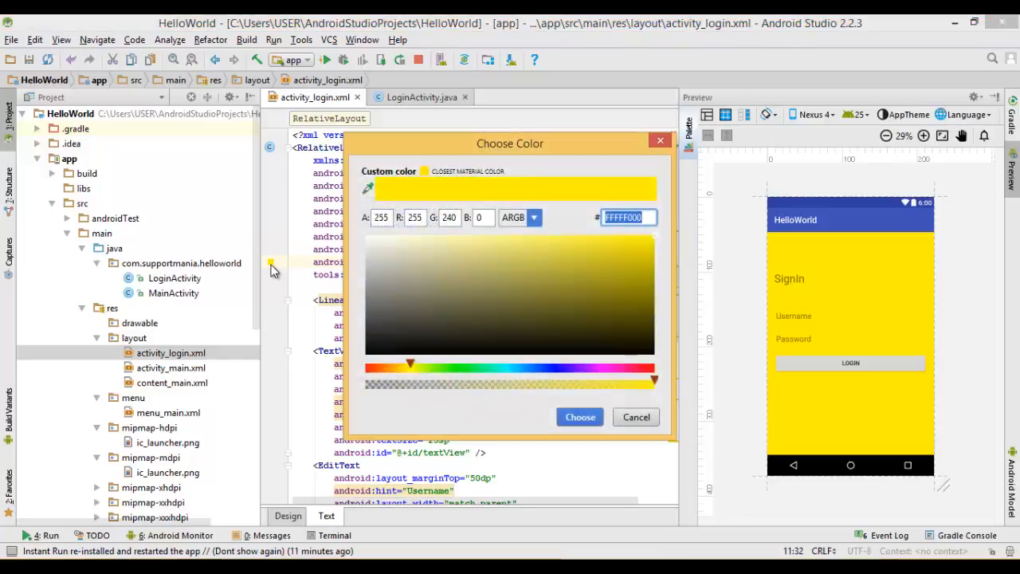
mouse_move(620, 258)
text(FFF4E823)
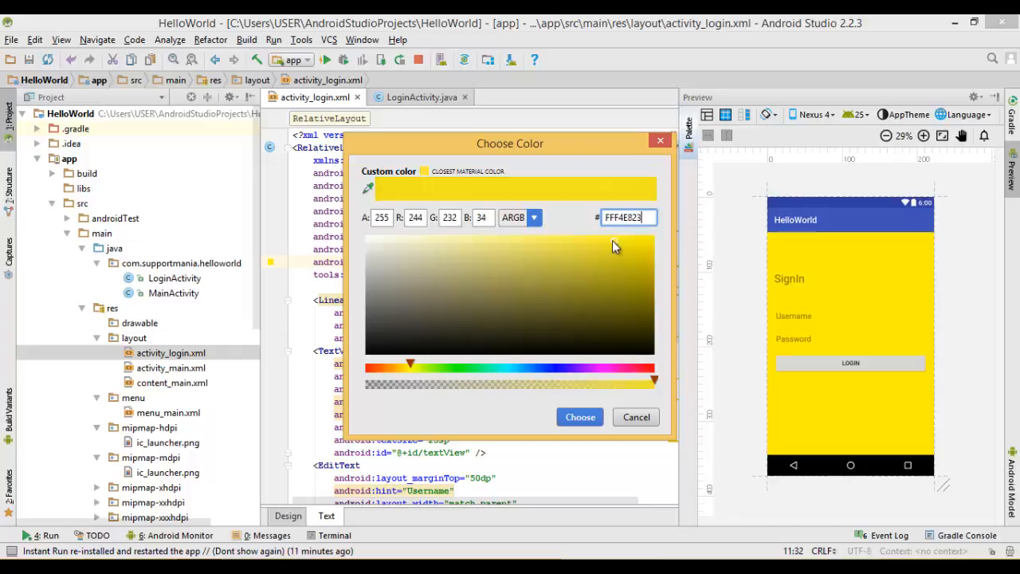
click(410, 367)
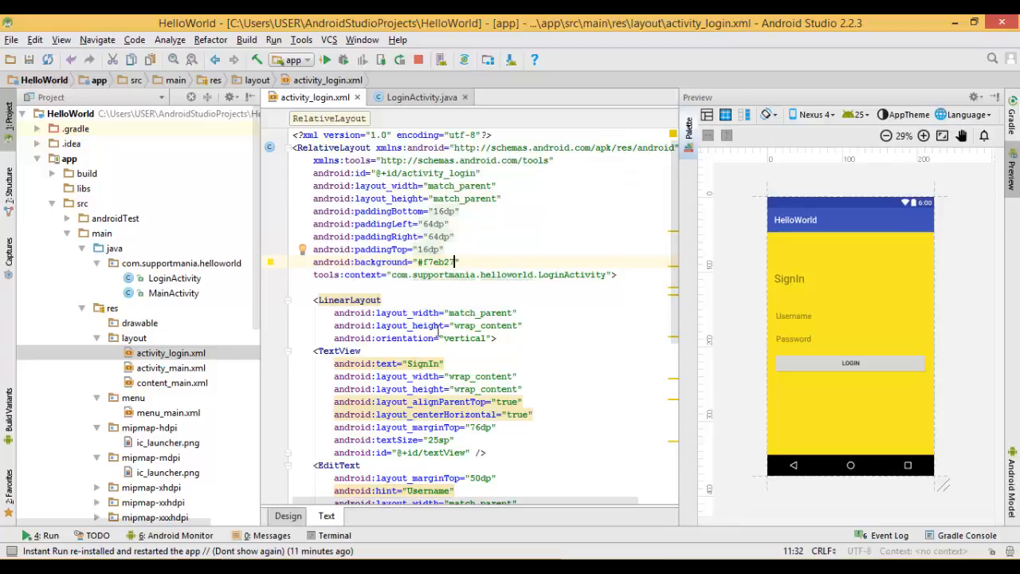
mouse_move(464, 301)
text(b)
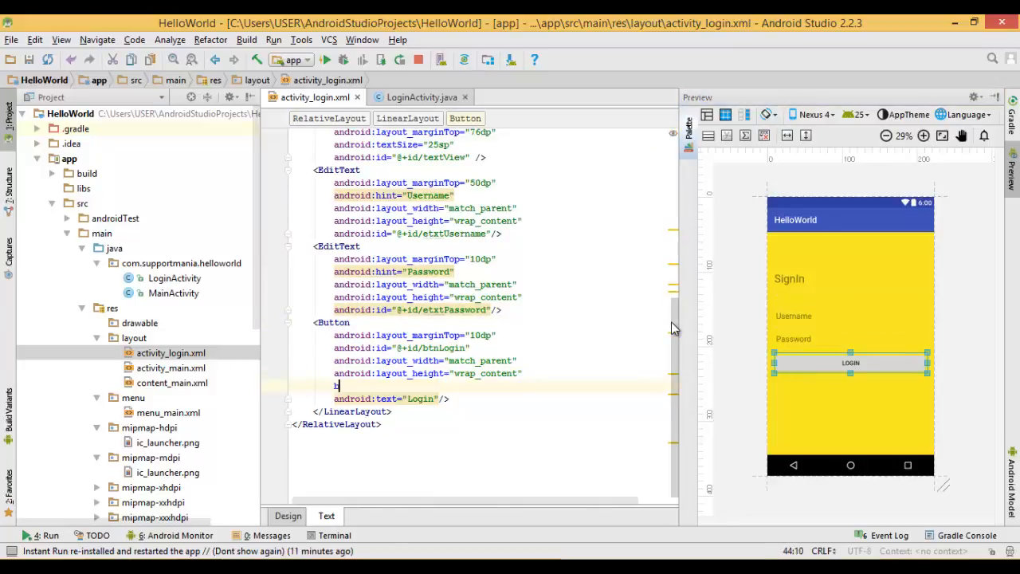
- Set the Login button's android:background to orange FFFFA600
text(android:background="#)
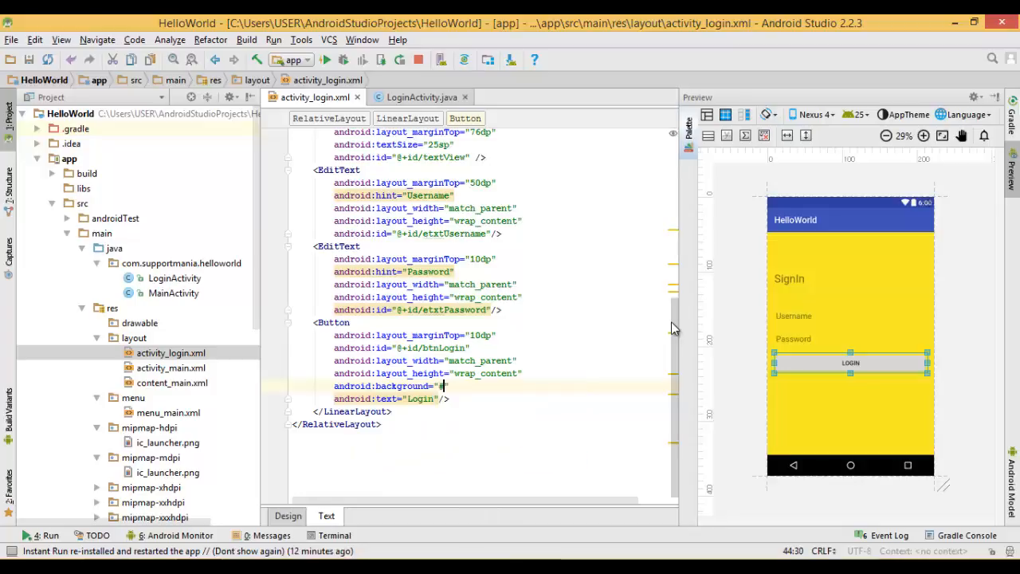
text(#fff000)
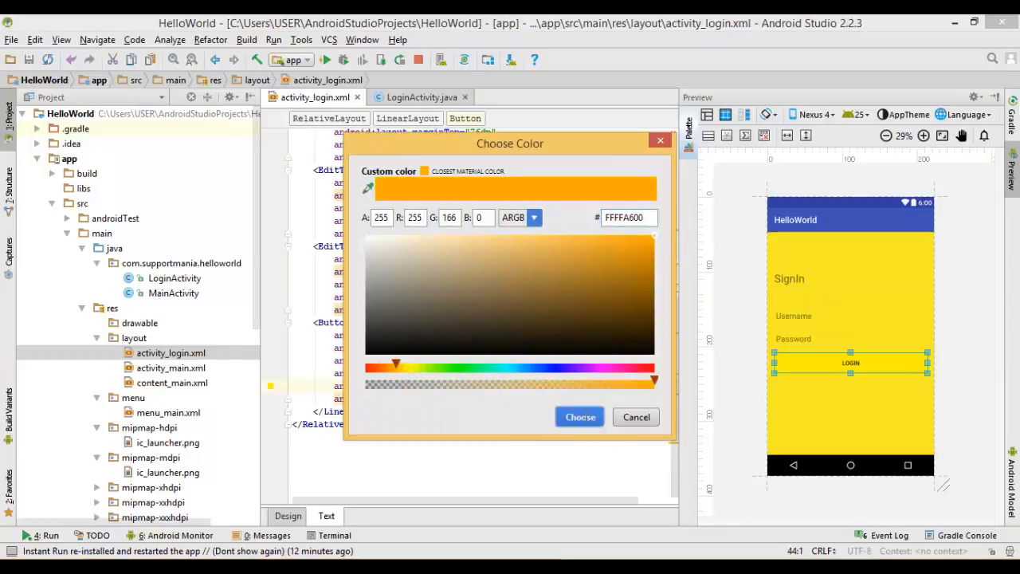
click(579, 416)
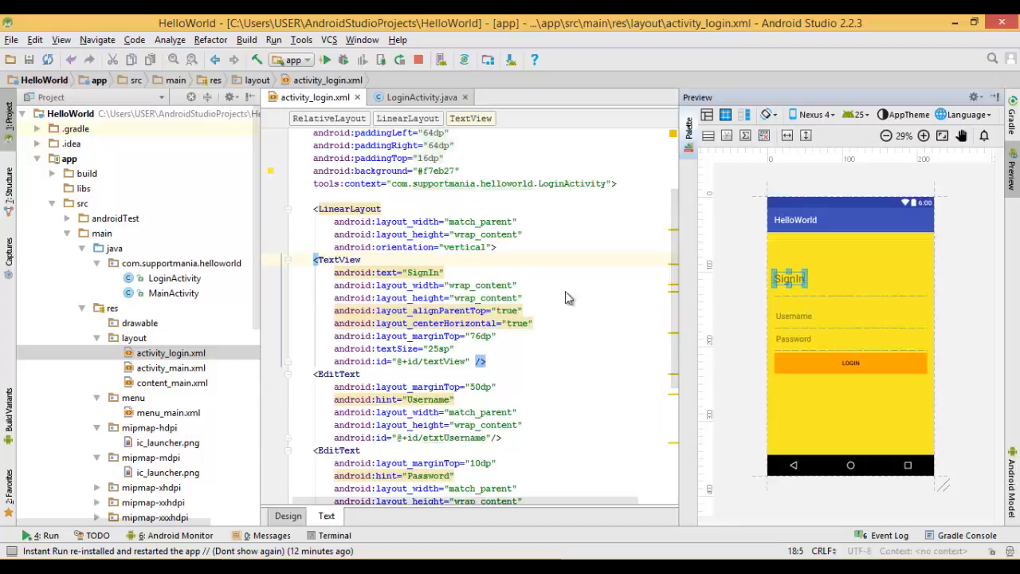
- Add layout_centerInParent="true" and gravity="center" to the LinearLayout
click(518, 233)
text(android:layout_centerInParent=")
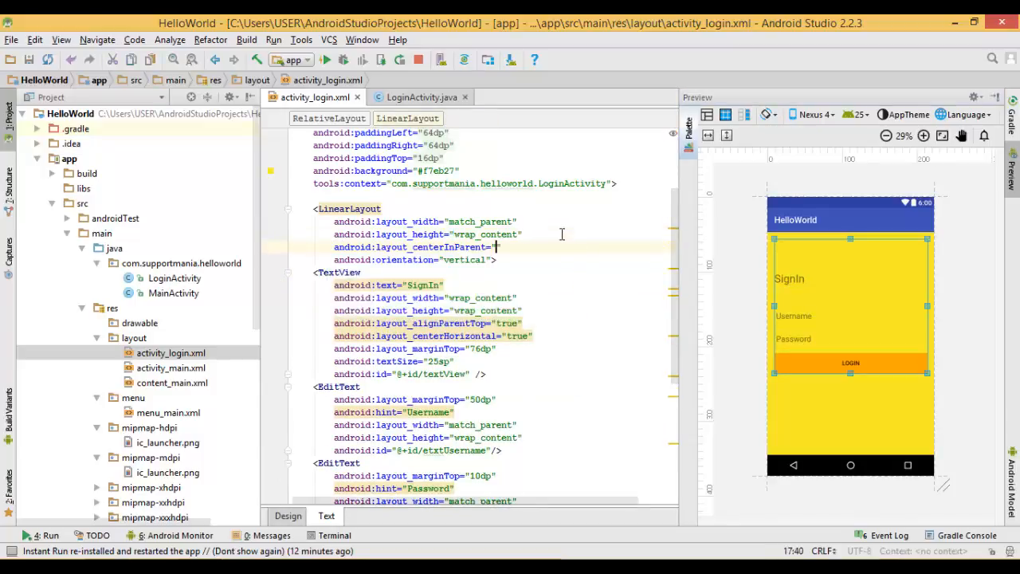
text(true)
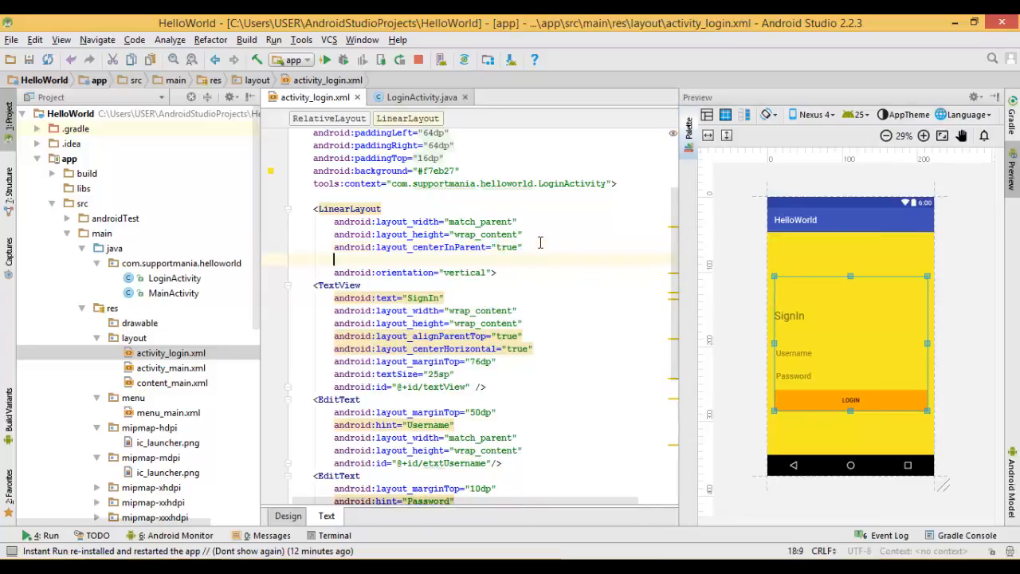
text(android:gravity=")
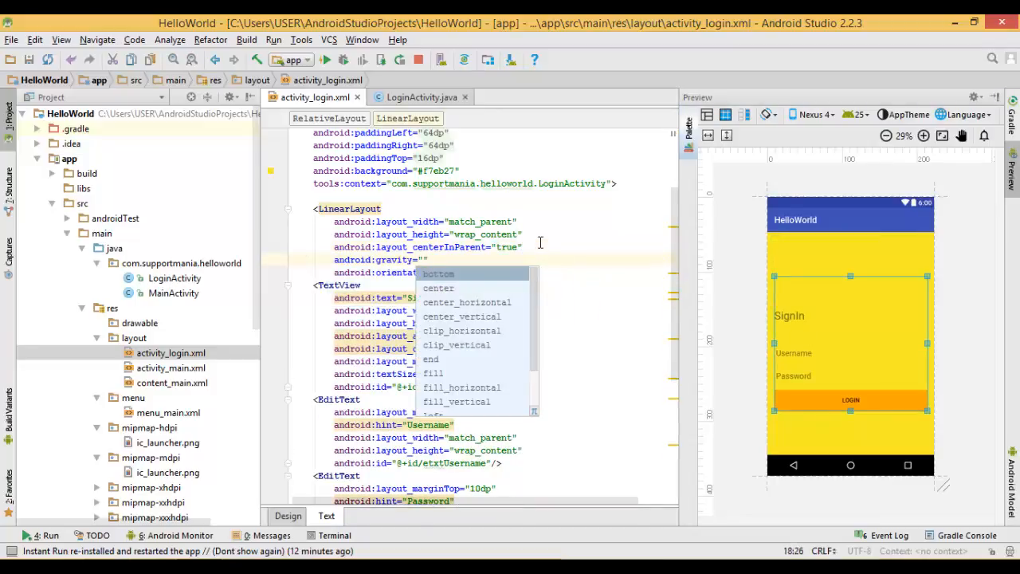
click(438, 287)
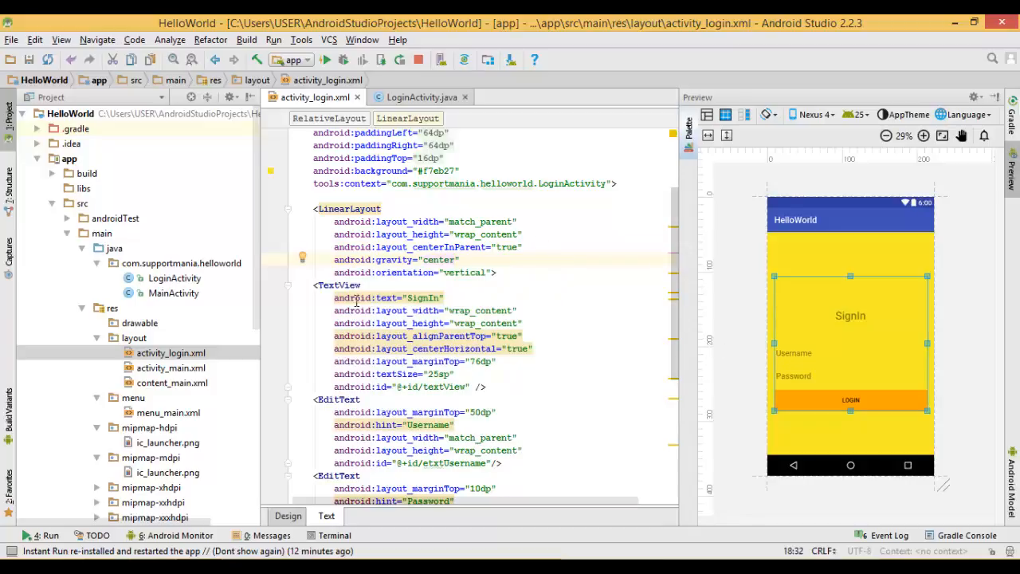
click(849, 315)
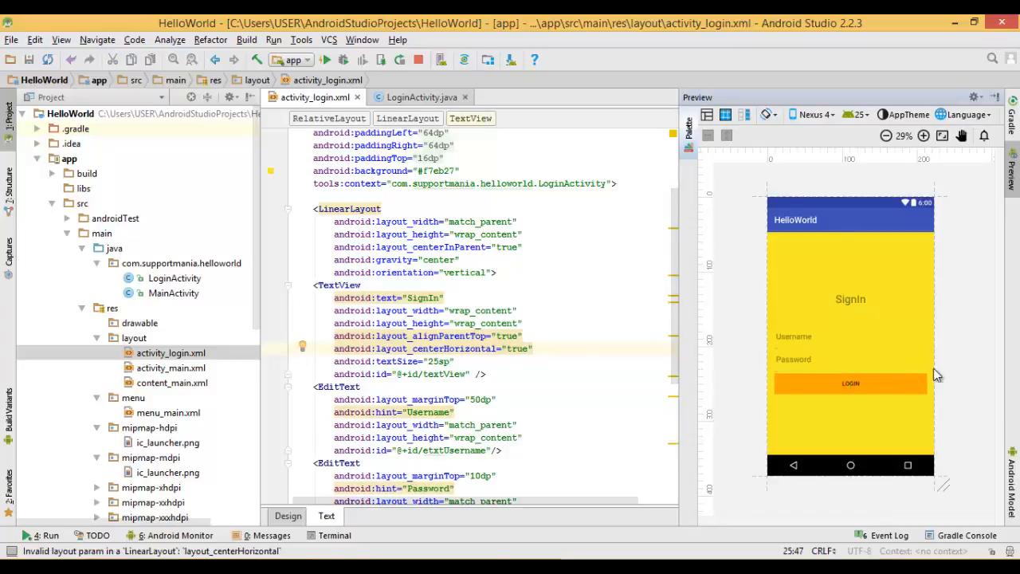
mouse_move(850, 303)
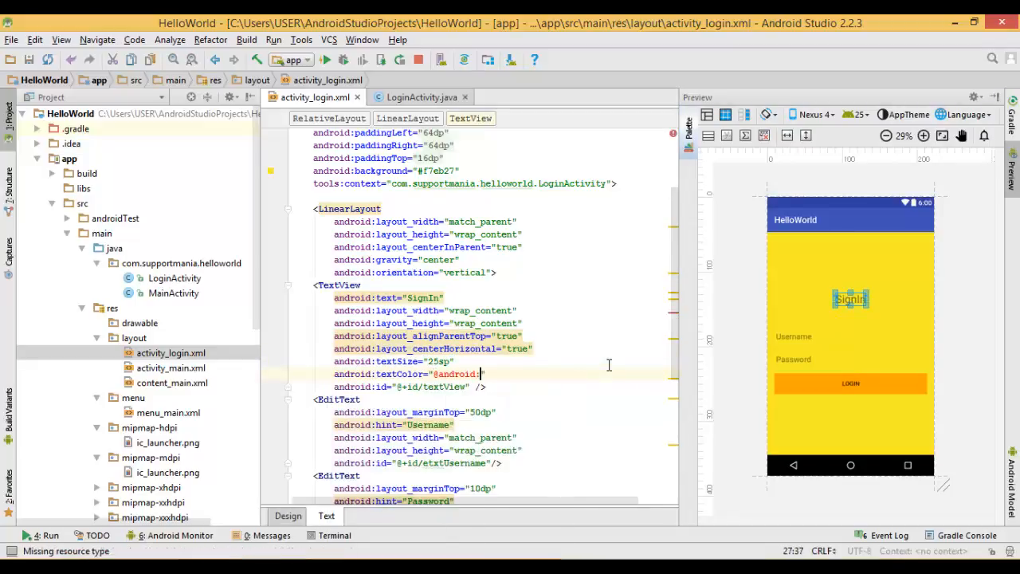
text(color/black)
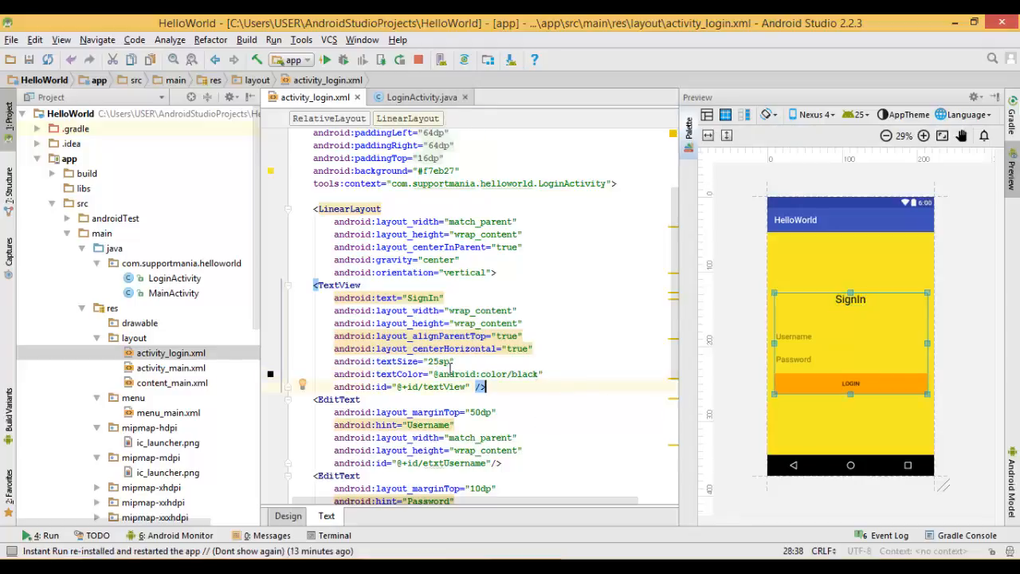
double_click(455, 373)
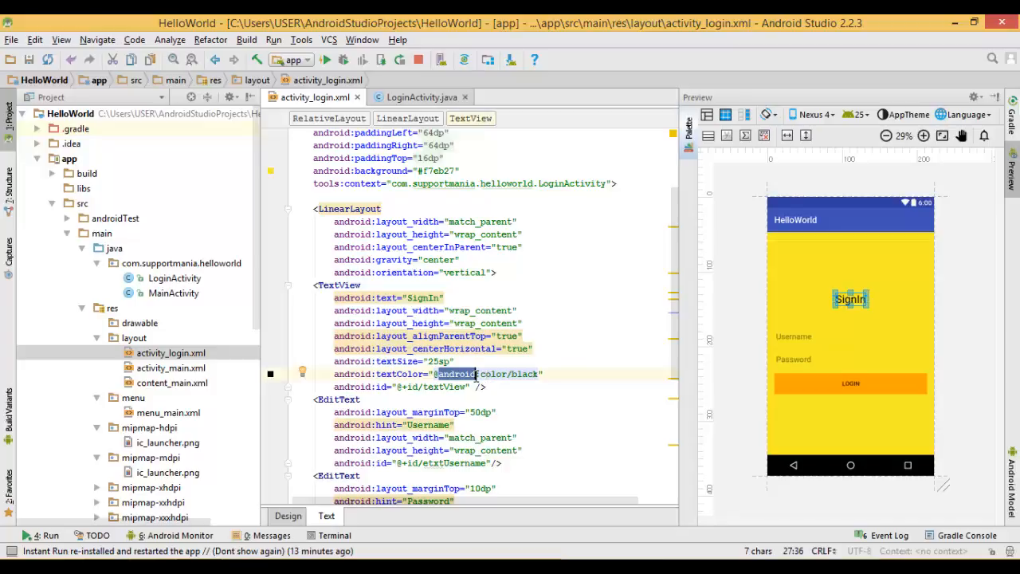
double_click(525, 374)
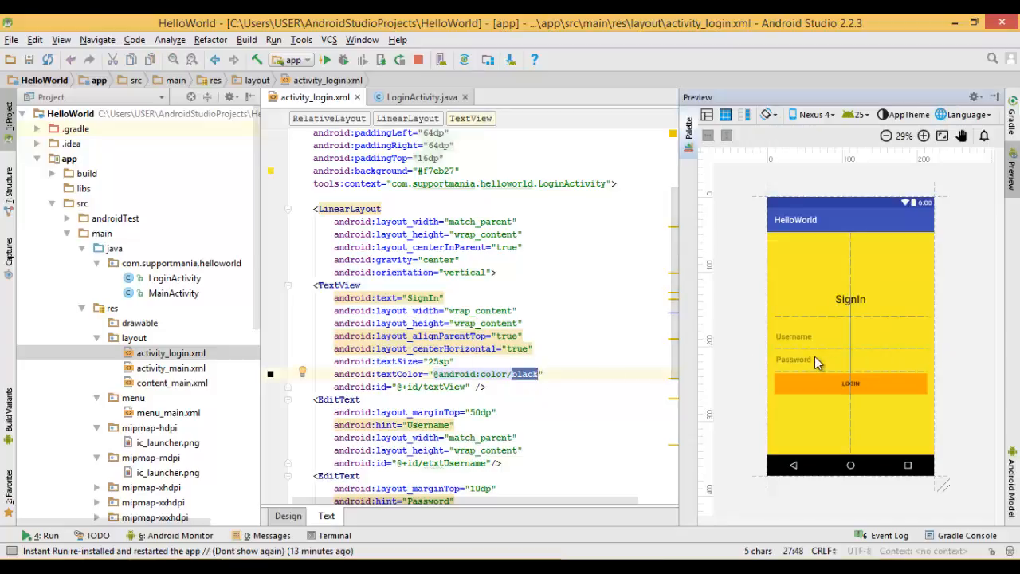
mouse_move(616, 387)
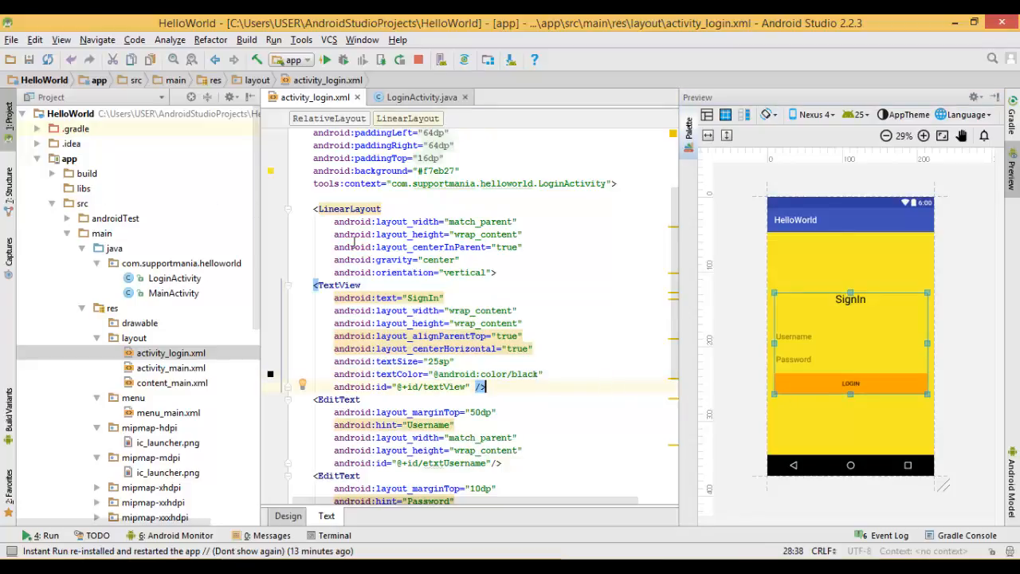
mouse_move(418, 97)
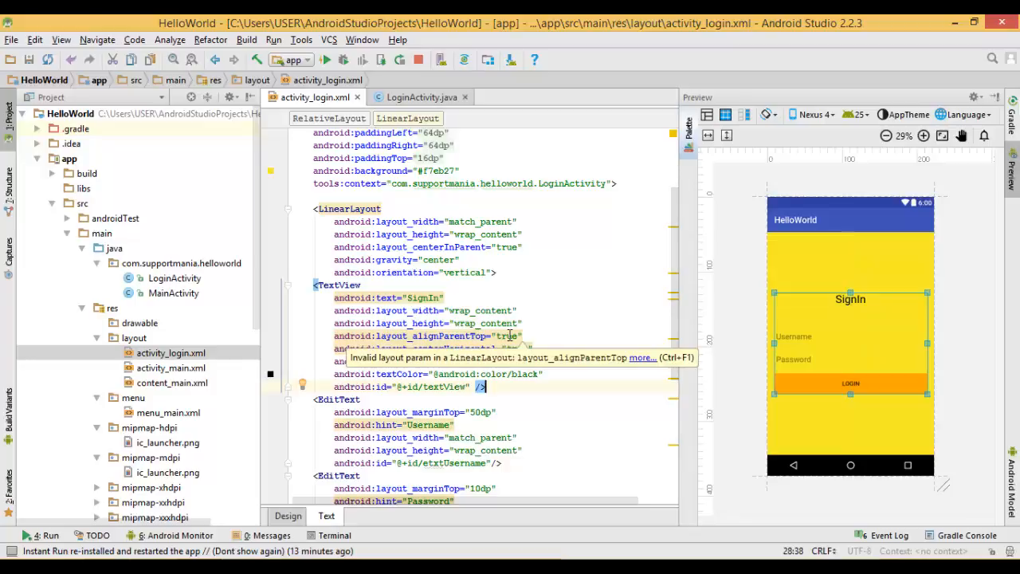
mouse_move(420, 97)
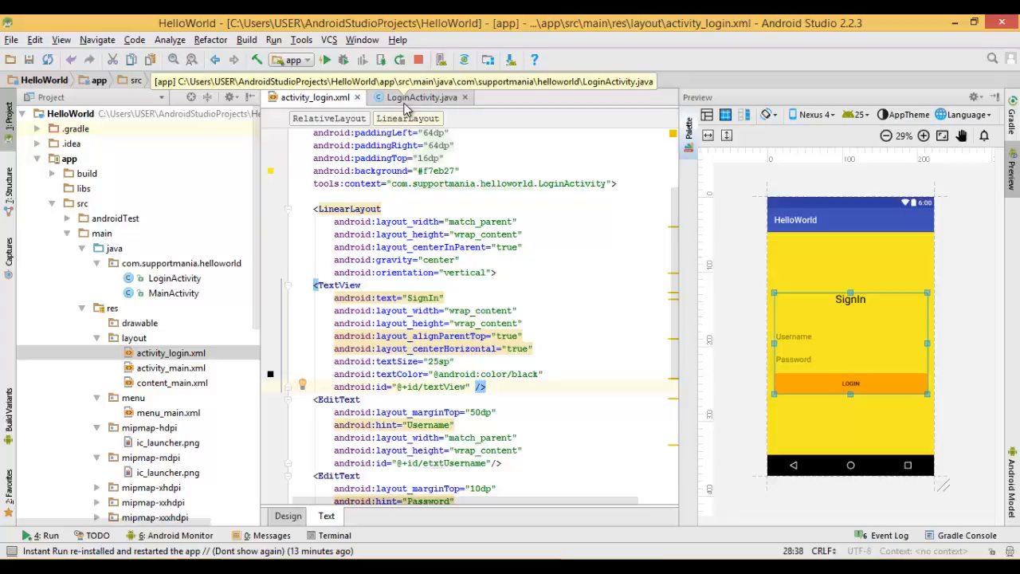
- Add a private void initializeControls() method below onCreate in LoginActivity
click(418, 96)
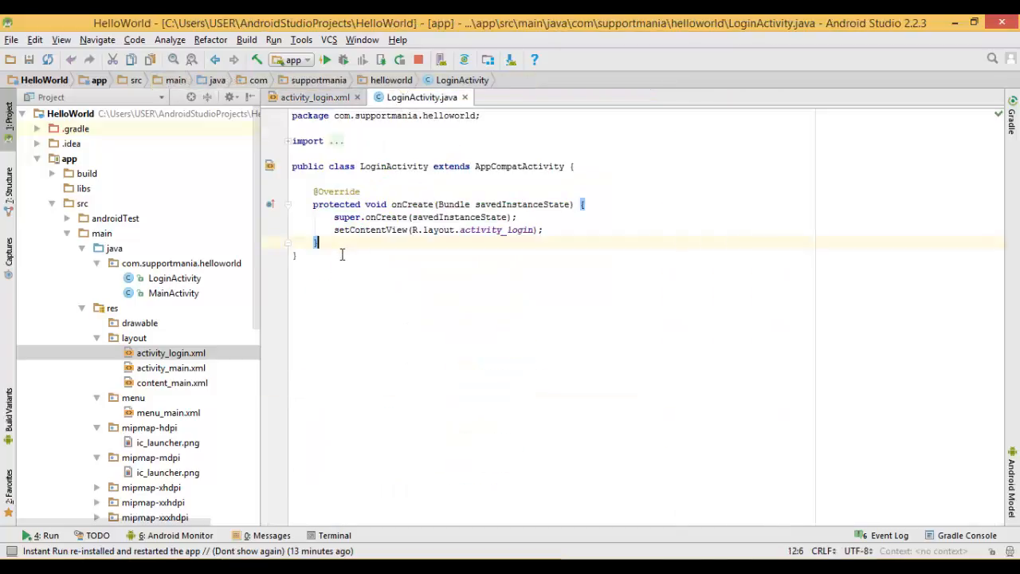
key(enter)
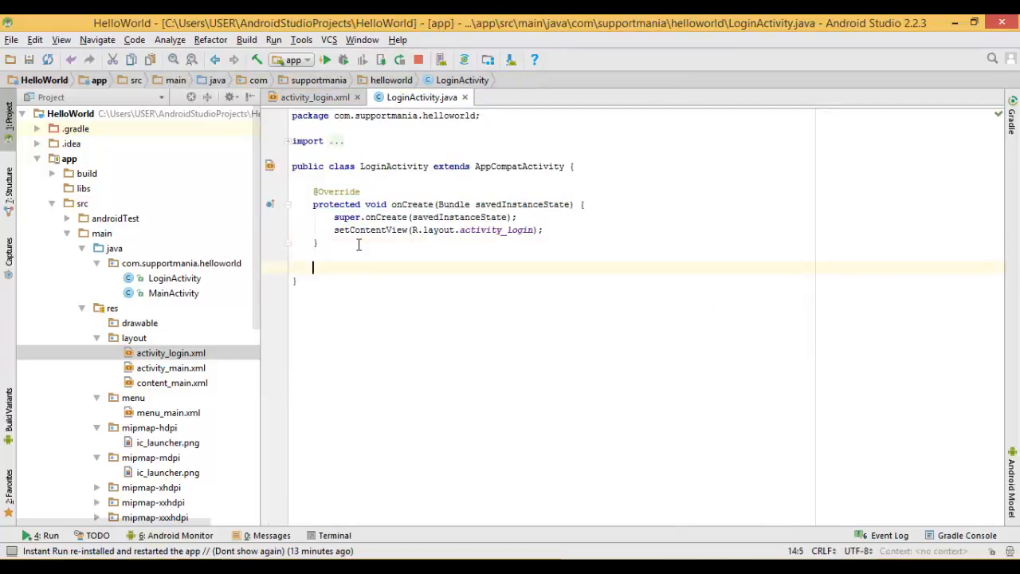
text(private void initializeControls)
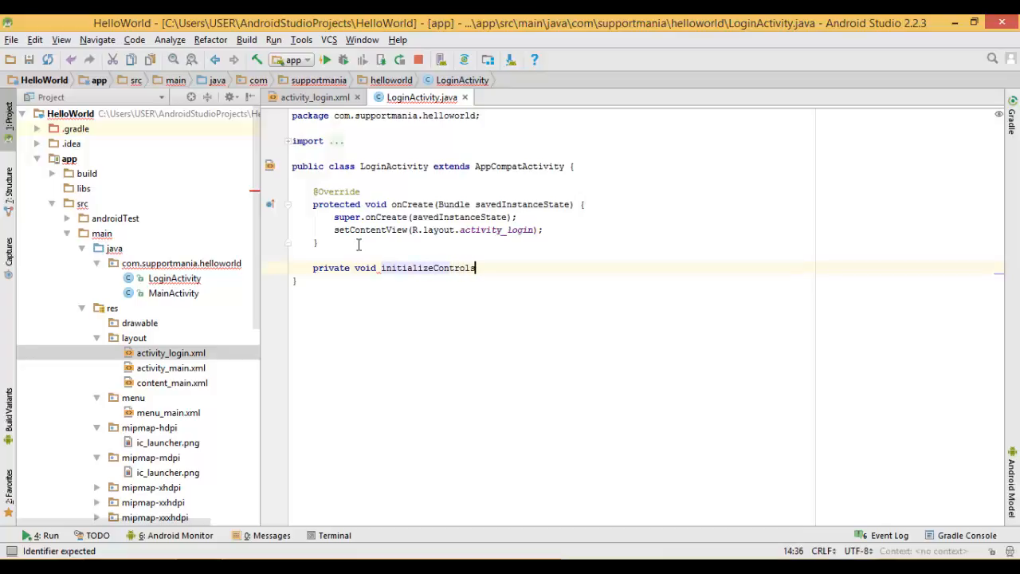
text((){)
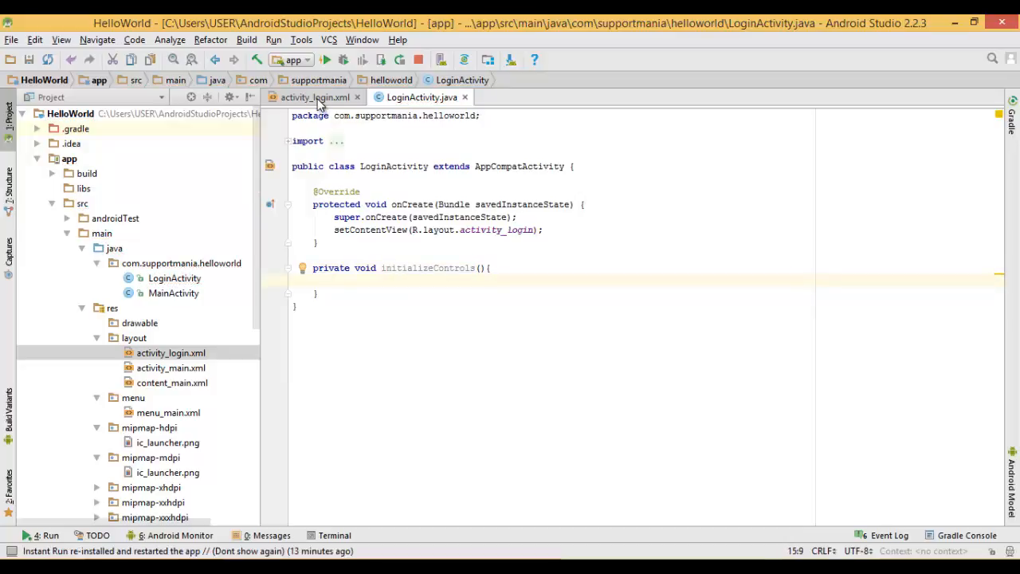
- Declare EditText etxtUsername and bind it with (EditText)findViewById
click(315, 97)
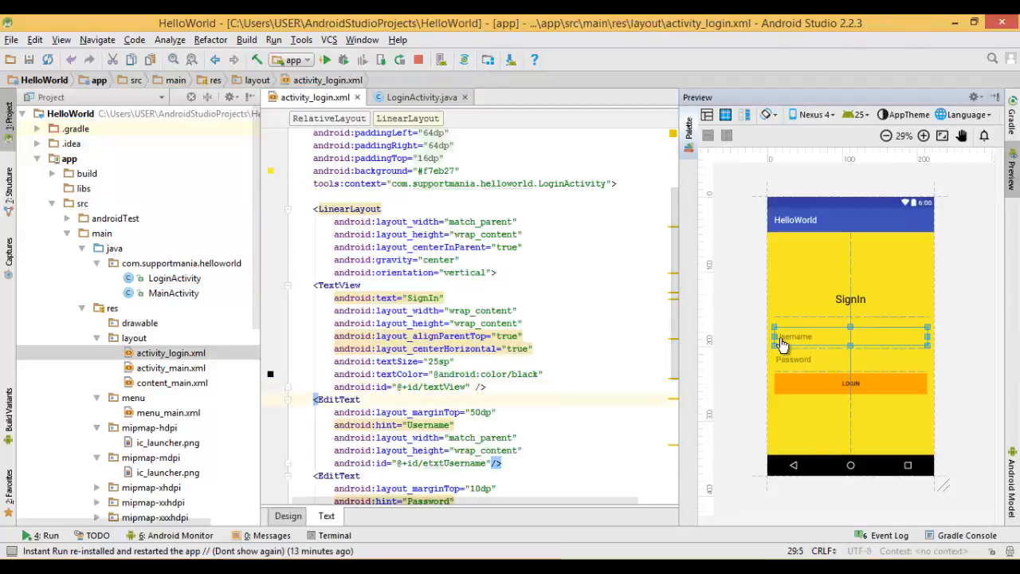
click(447, 463)
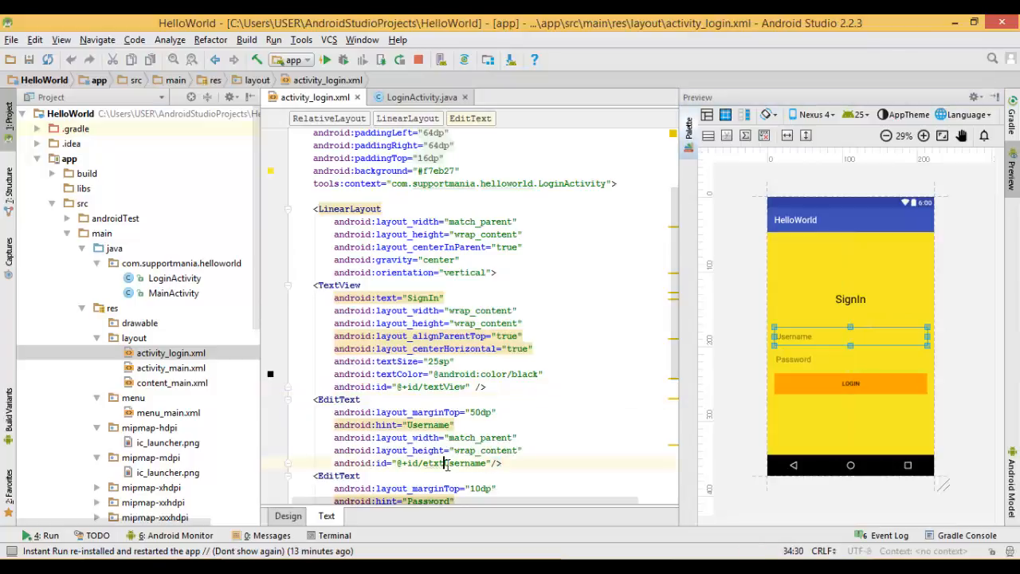
click(420, 96)
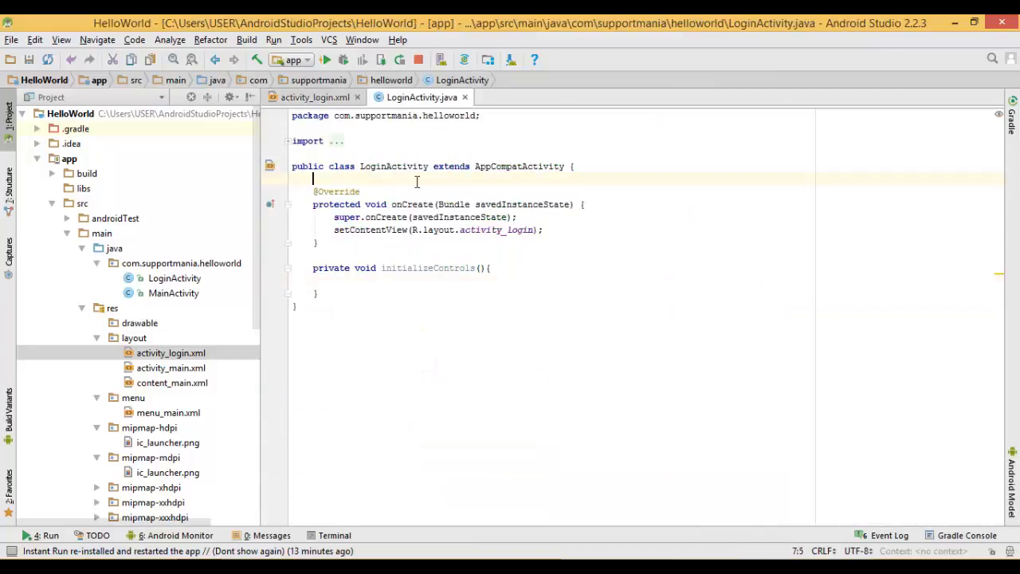
text(private)
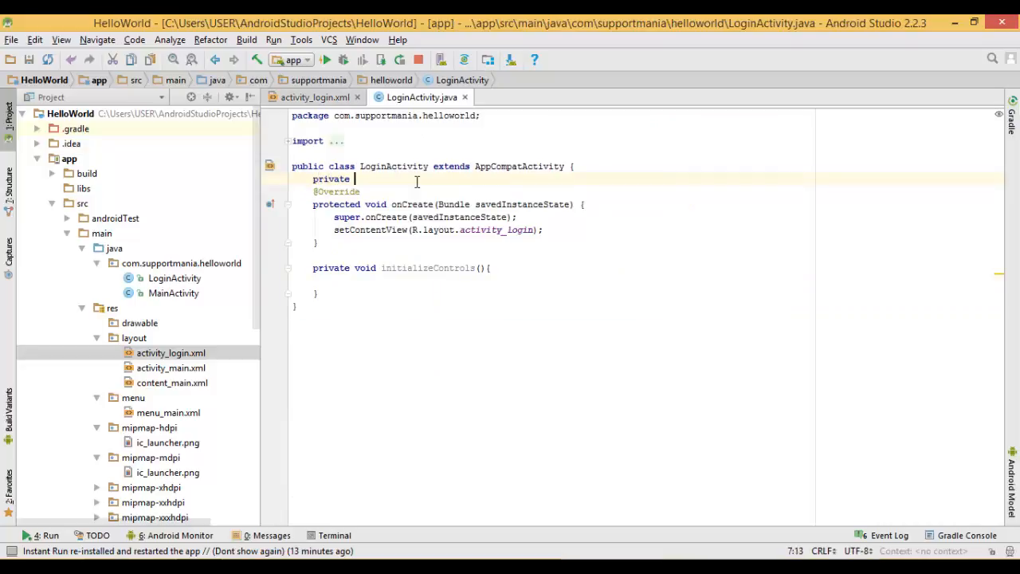
text(EditText etxtUsername;)
click(644, 280)
text(etxtUsername =)
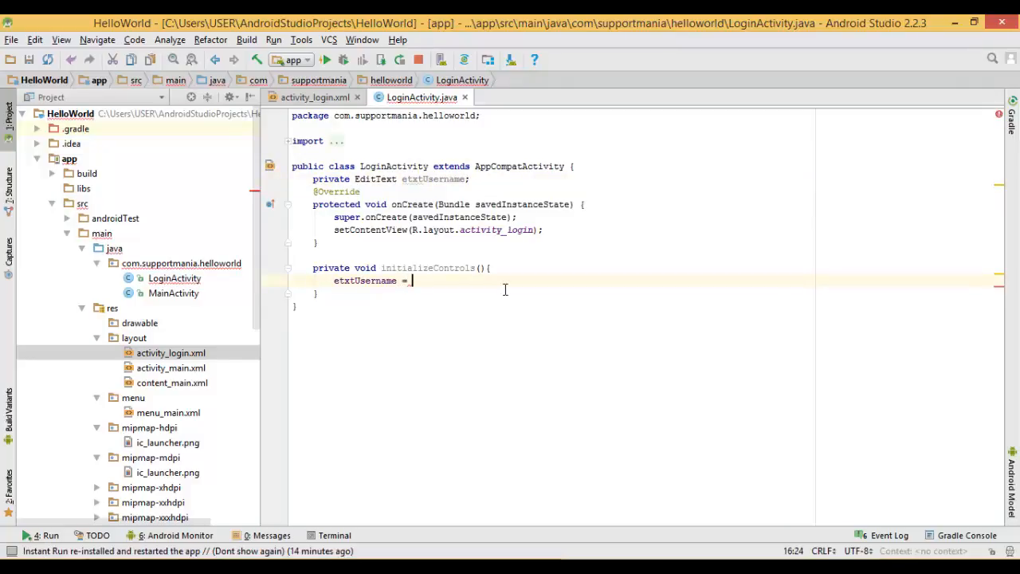
text((EditText))
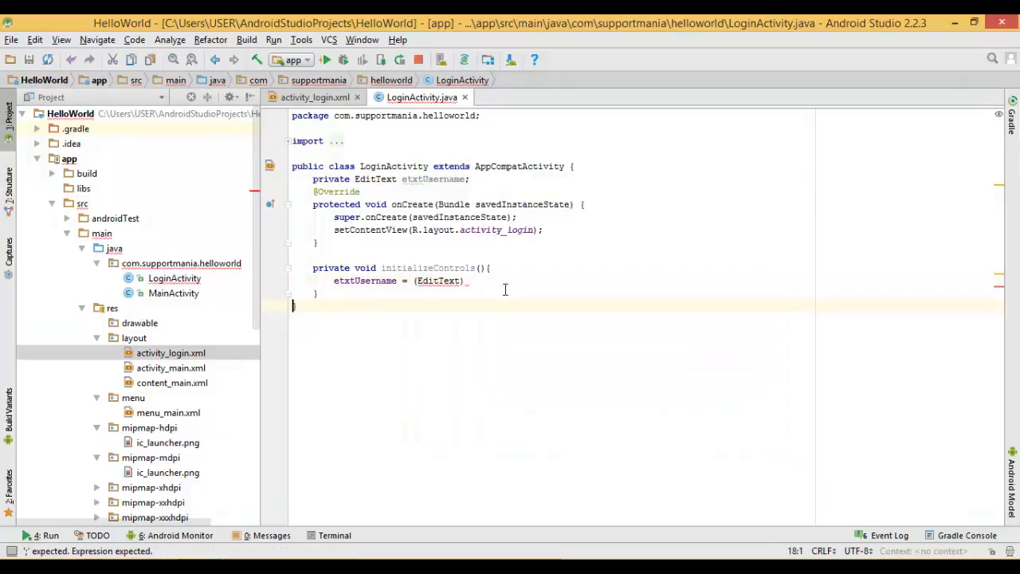
text(findViewById(R.id.etxtUsername);)
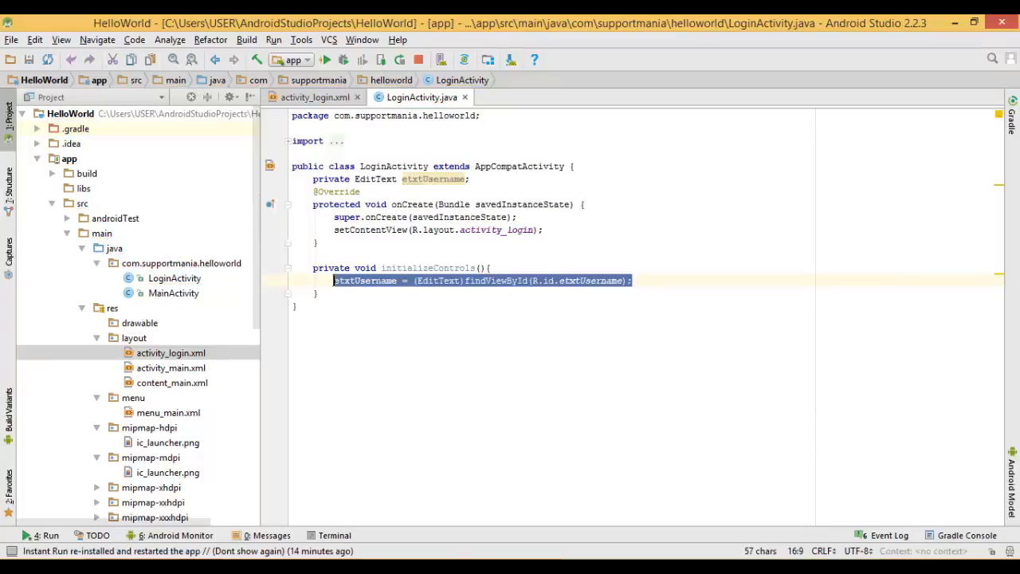
- Add etxtPassword to the declaration and bind it with (EditText)findViewById
click(315, 96)
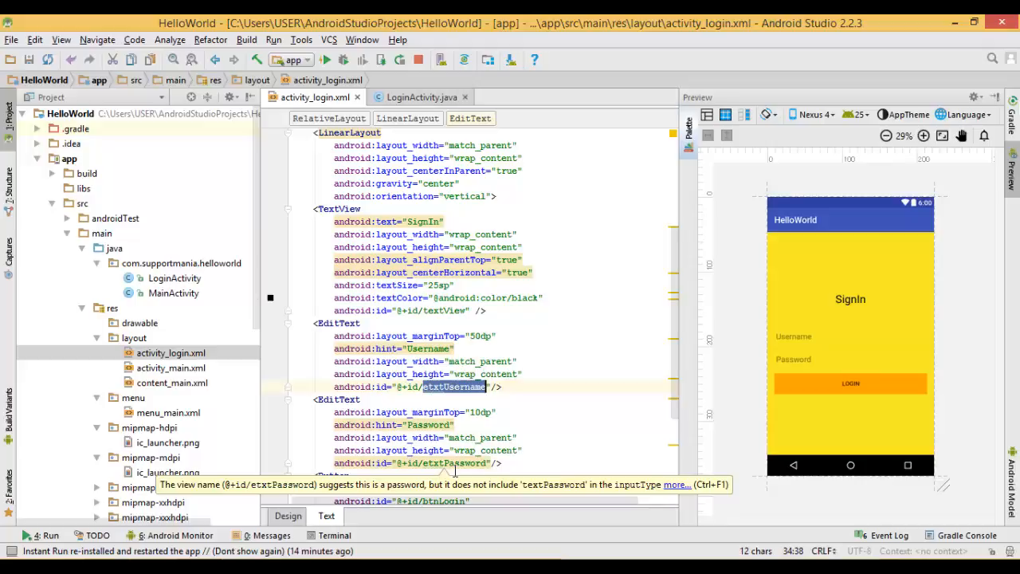
click(419, 97)
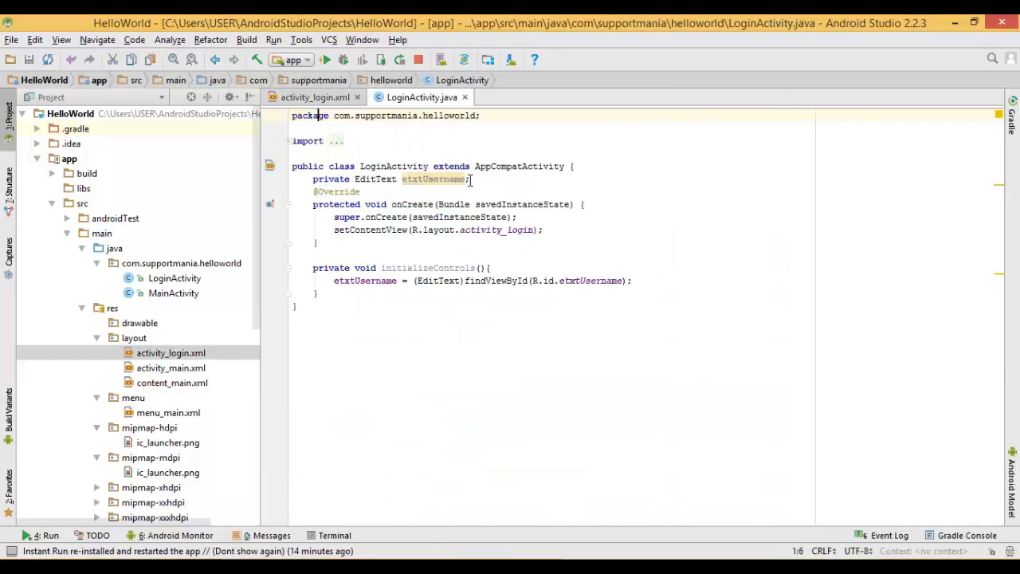
text(,etxtPassword)
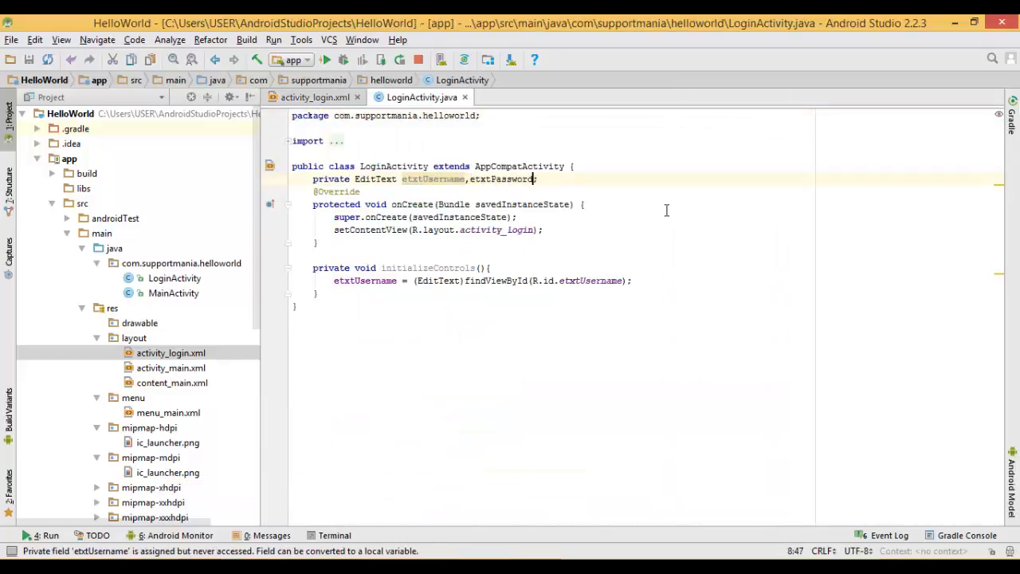
text(etxtPassword)
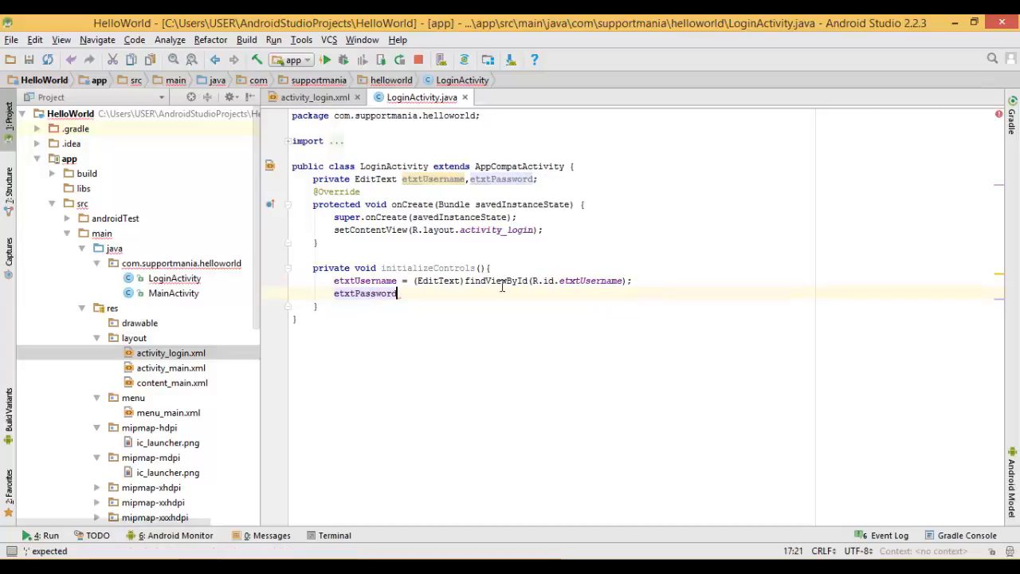
text(= (EditText)findViewById(R.id.etxtPassword)
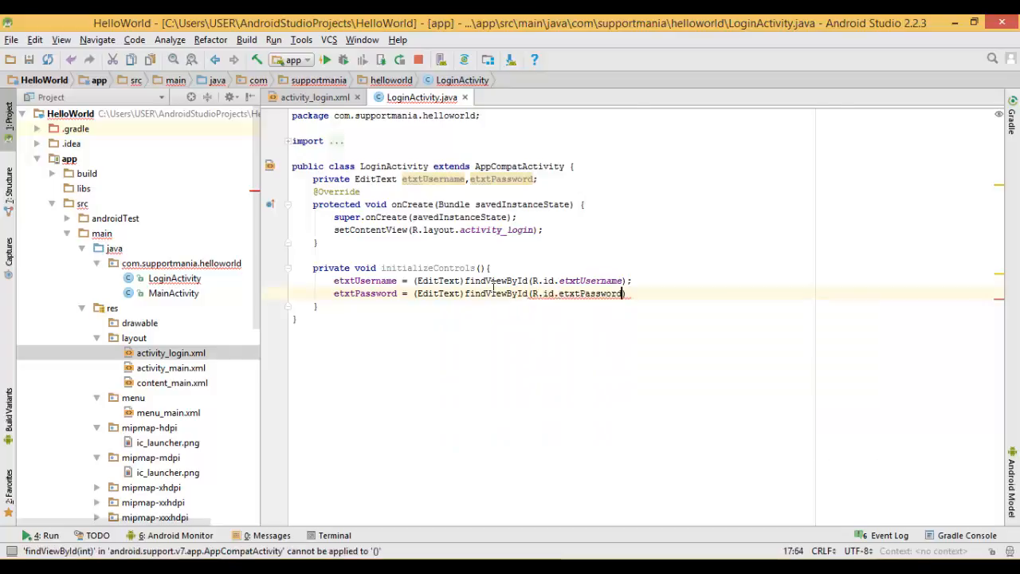
click(612, 302)
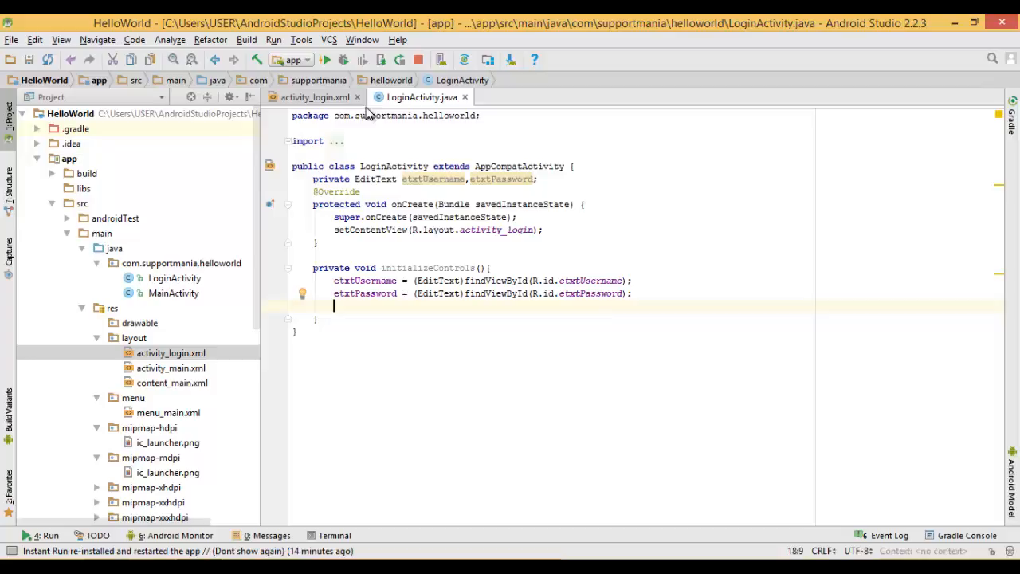
- Bind Button btnLogin via findViewById and call btnLogin.setOnClickListener(this)
text(Button)
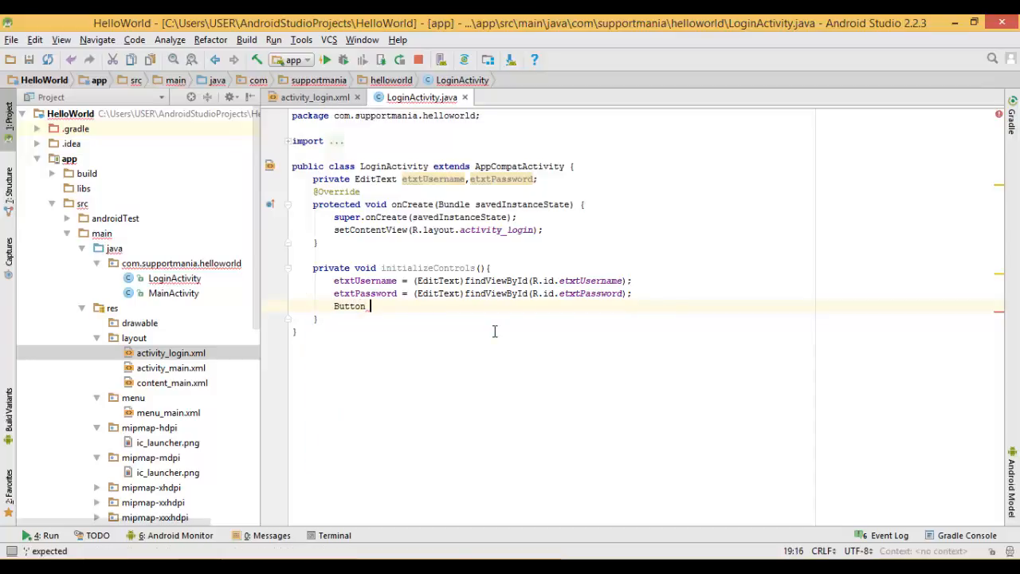
text(btnLogin = (Button)findViewById(R.id.btnLogin);)
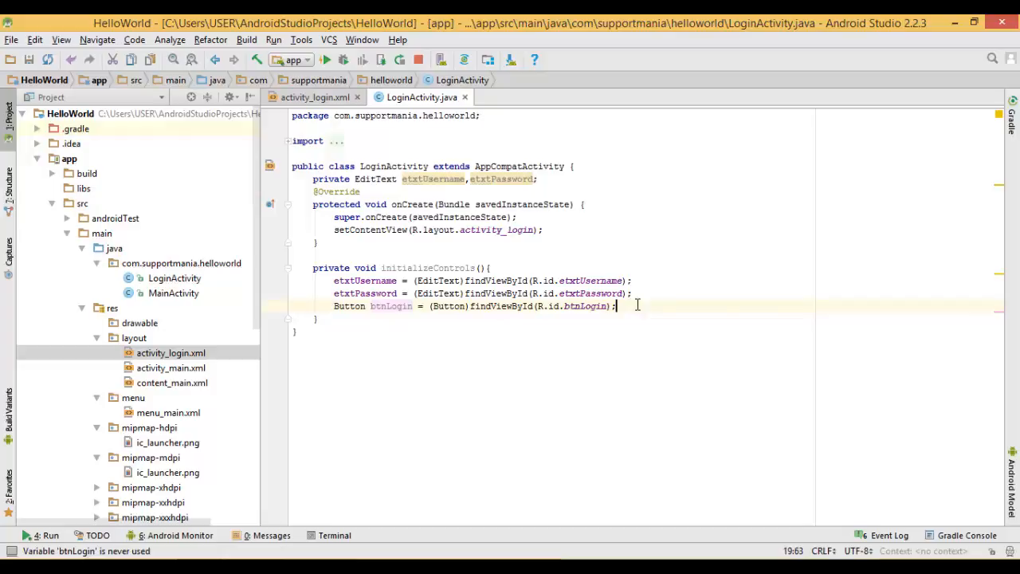
key(enter)
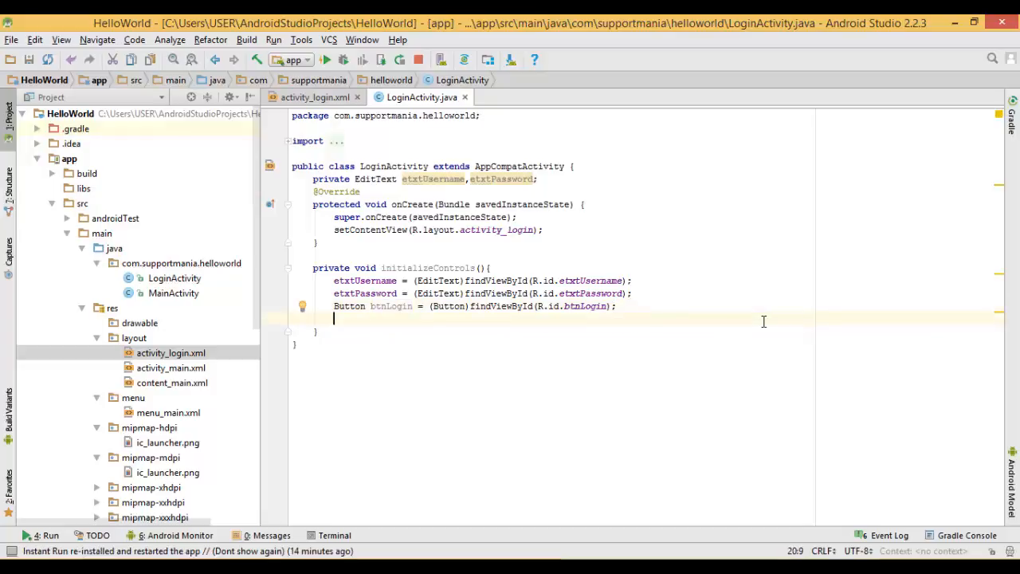
text(btnLogin)
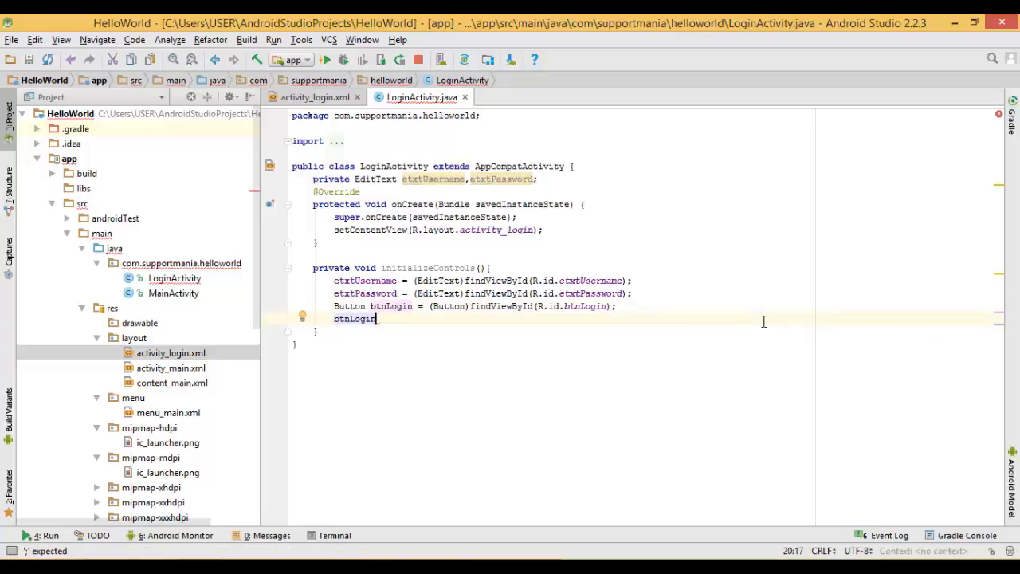
text(.setoncl)
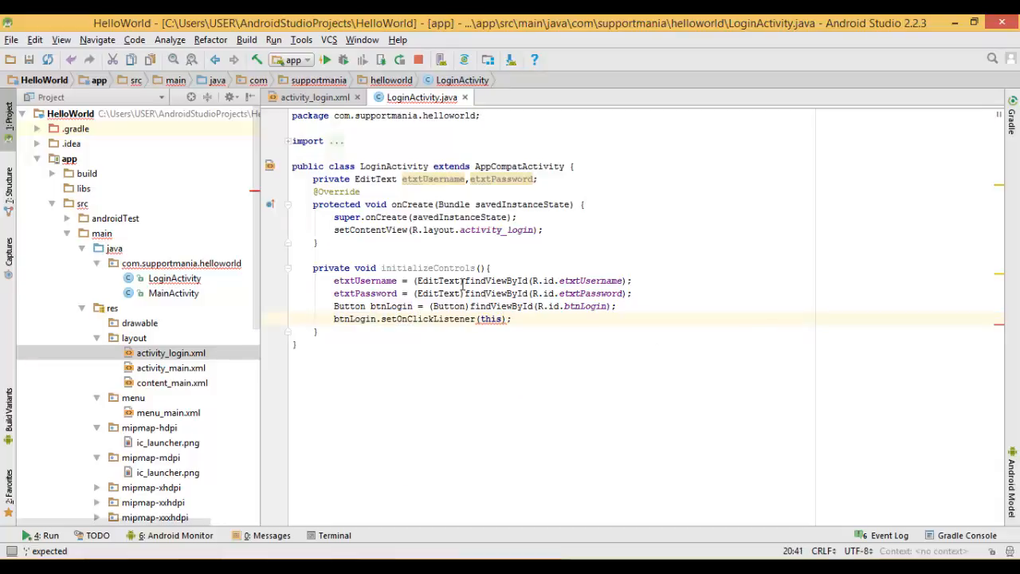
- Call initializeControls() inside onCreate
double_click(428, 267)
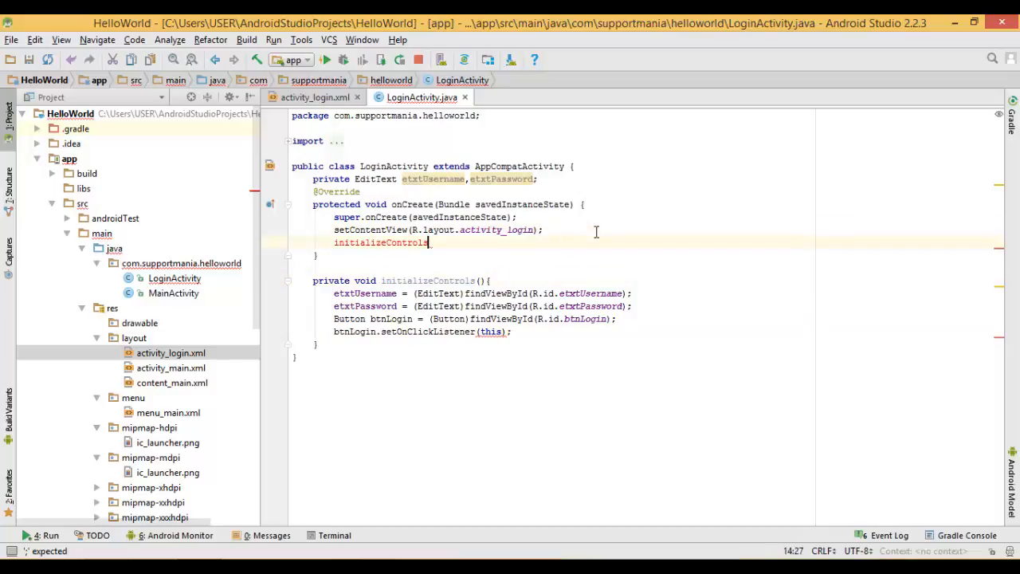
text(();)
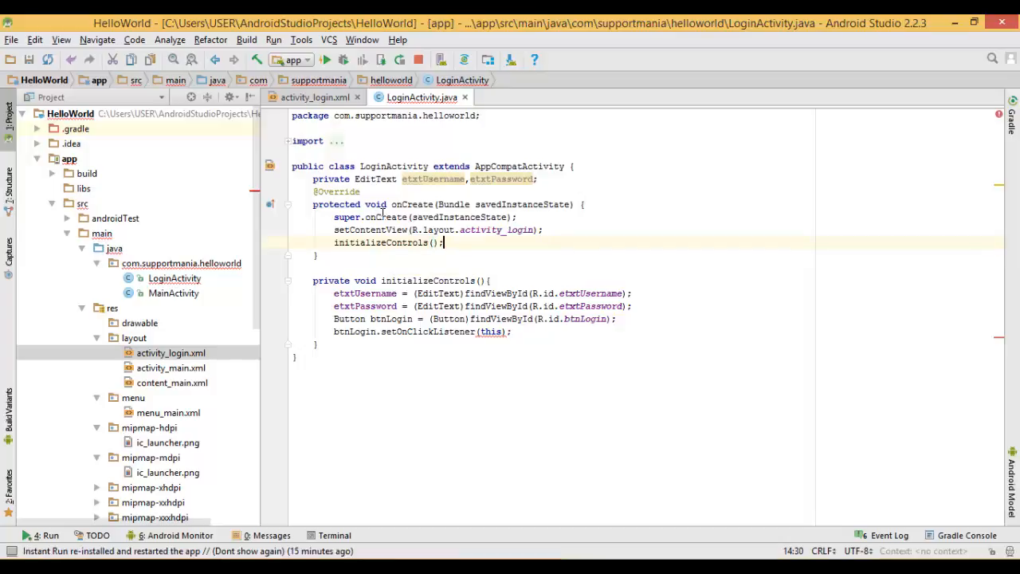
double_click(381, 243)
text(implements OnC)
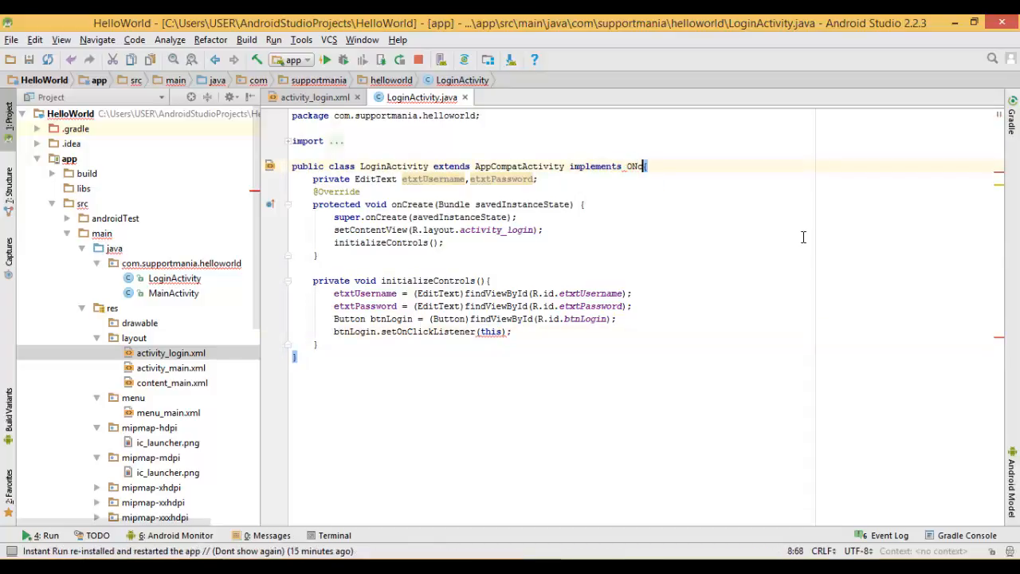
- Implement View.OnClickListener and generate the onClick method
text(View.OnClickListener)
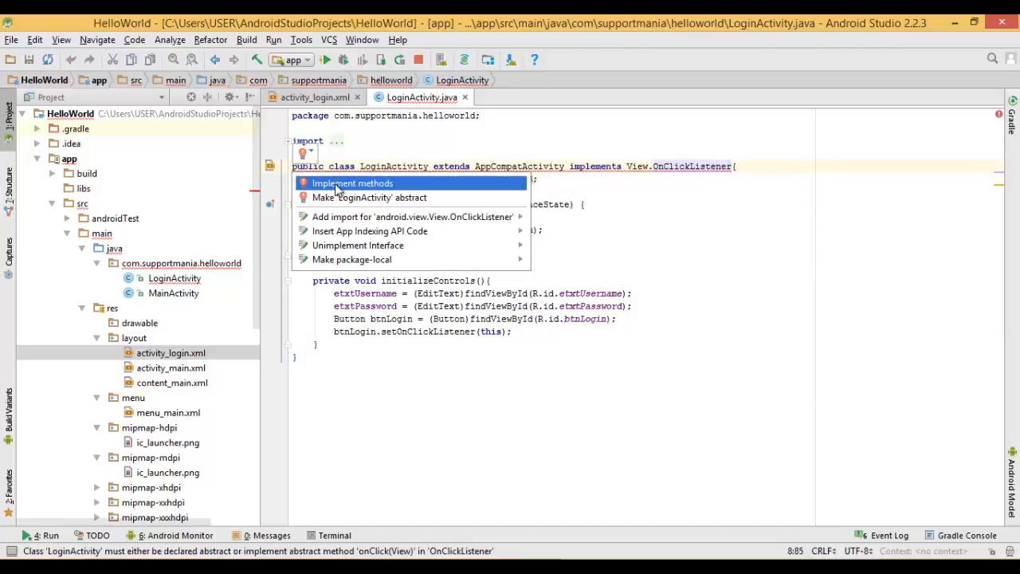
click(351, 183)
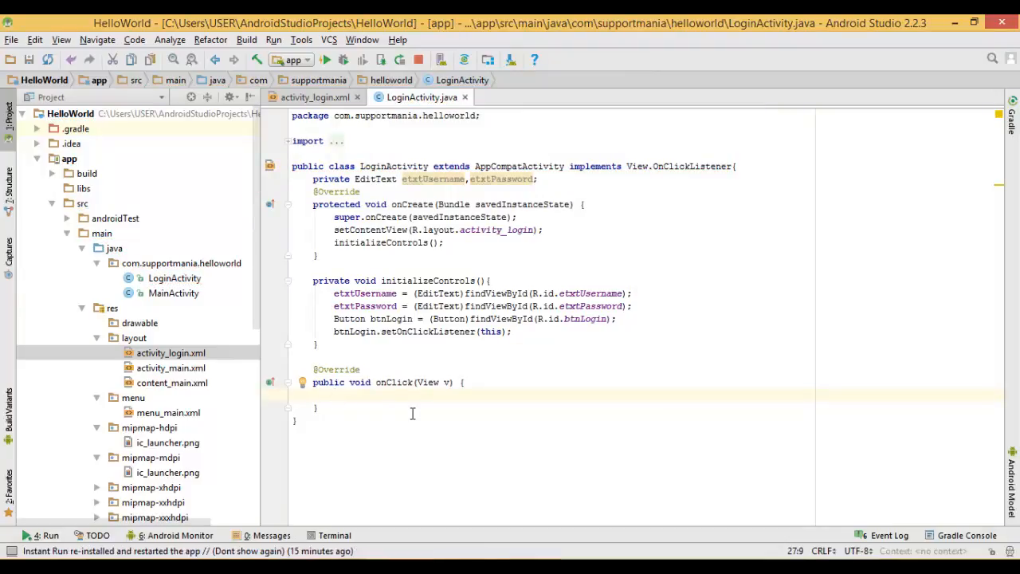
click(359, 395)
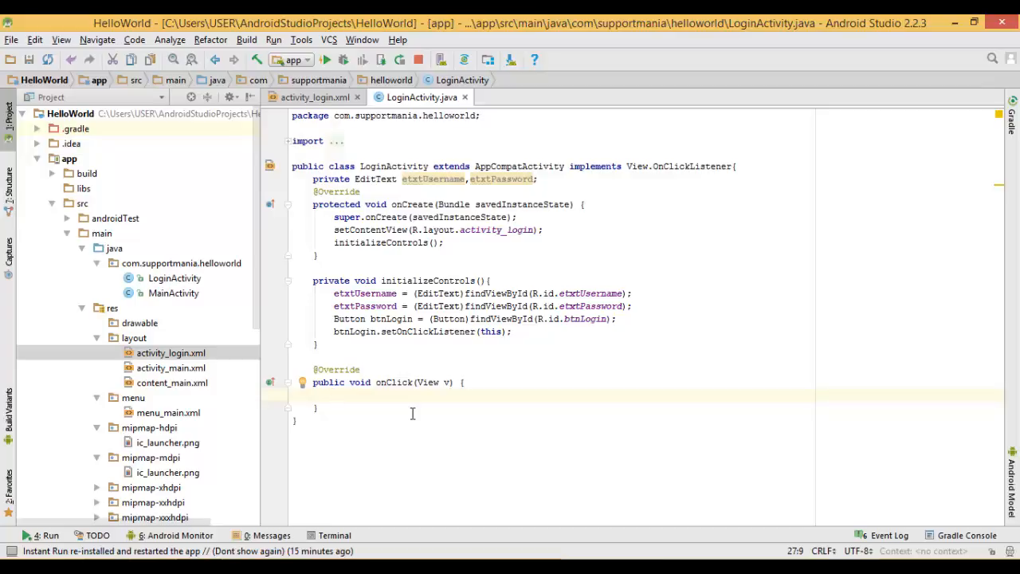
click(358, 394)
text(if(v.getId() =)
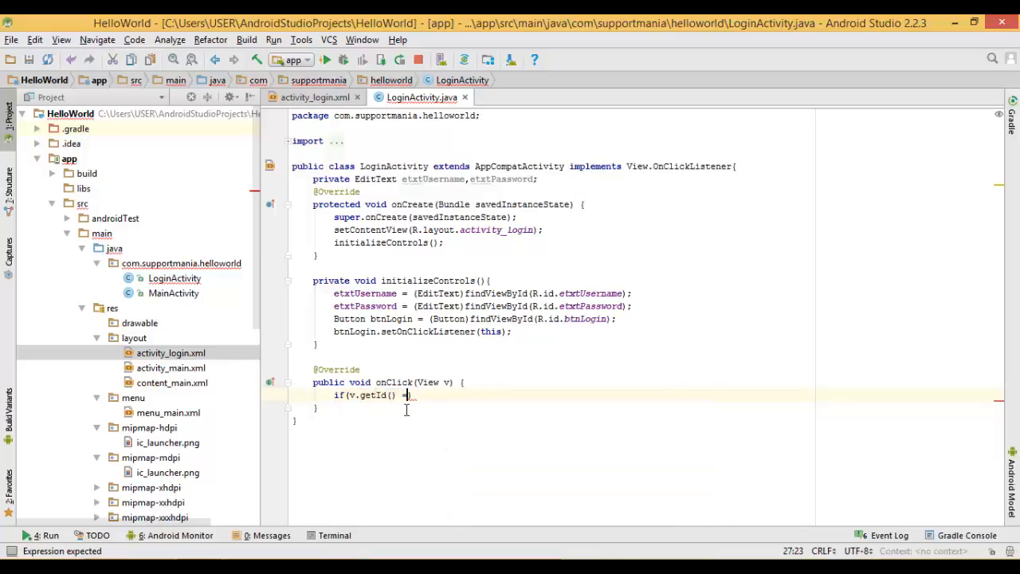
- In onClick, check for R.id.btnLogin and read trimmed username and password strings
text(== R.id.btnLogin)
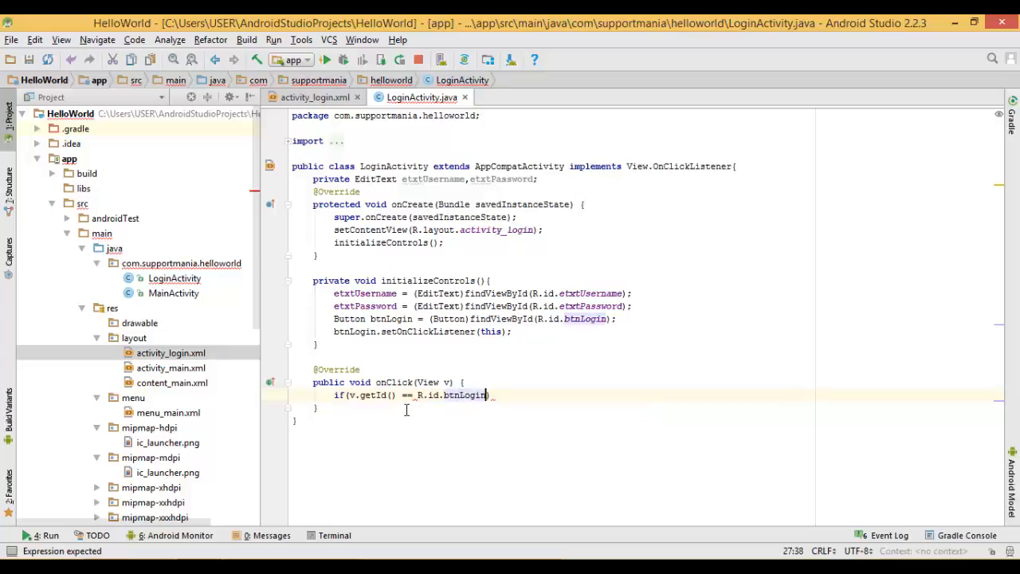
text({)
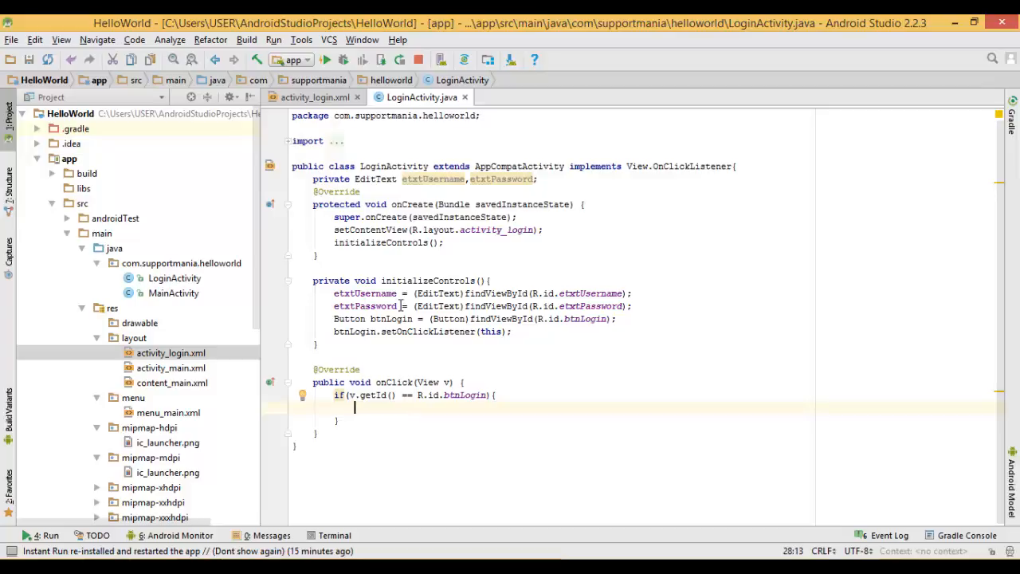
text(etxtUsername.getText().toString()
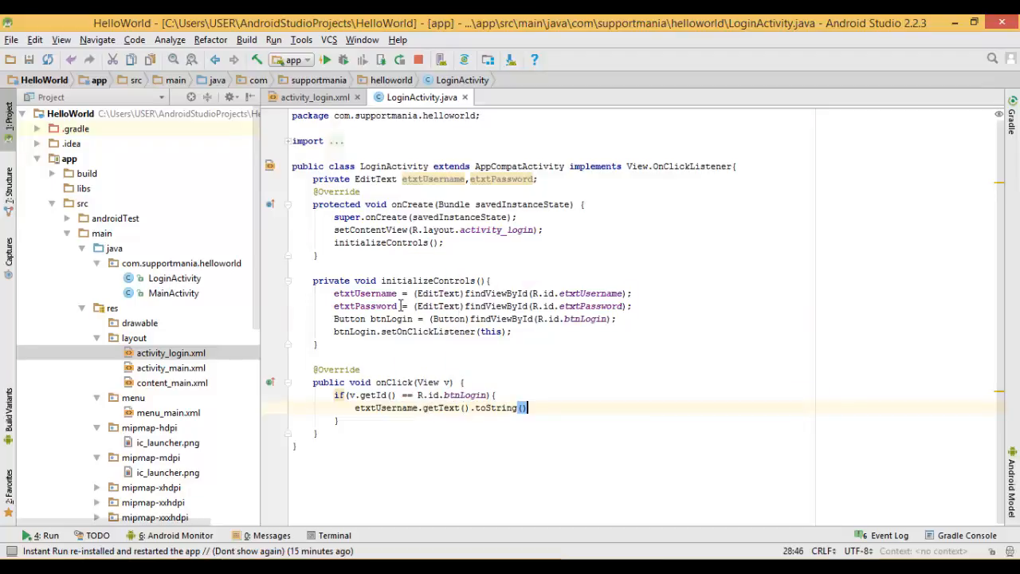
text(.trim();)
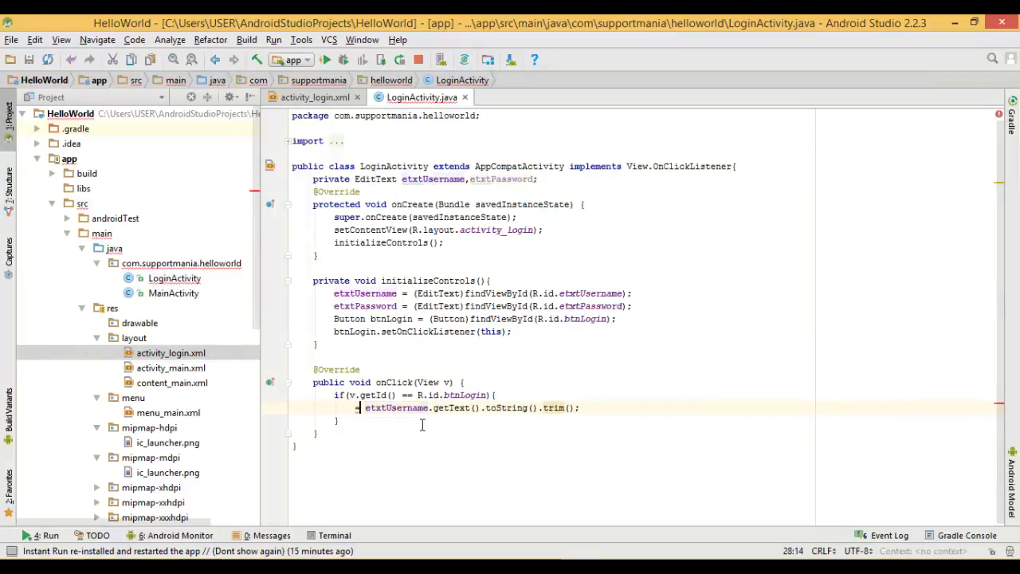
text(String)
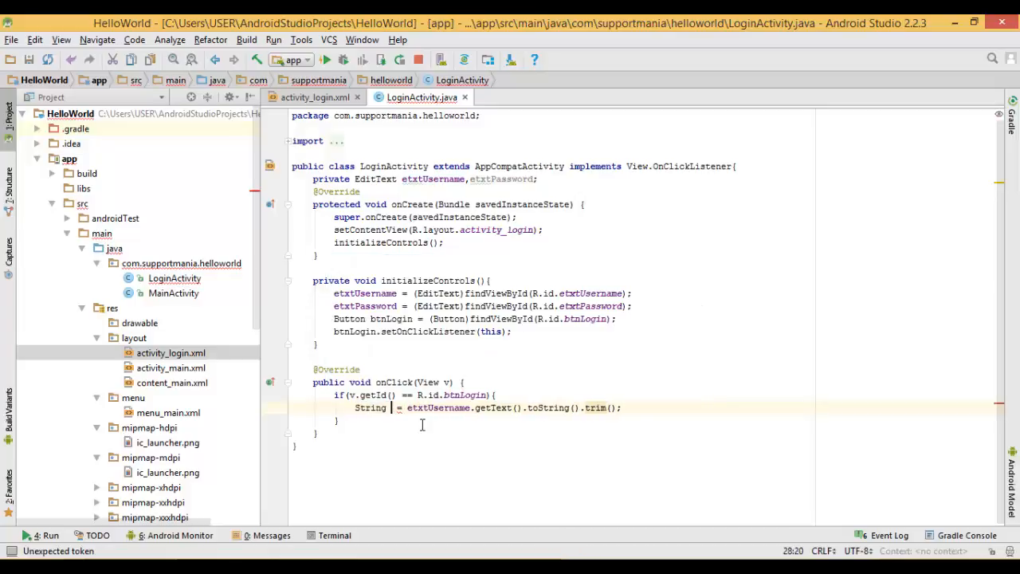
text(username)
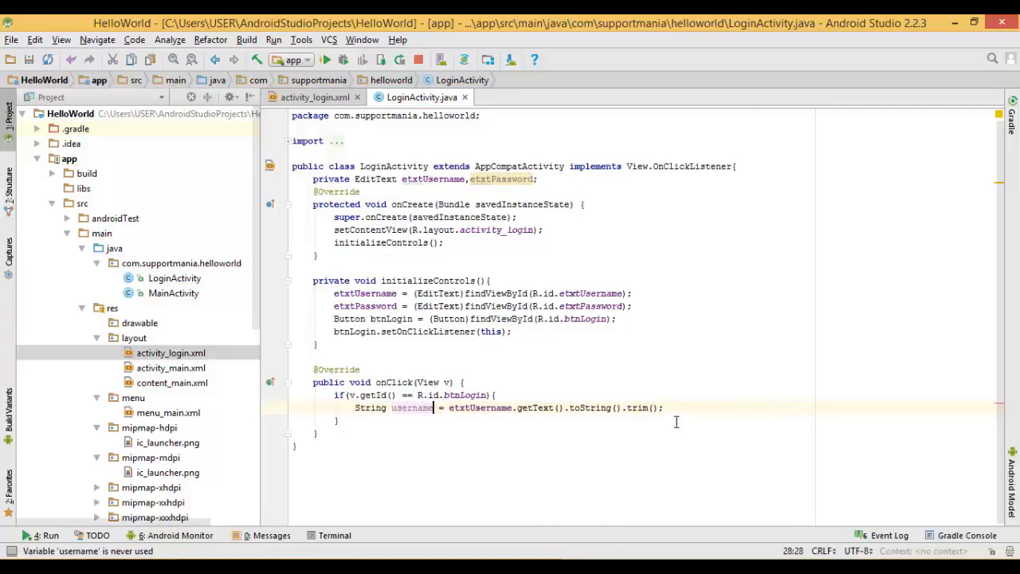
triple_click(507, 407)
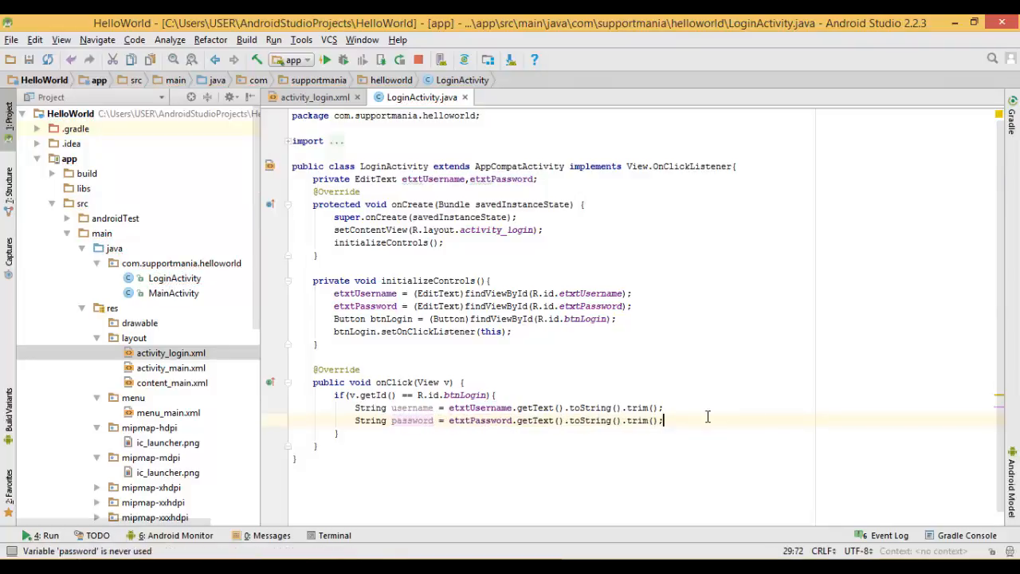
- Toast "Please Enter Username." when username equals an empty string
text(if ()
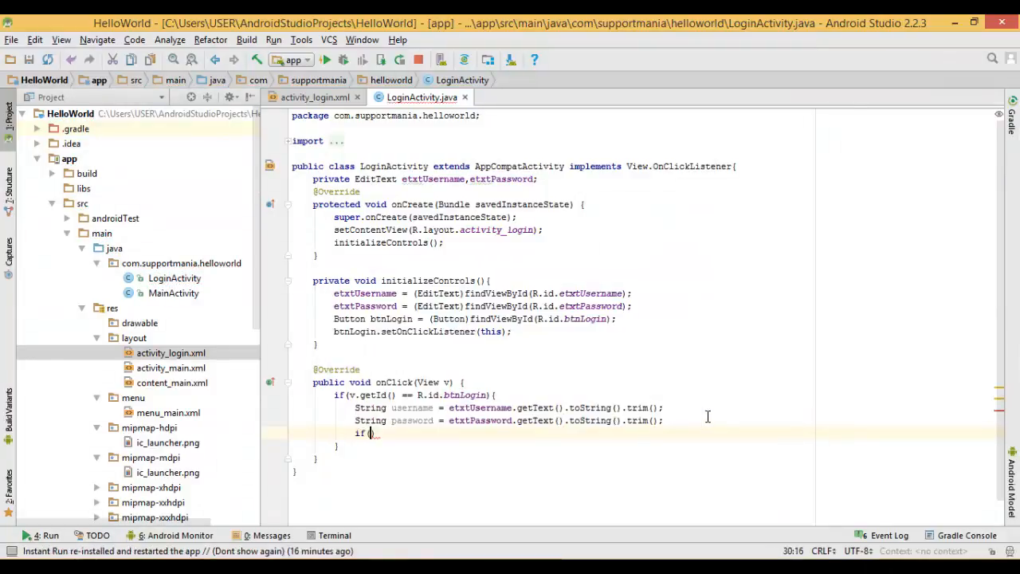
text())
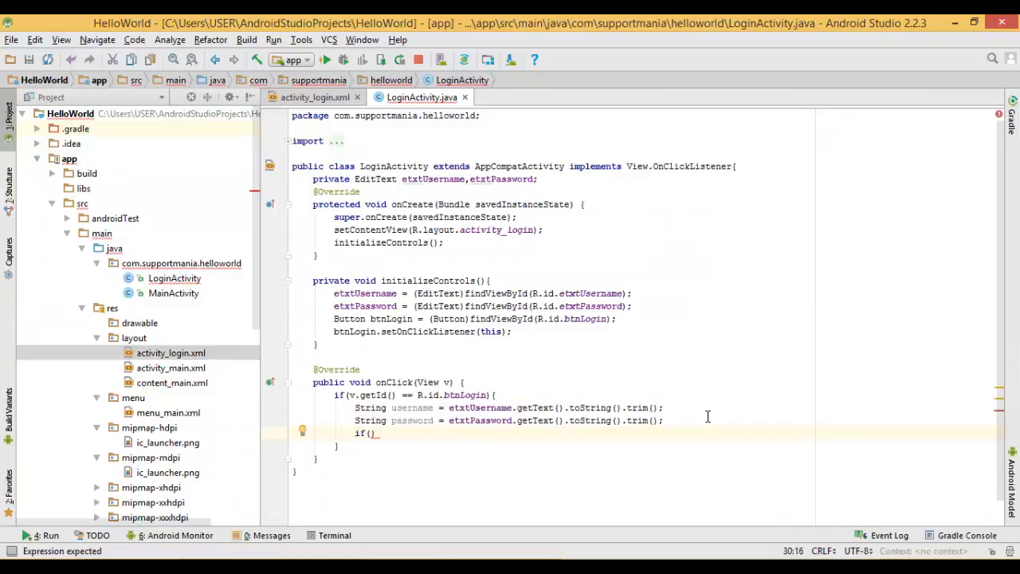
text(username.i)
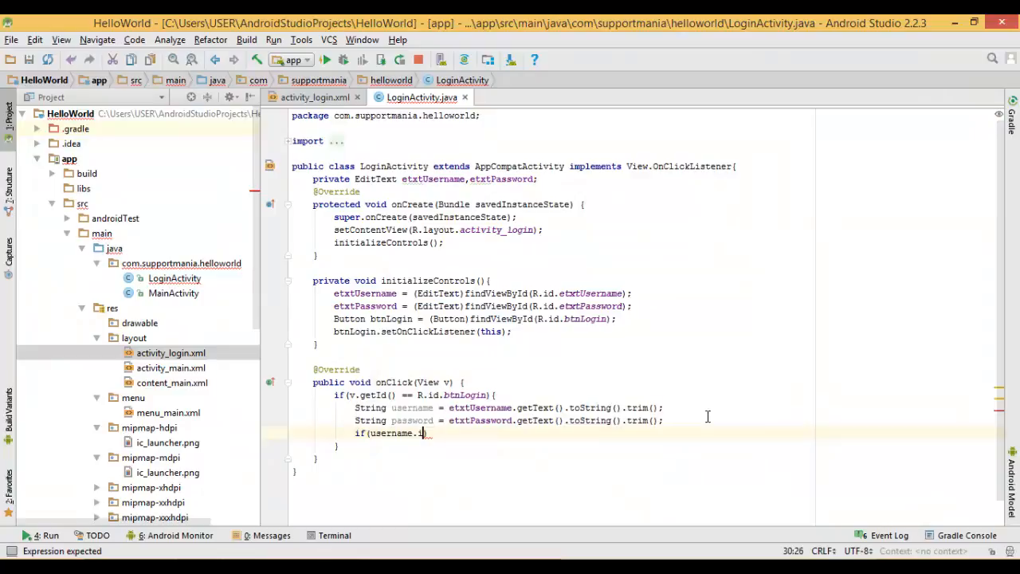
text(equals(""))
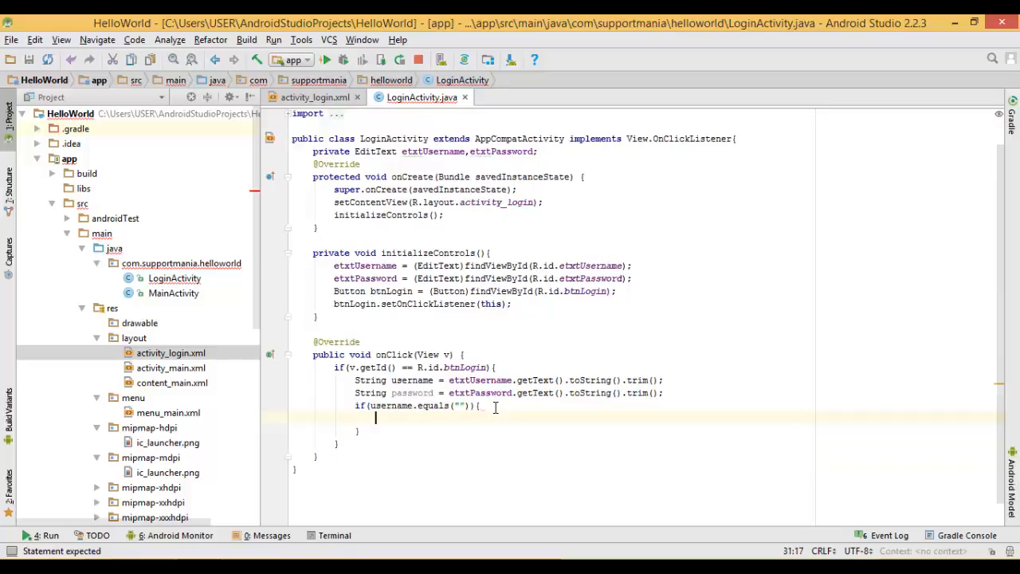
text(To)
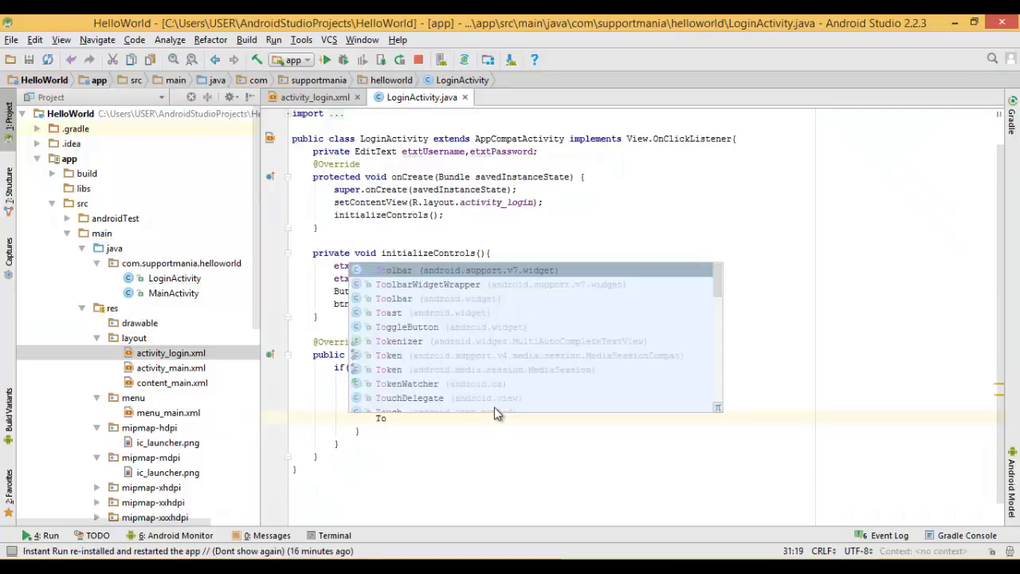
text(s)
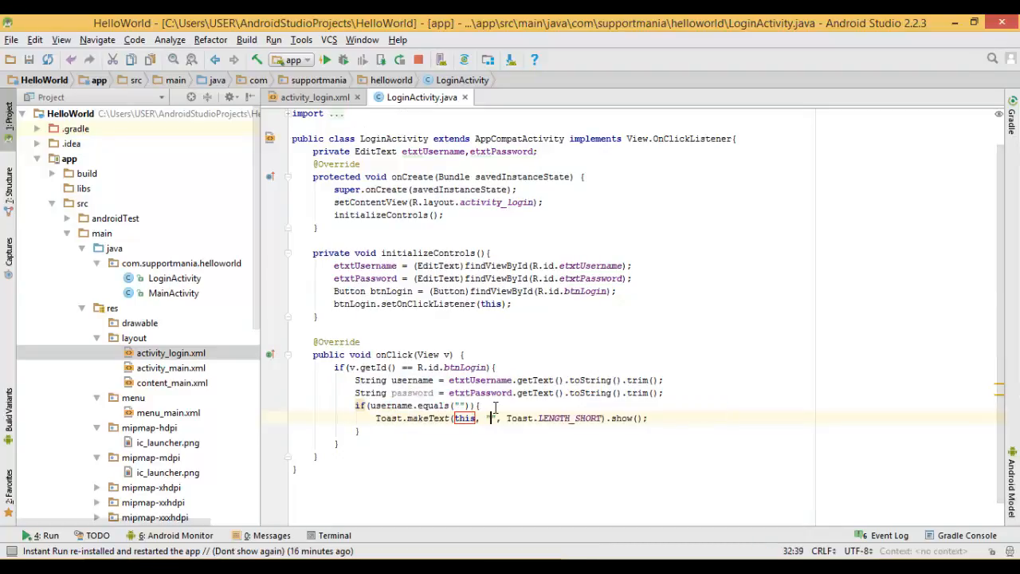
text(Please Enter)
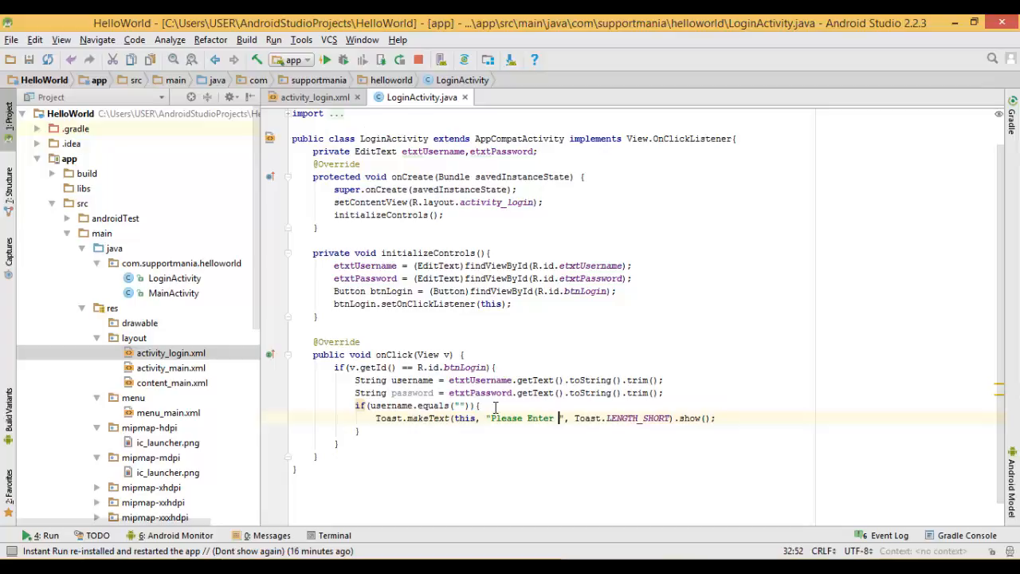
text(Username.)
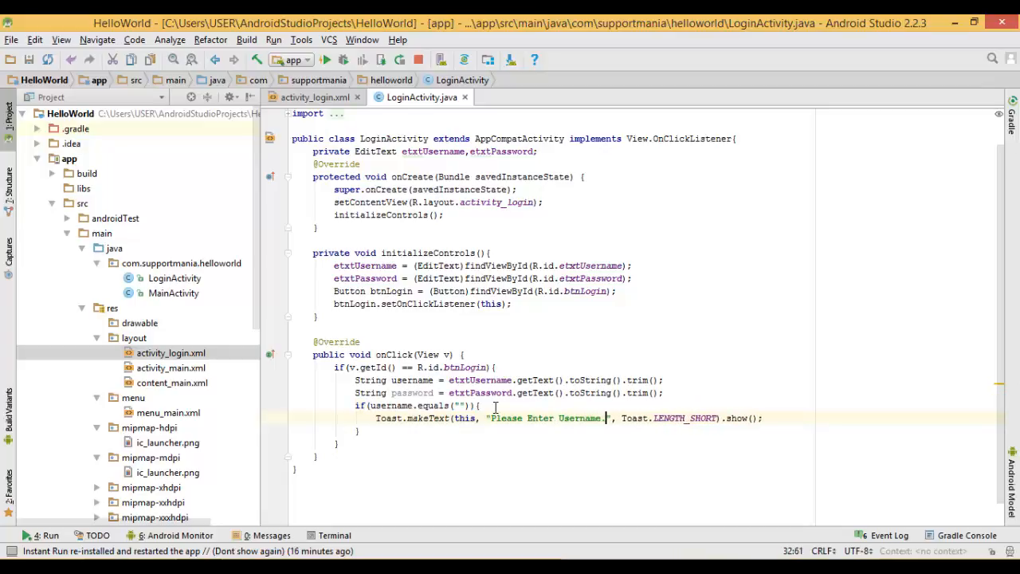
text(e)
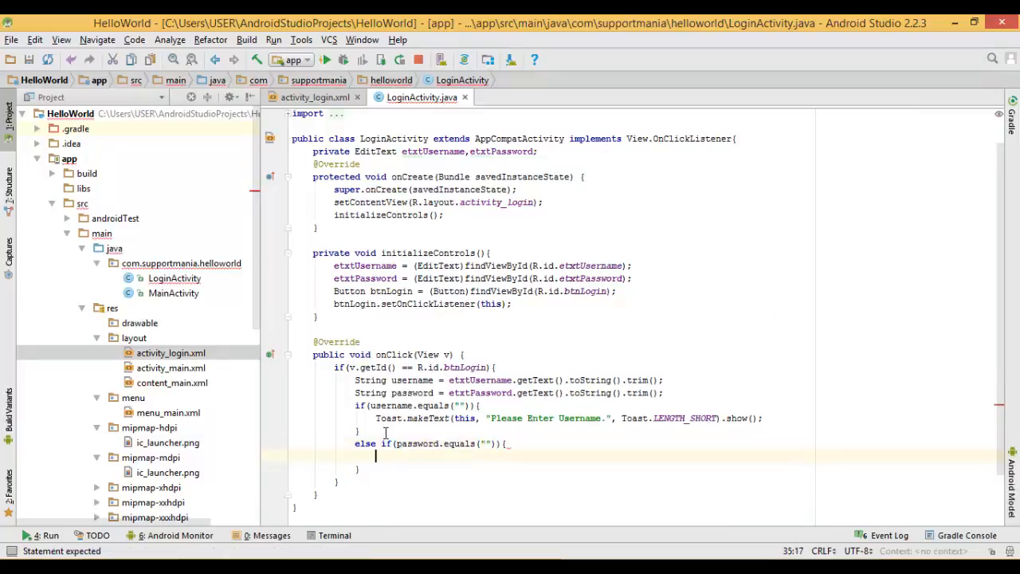
- Toast "Please Enter Password." when the password is empty
text(Toast.makeText(this, "", Toast.LENGTH_SHORT).show();)
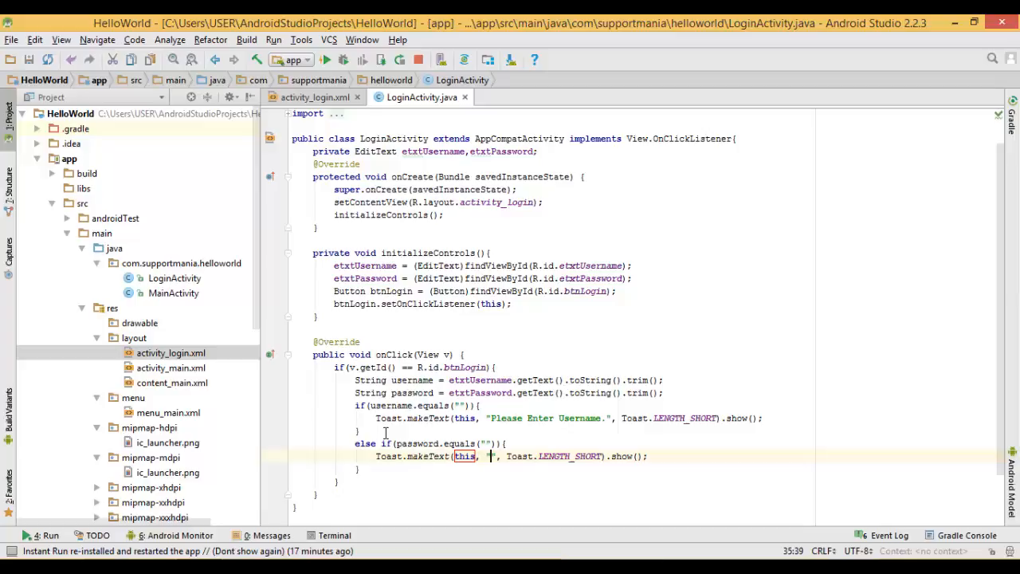
text(Please P)
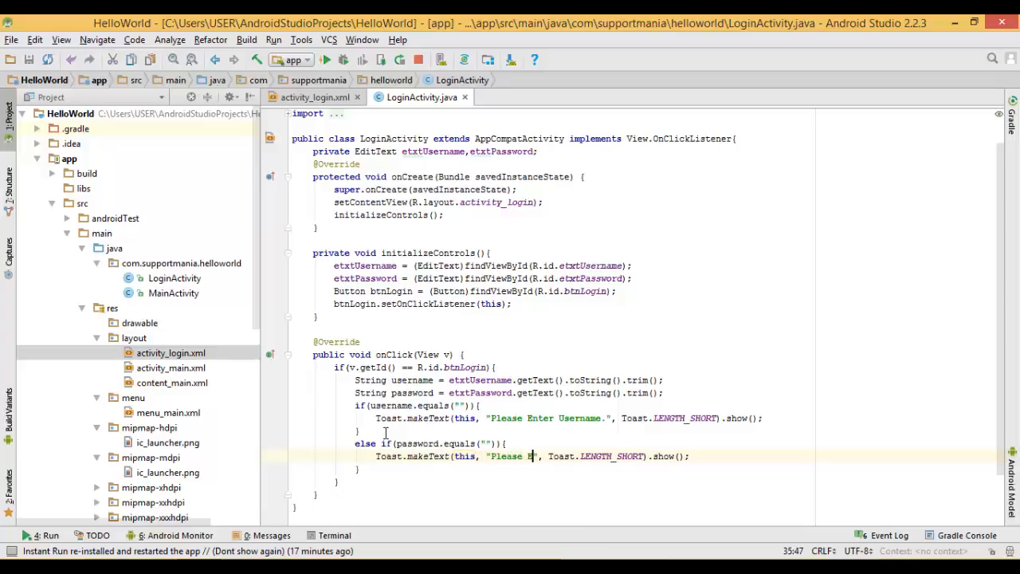
text(nter Pas)
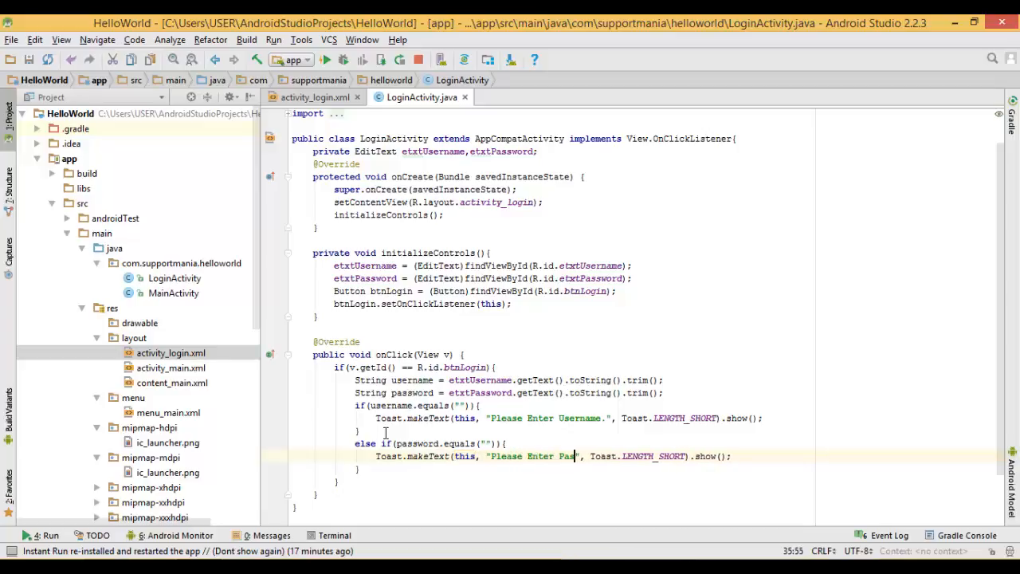
text(sword.)
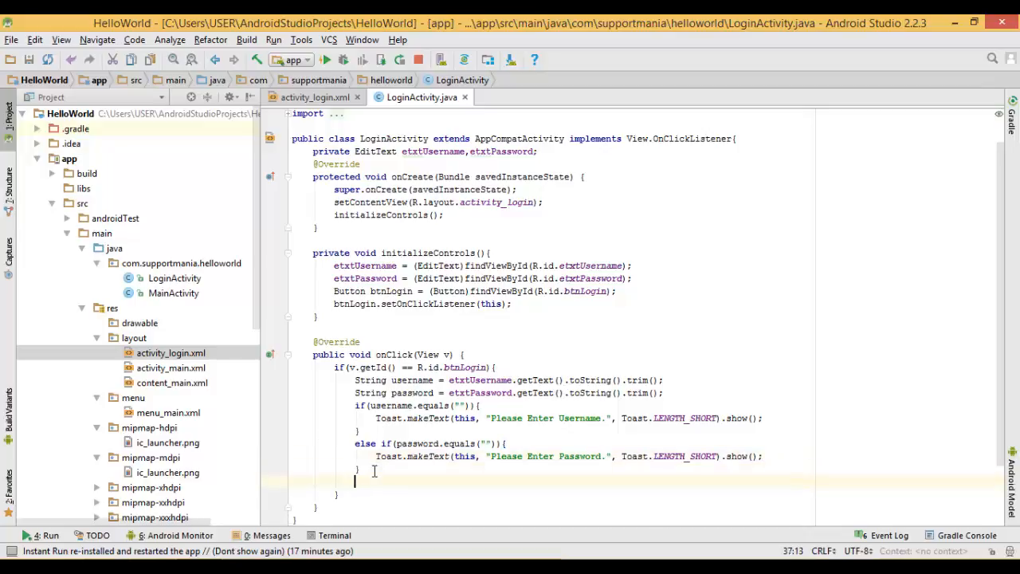
- Add an else branch toasting "Welcome " + username
text(else{)
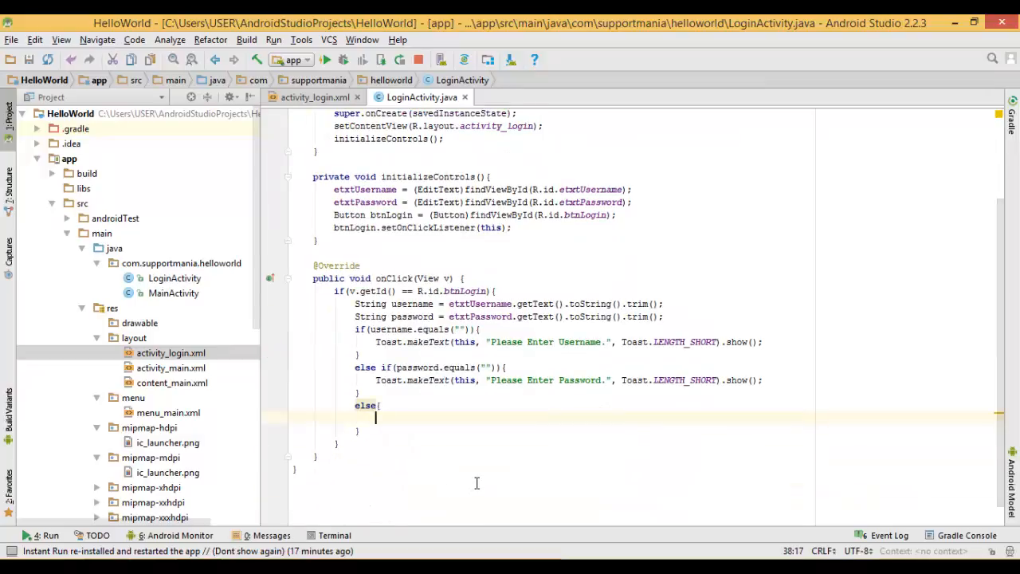
text(Toast.makeText(this, "", Toast.LENGTH_SHORT).show();)
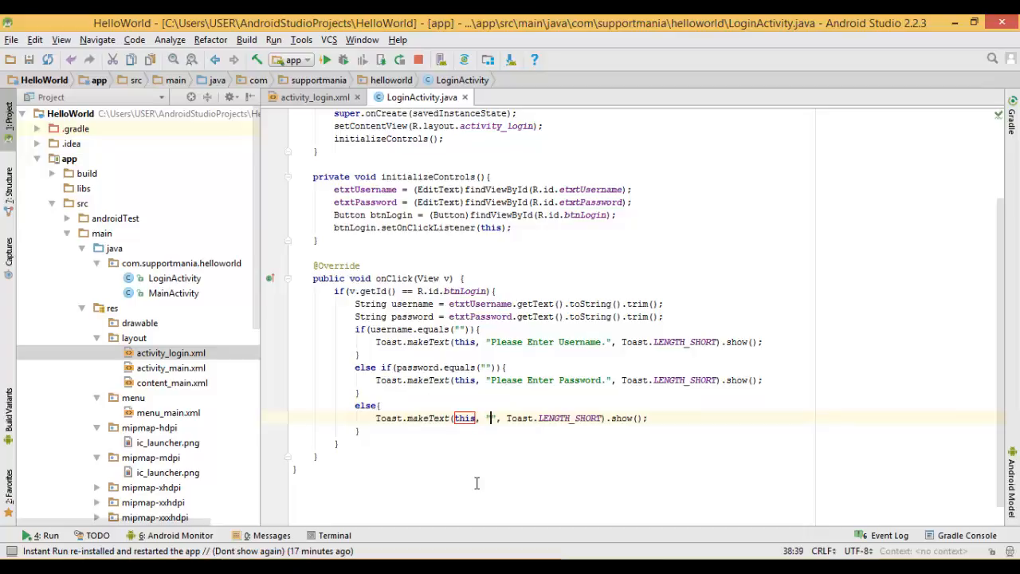
text(Welcome)
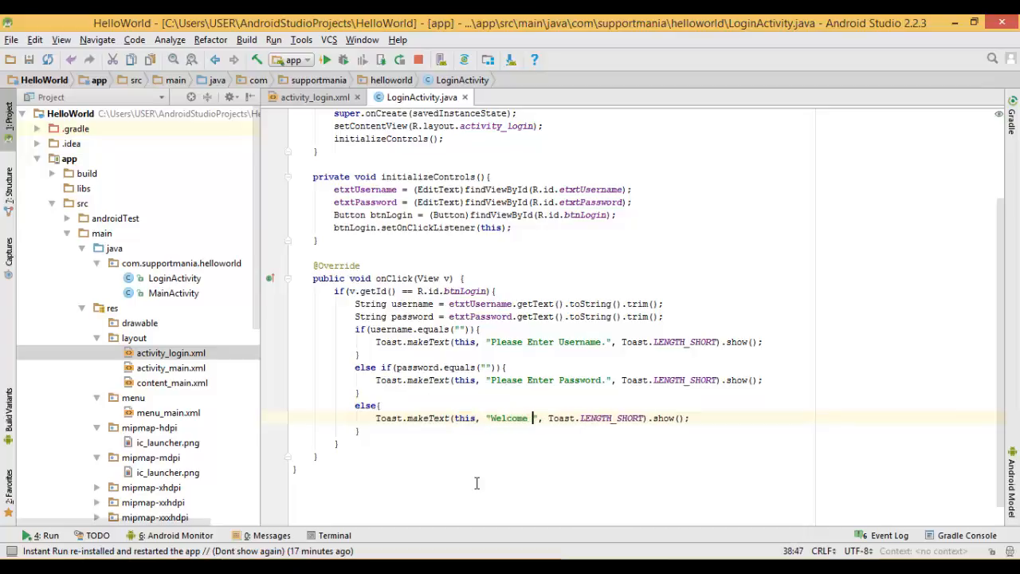
text(+us)
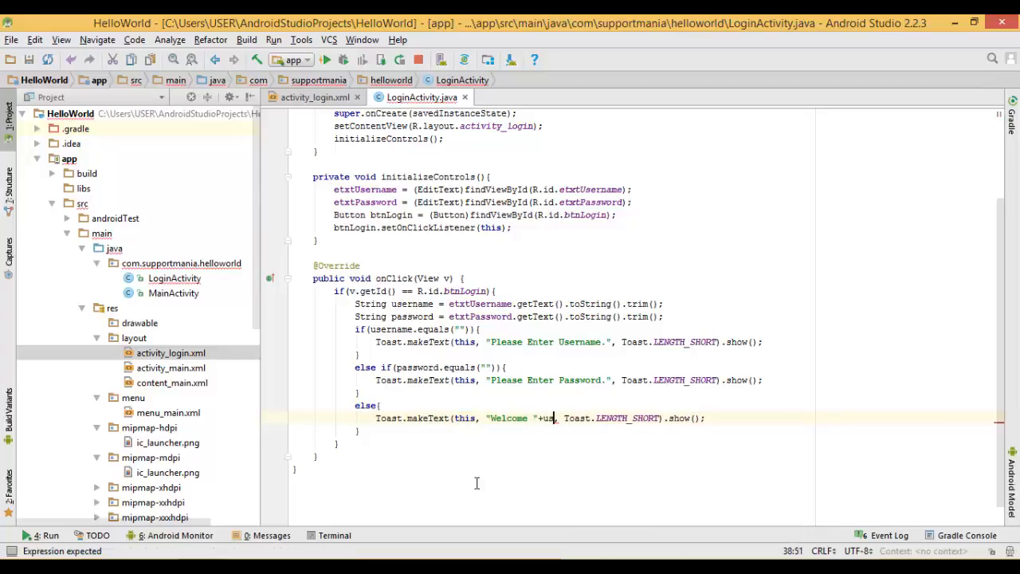
text(ername)
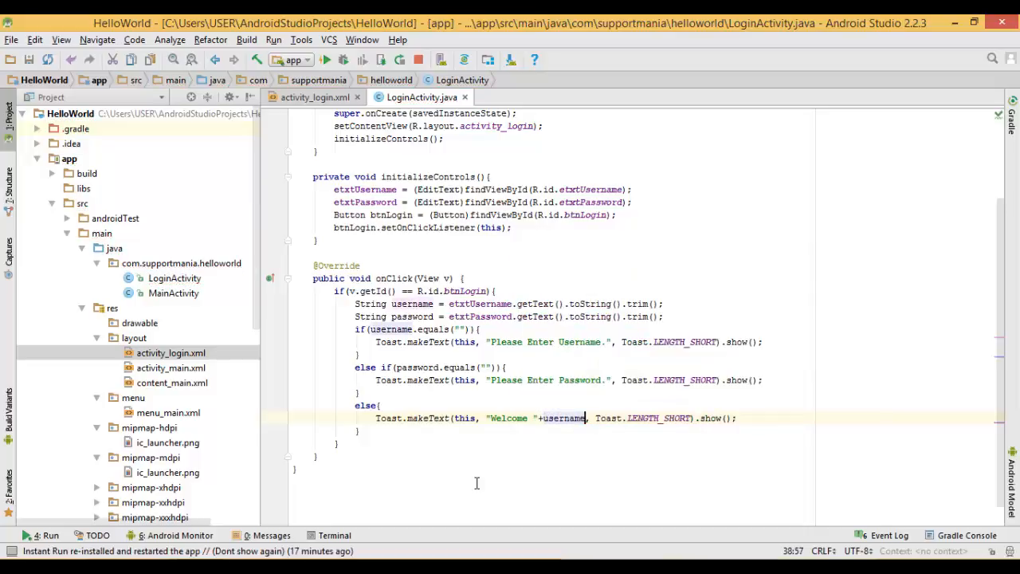
scroll(up, 3)
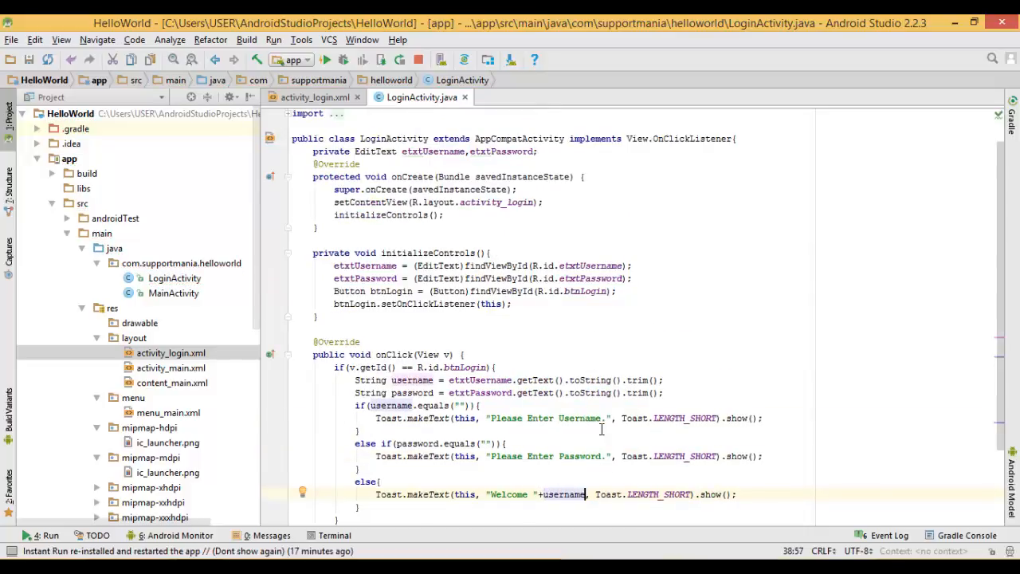
scroll(down, 3)
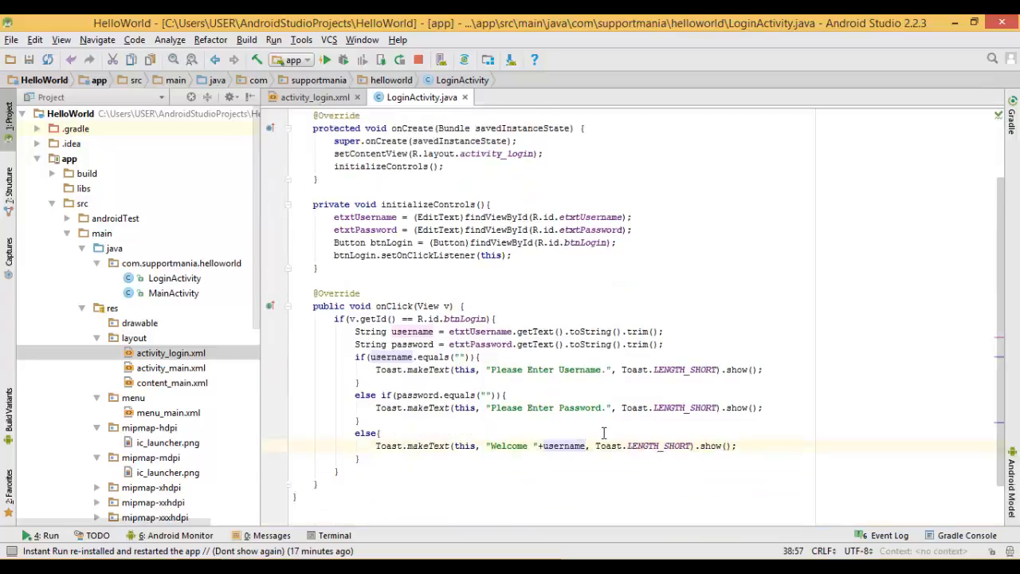
- In AndroidManifest.xml, replace .MainActivity with .LoginActivity and comment out the extra LoginActivity tag
scroll(up, 3)
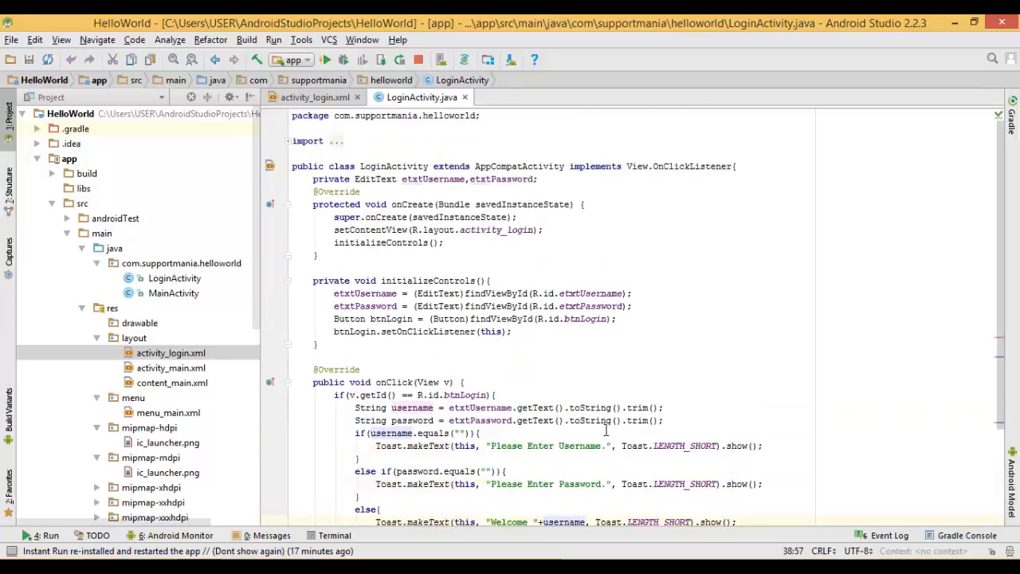
mouse_move(475, 270)
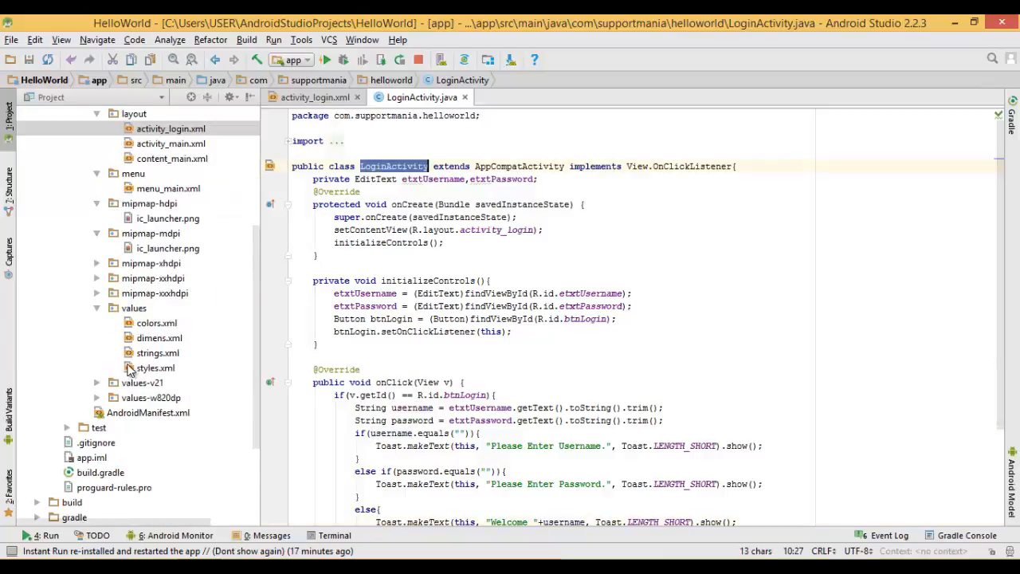
scroll(down, 3)
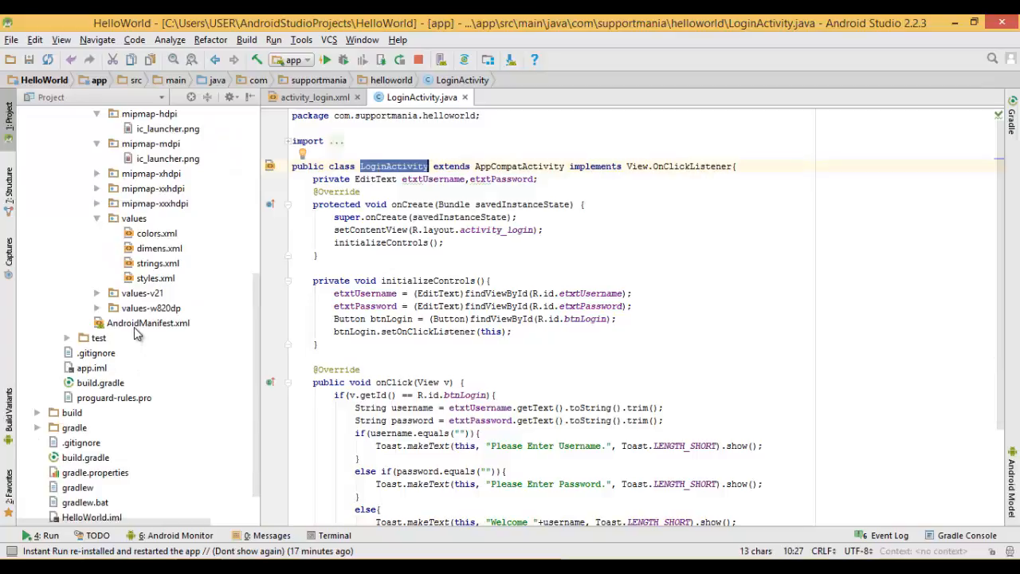
double_click(148, 322)
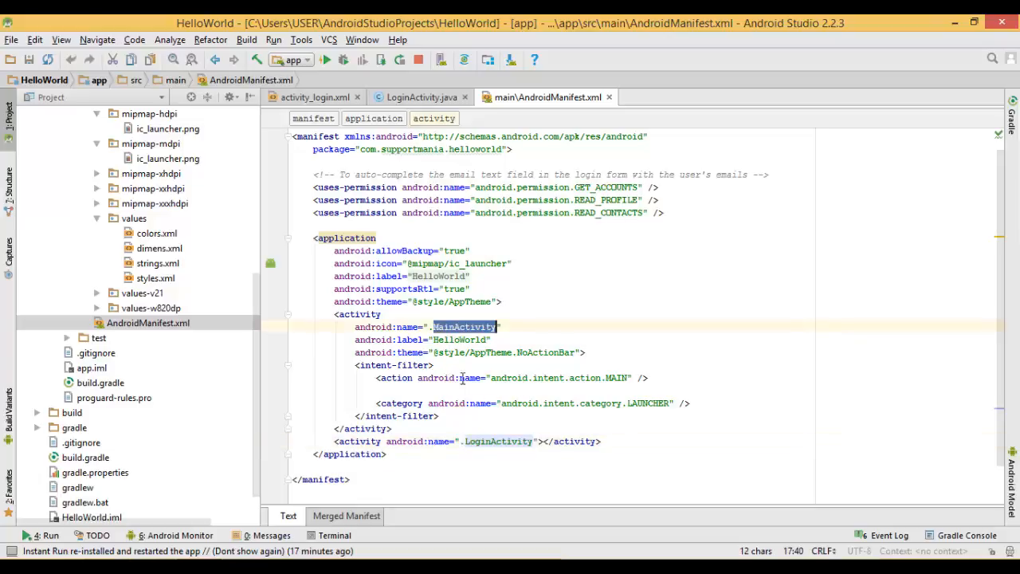
double_click(497, 441)
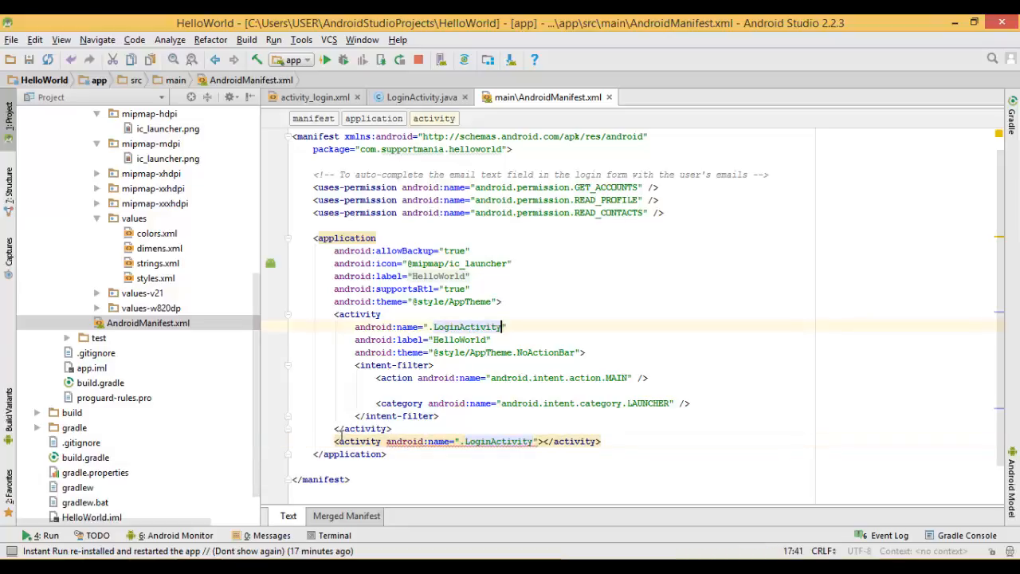
key(ctrl+slash)
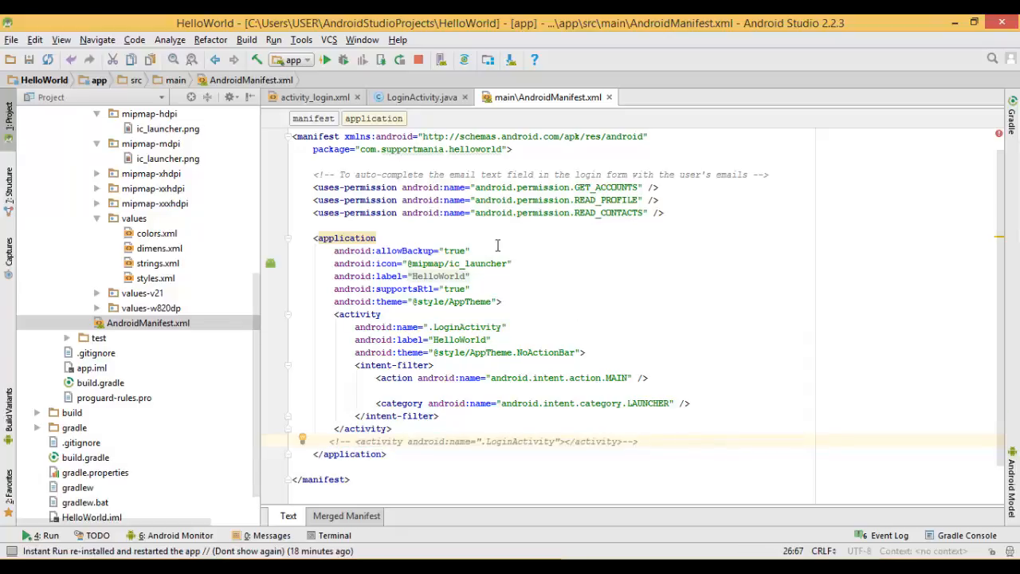
click(418, 97)
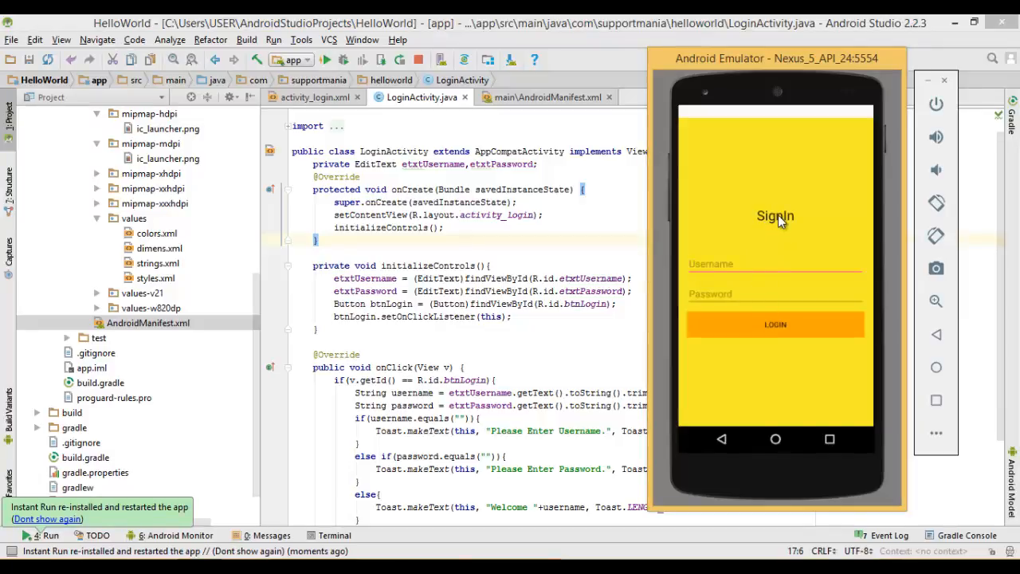
- Tap LOGIN with both fields empty to trigger the validation toast
click(709, 293)
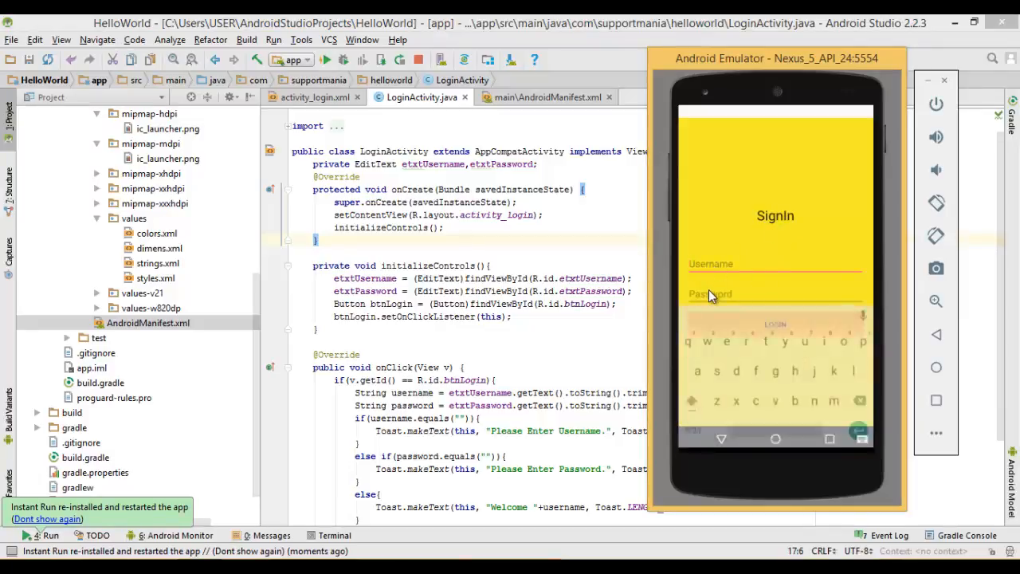
click(720, 439)
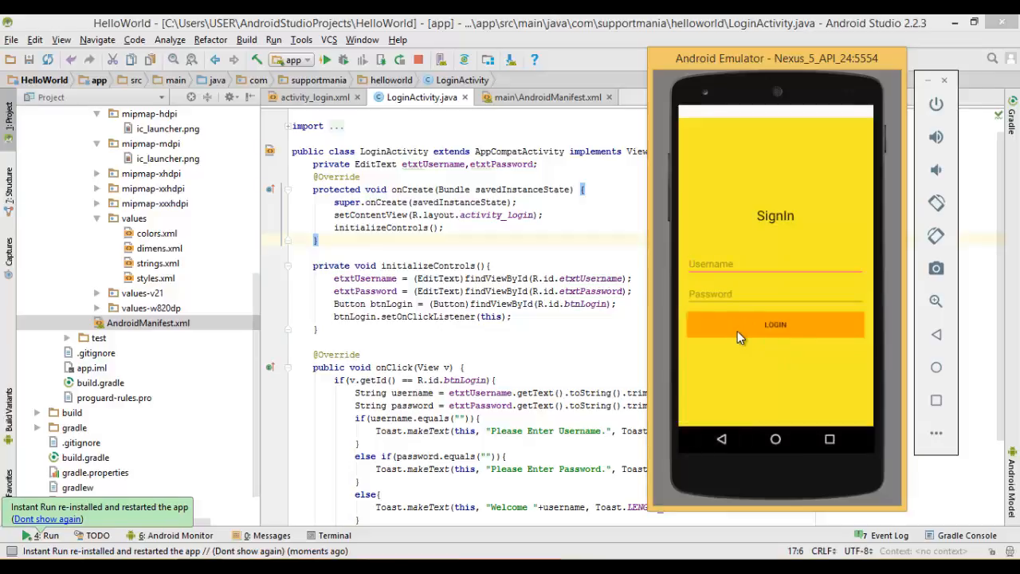
mouse_move(771, 335)
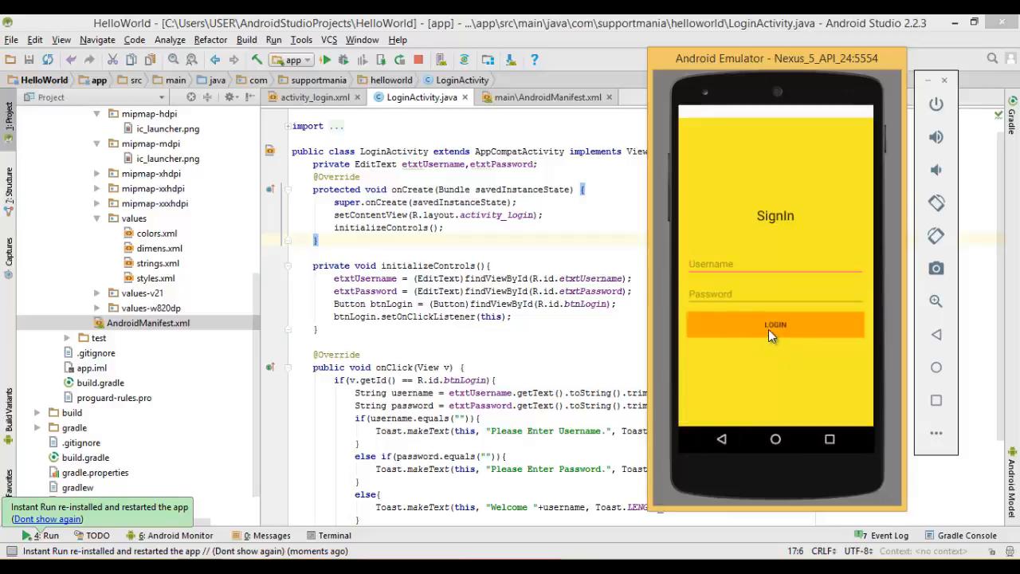
click(774, 325)
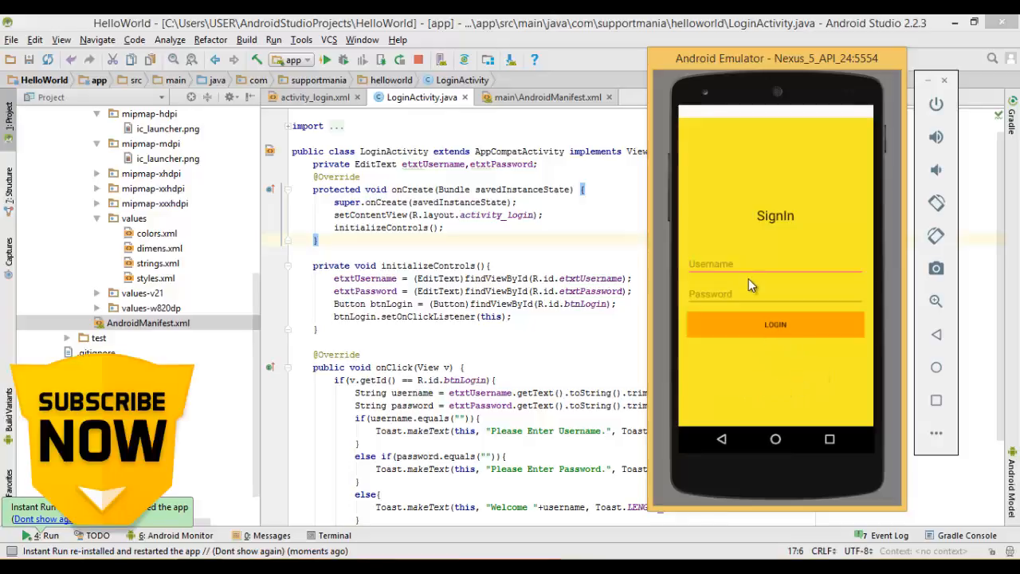
- Enter username 'Nikhil' and try logging in without a password
text(N)
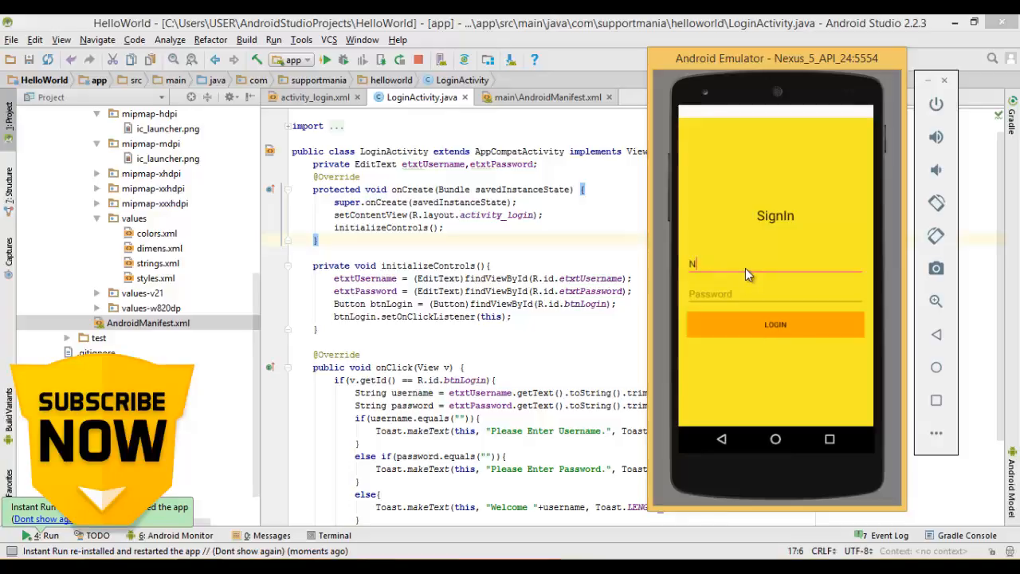
text(ikhil)
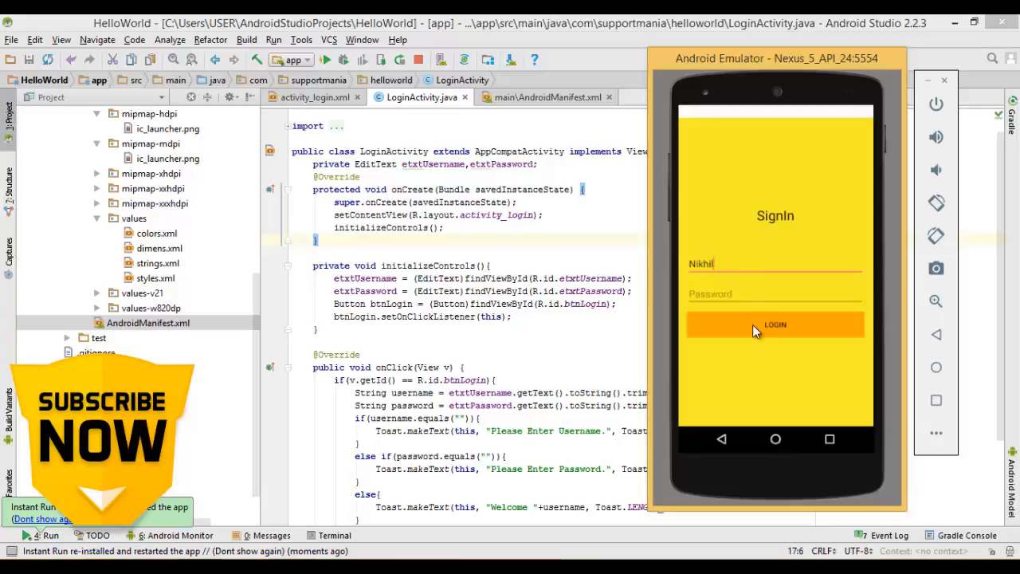
click(774, 325)
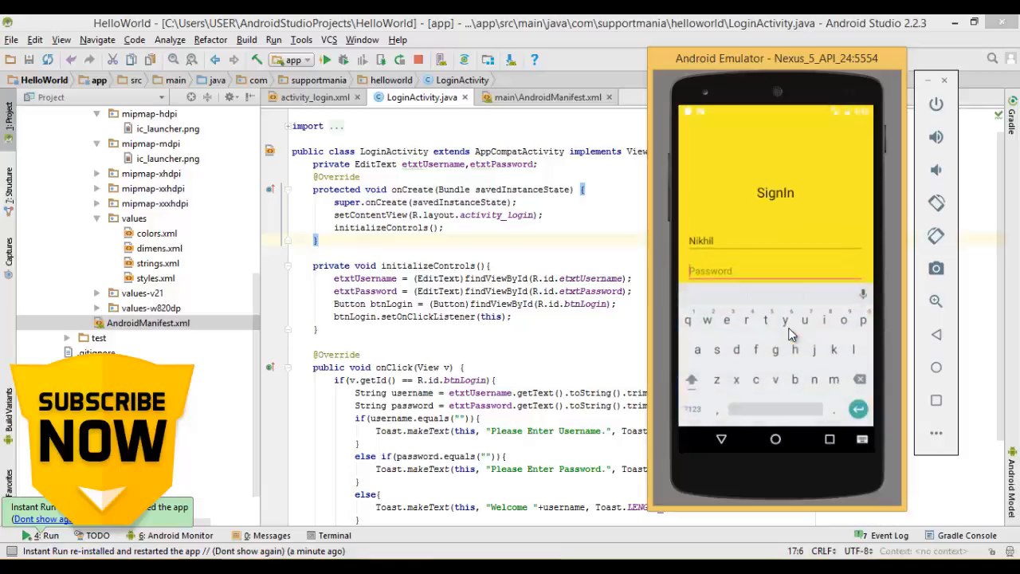
text(123)
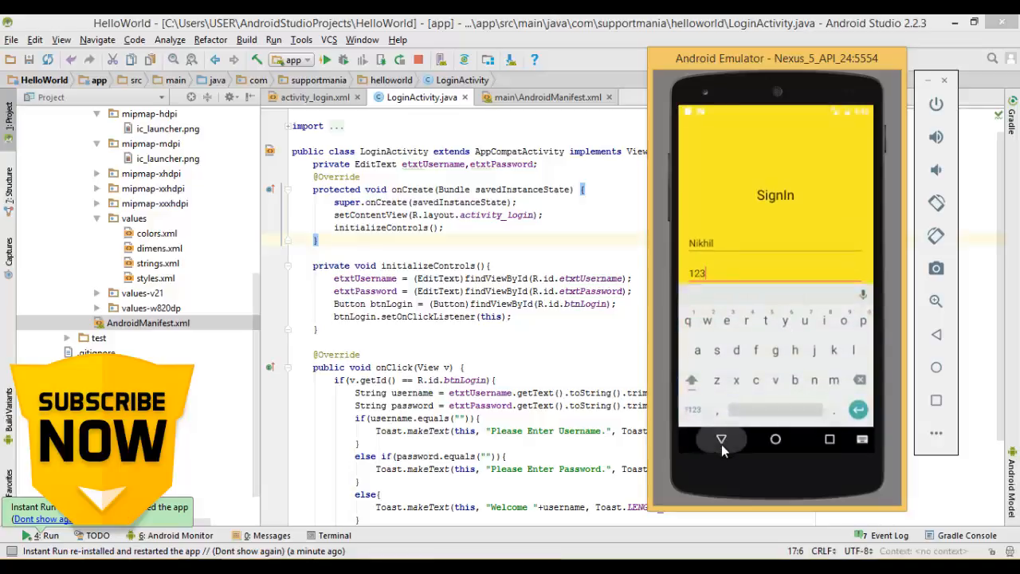
click(721, 439)
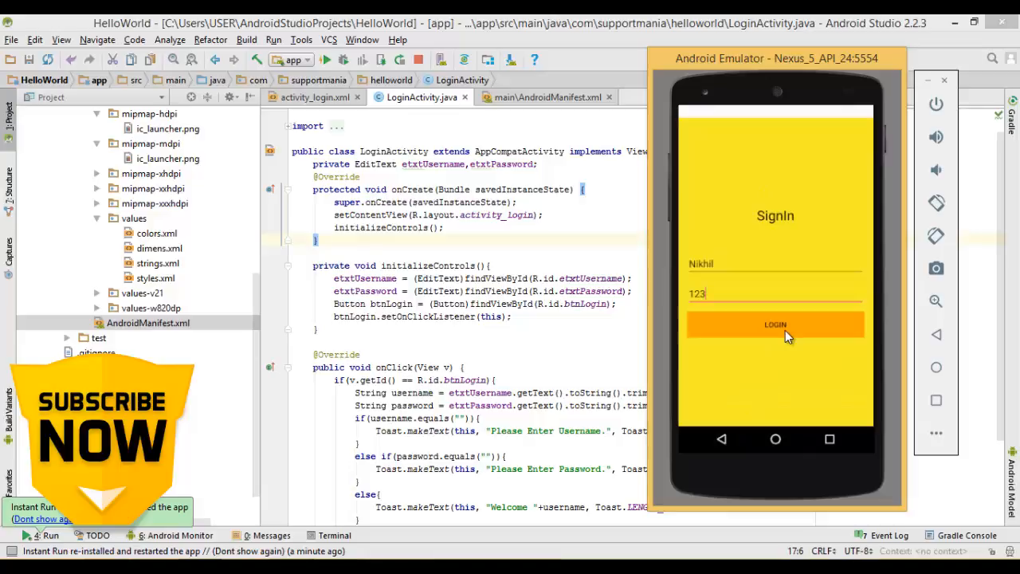
click(774, 324)
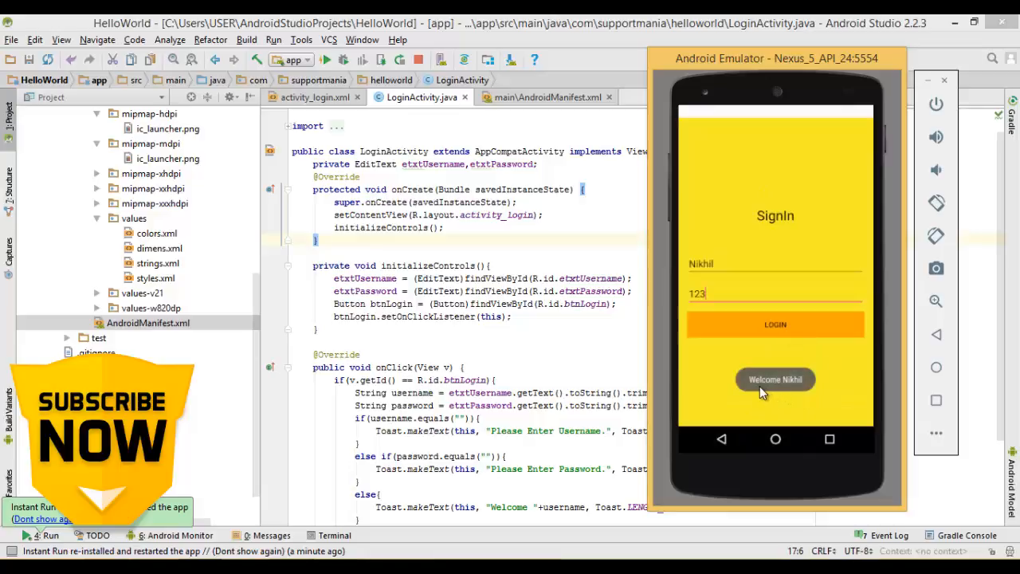